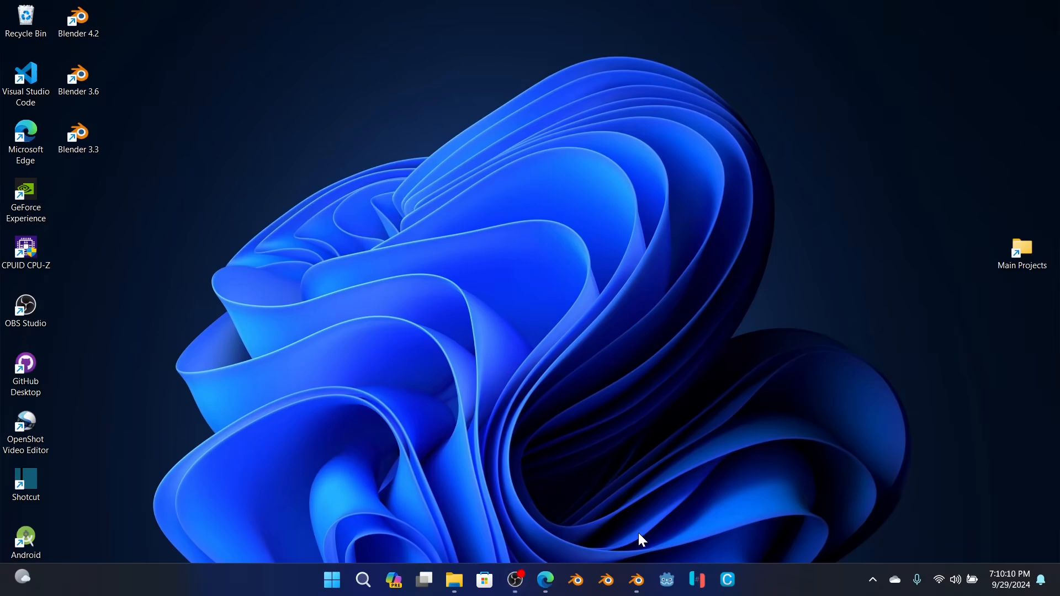
mouse_move(643, 515)
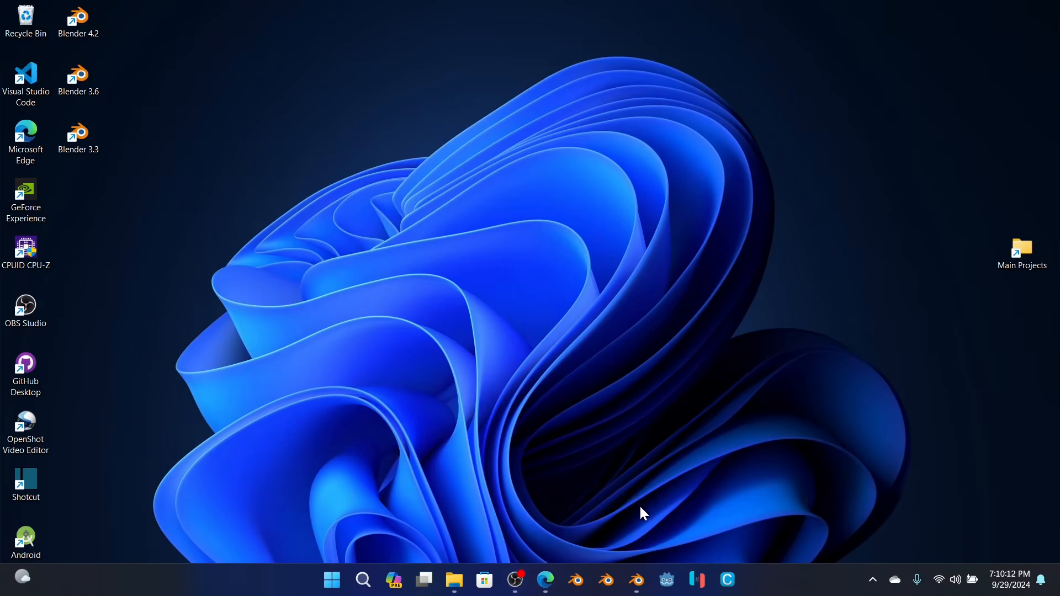
mouse_move(635, 580)
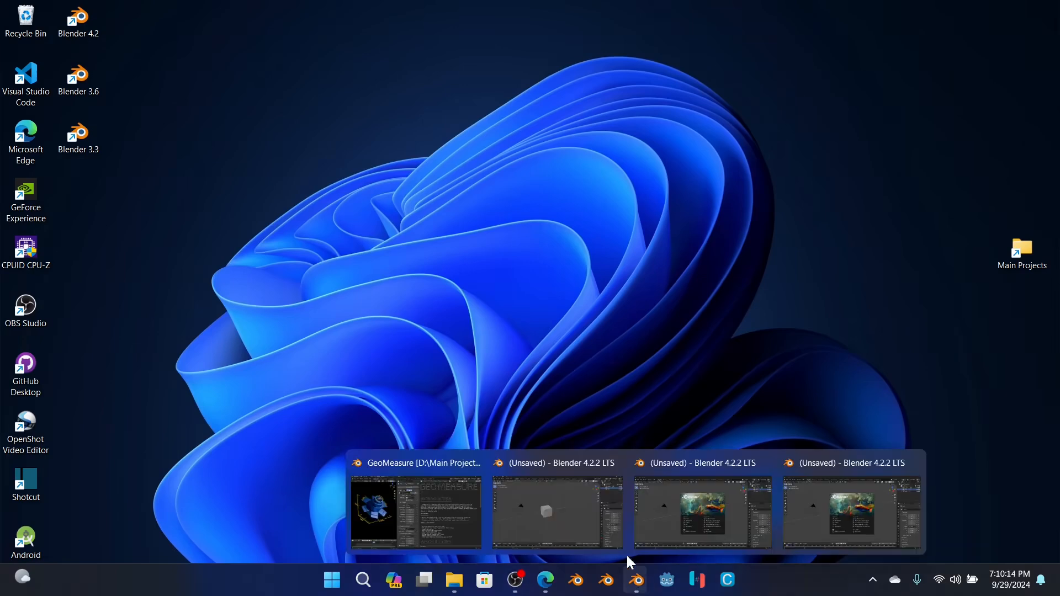
Step: Switch to the unsaved default-cube Blender scene and orbit the view toward the cube
click(557, 512)
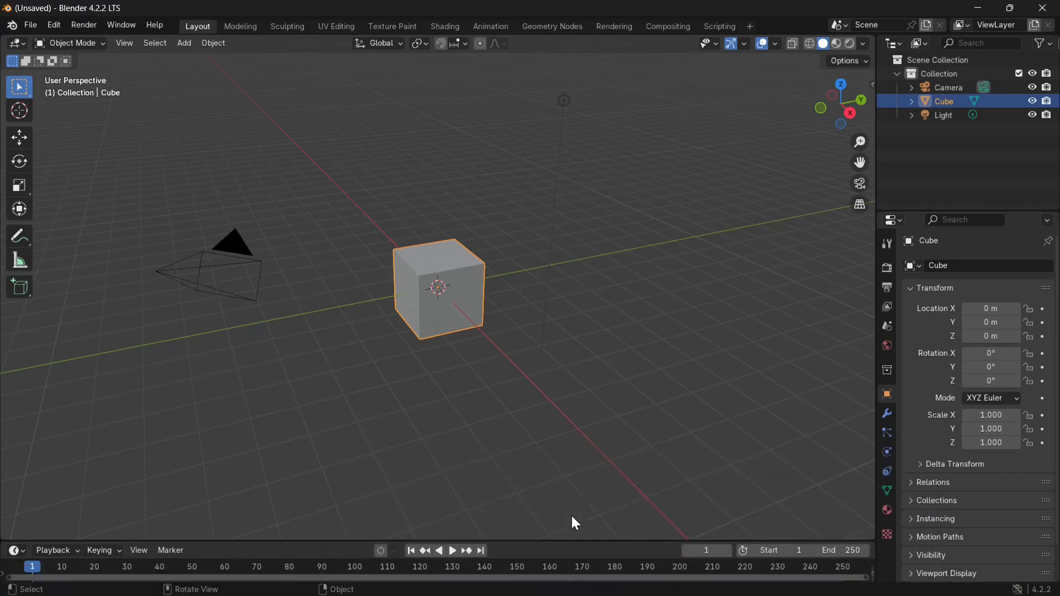
mouse_move(490, 388)
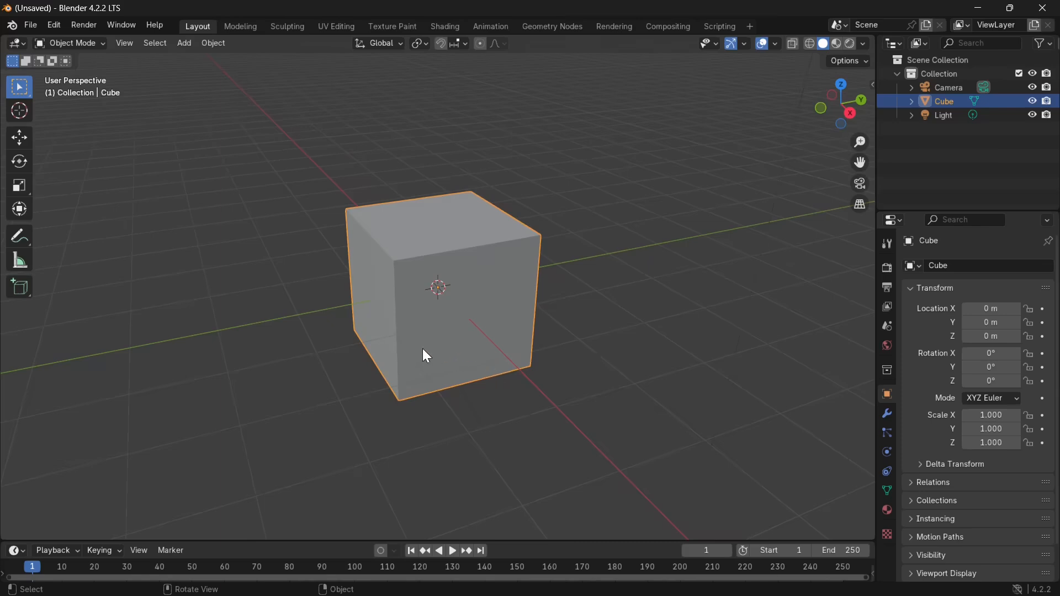
drag(425, 355, 482, 358)
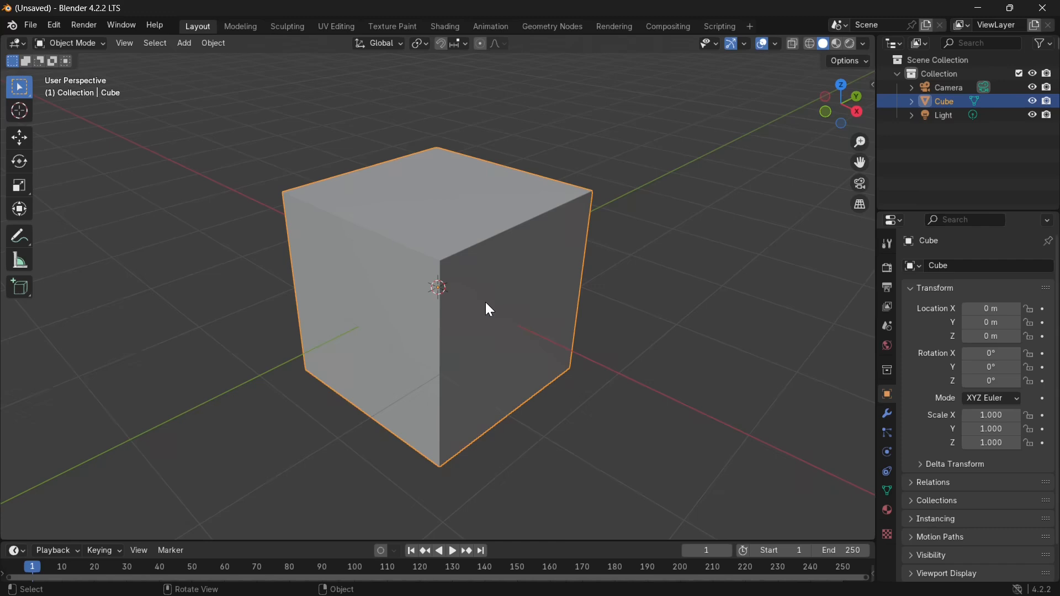
mouse_move(511, 500)
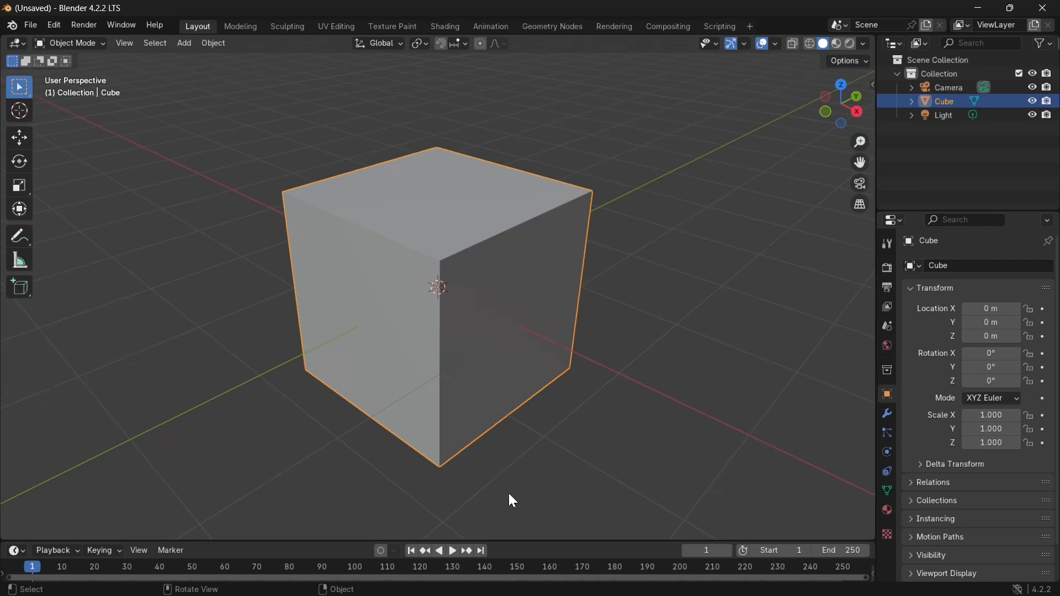
mouse_move(486, 506)
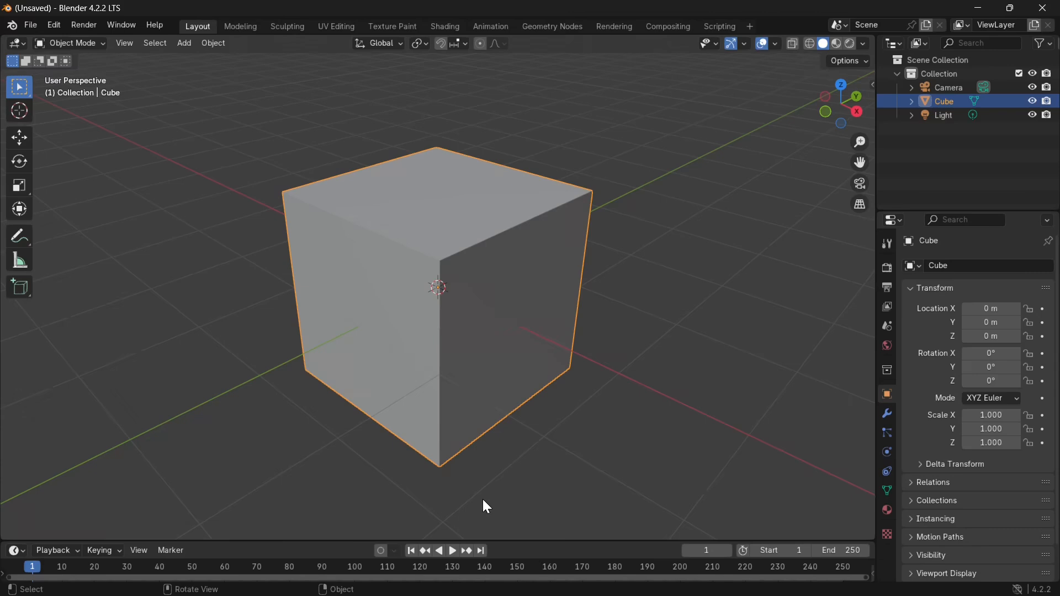
mouse_move(475, 494)
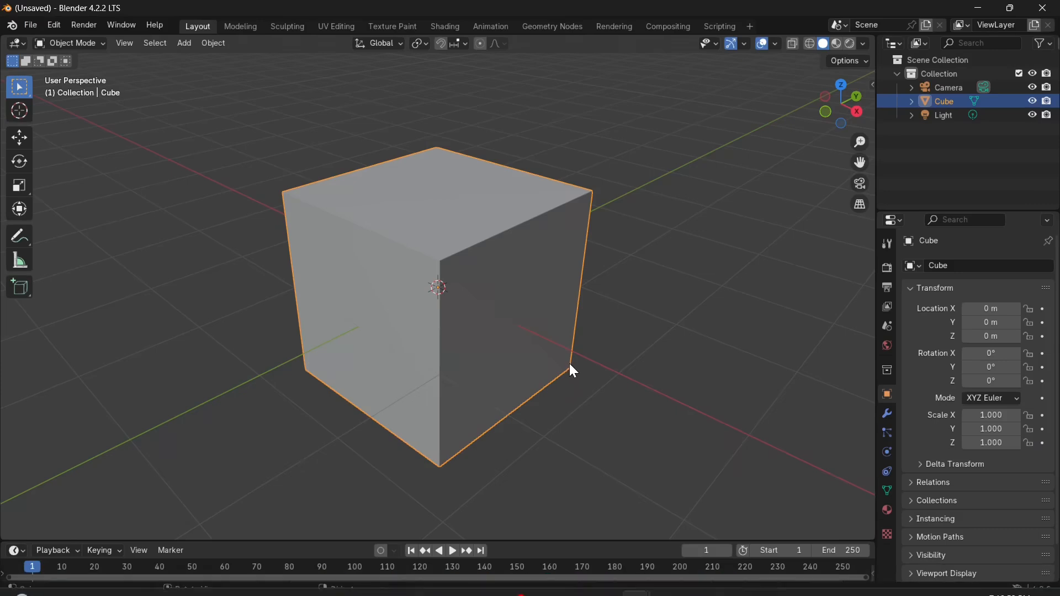
mouse_move(568, 418)
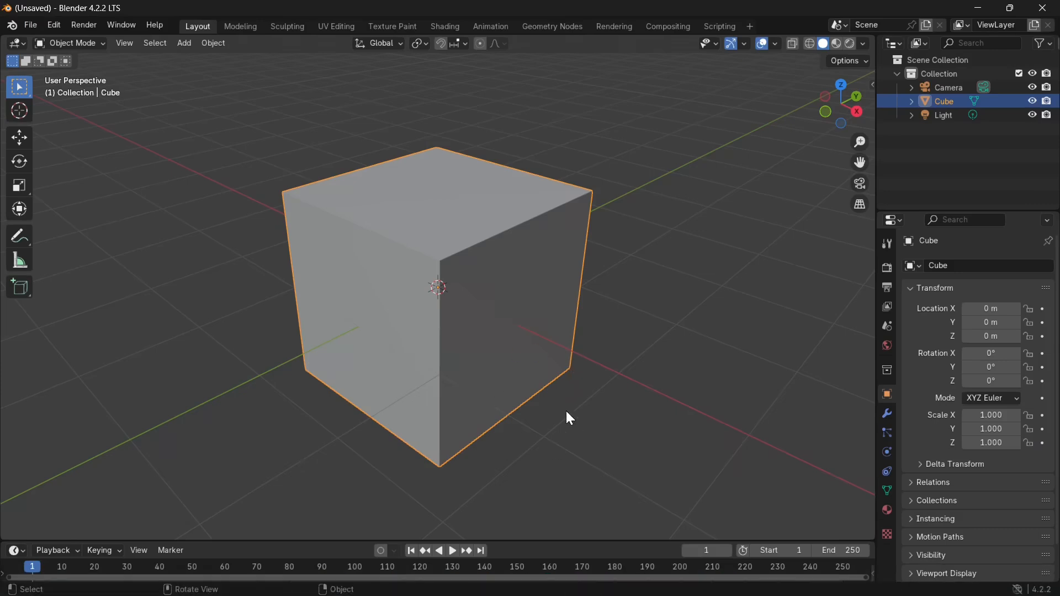
mouse_move(534, 416)
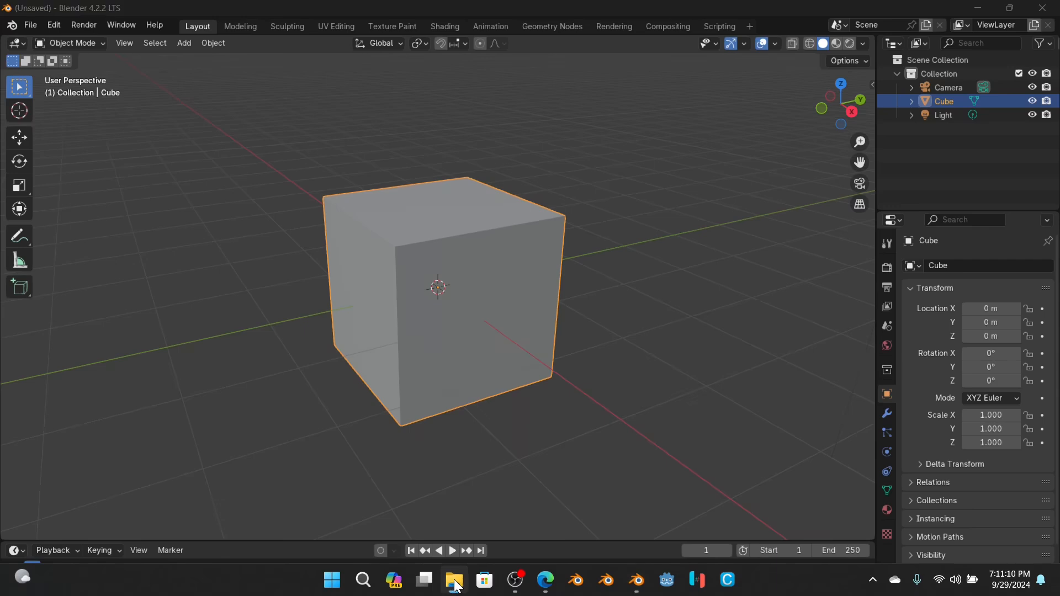
Step: Open the GeoMeasure folder and browse the GeoMeasure Blender Market product page
right_click(454, 579)
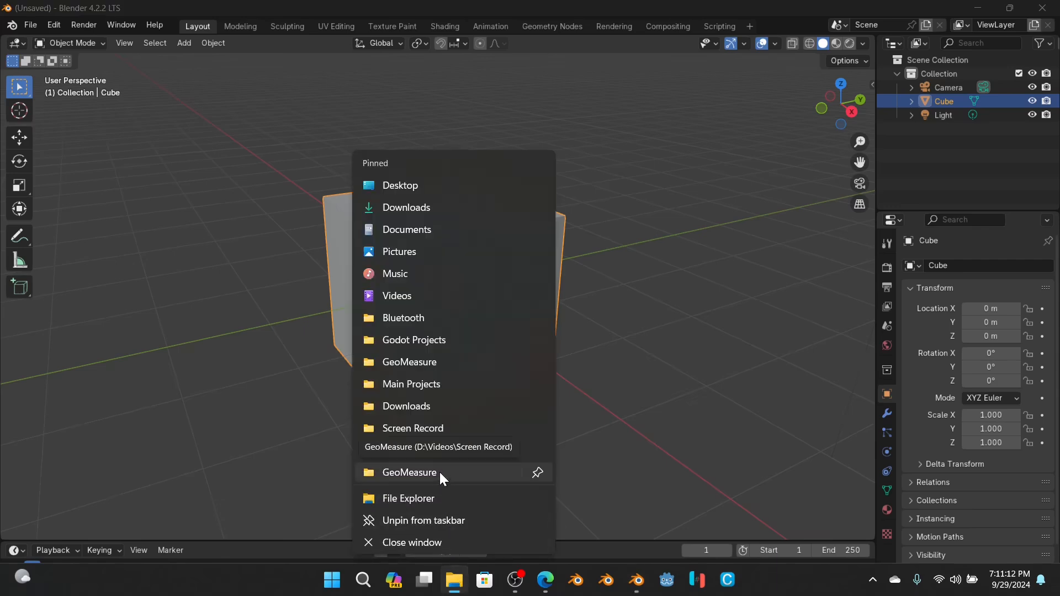
click(408, 473)
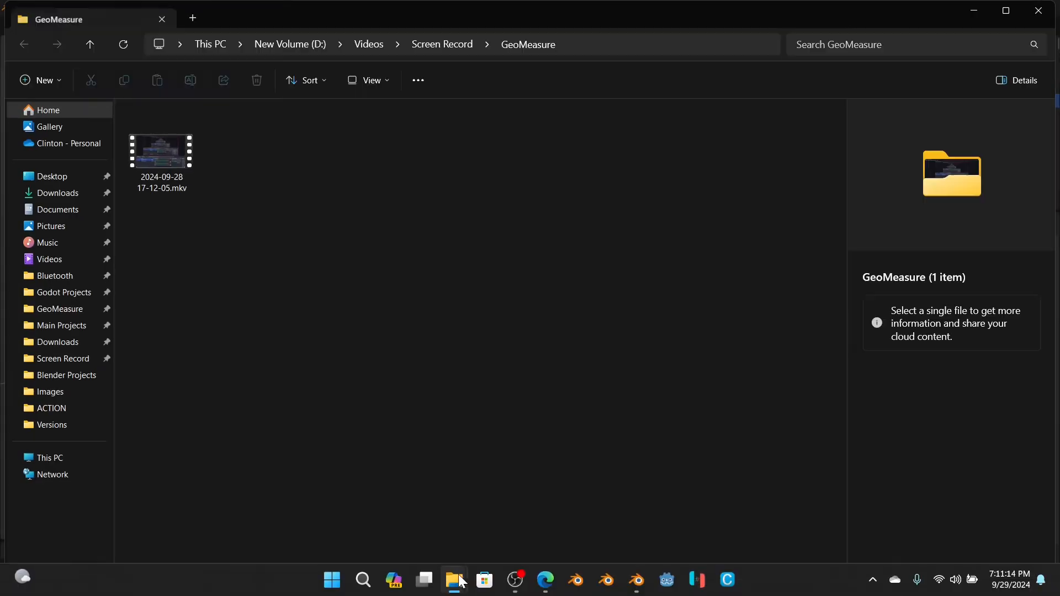
mouse_move(545, 580)
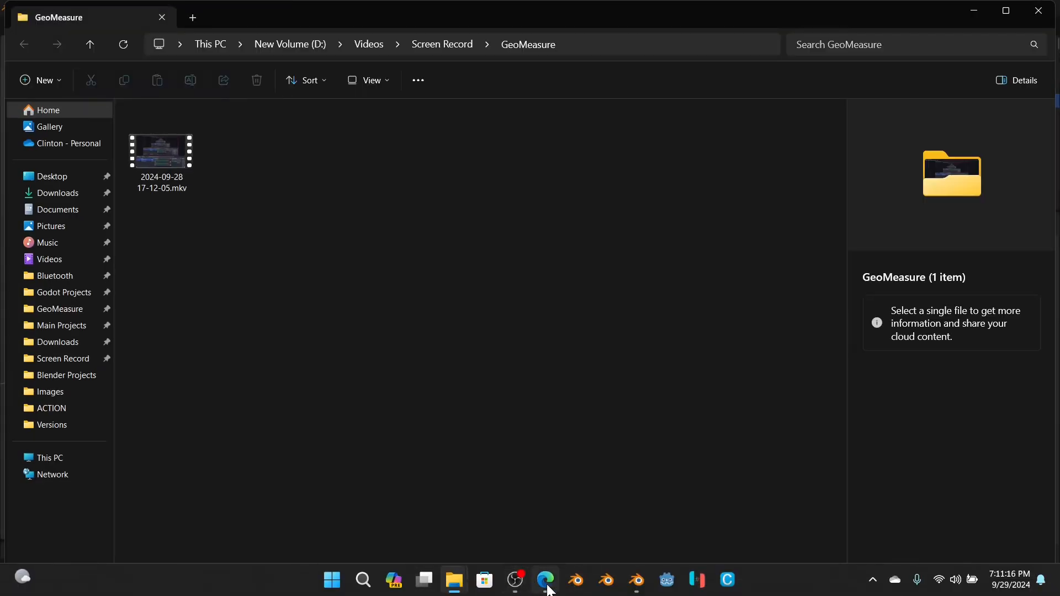
click(545, 580)
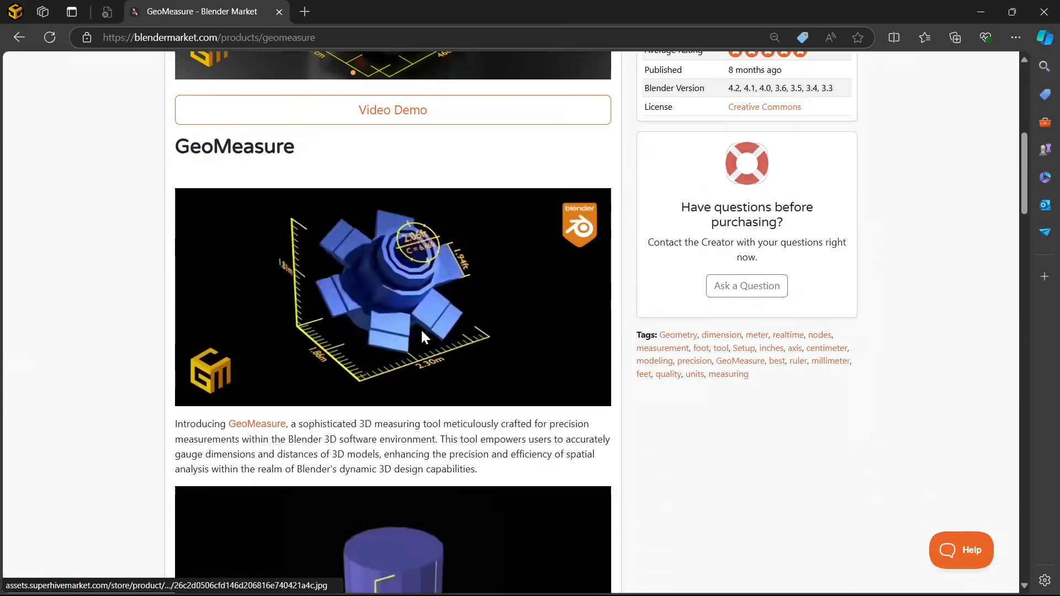
scroll(down, 3)
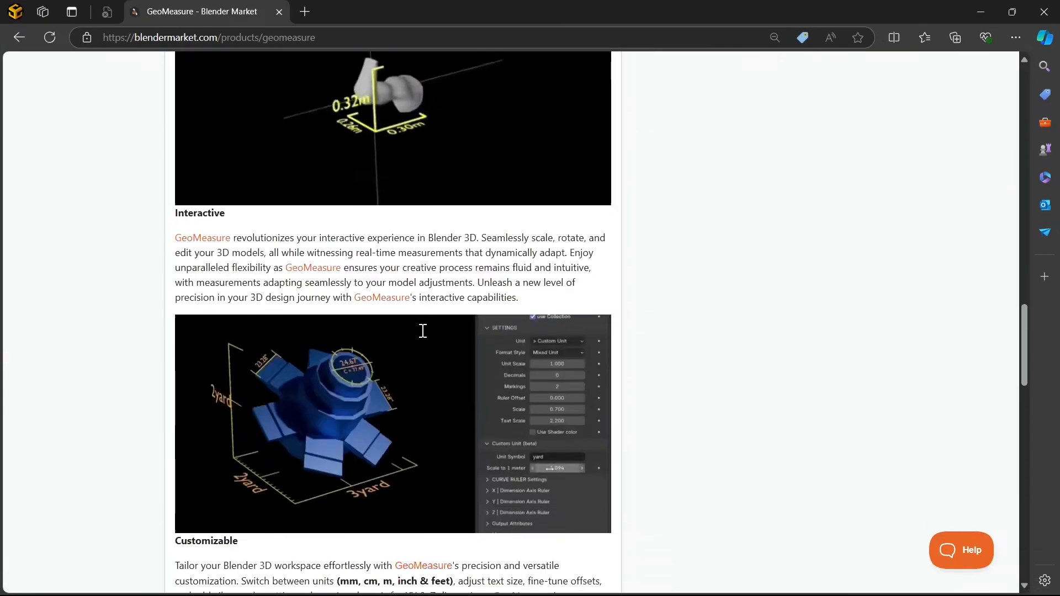
scroll(up, 3)
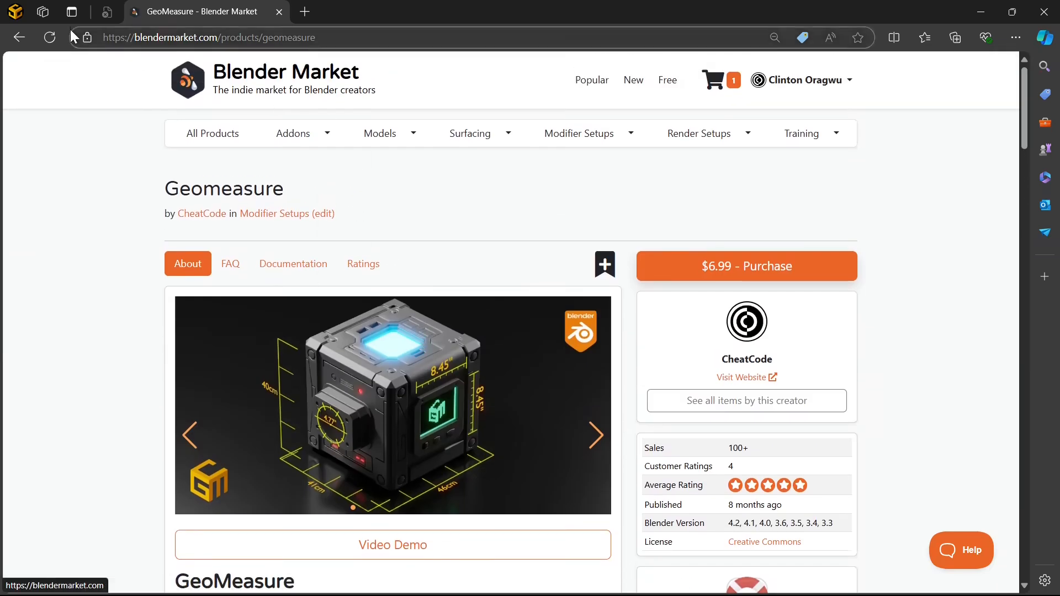
mouse_move(442, 150)
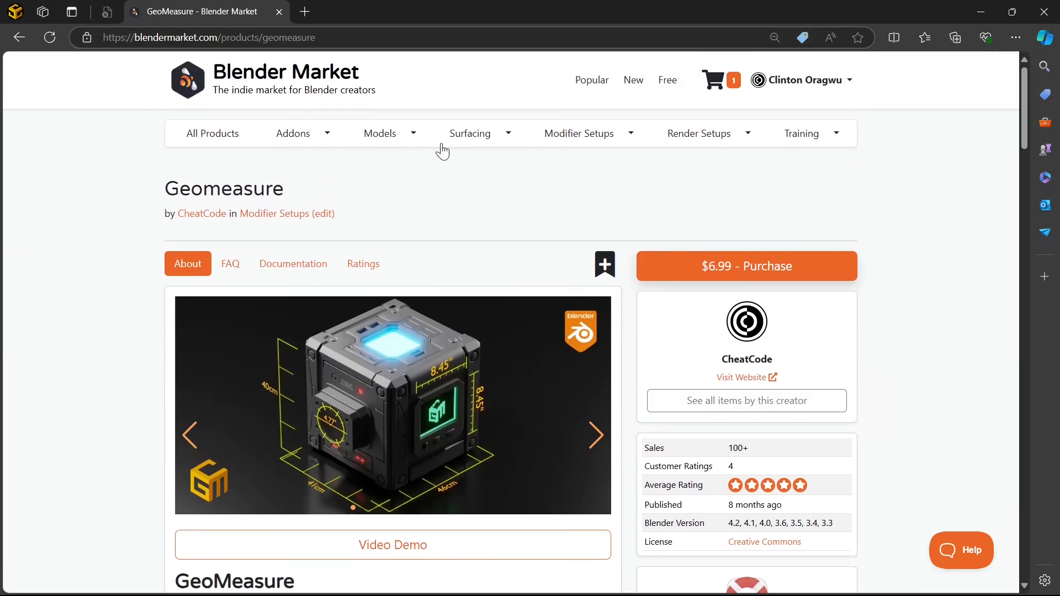
scroll(down, 3)
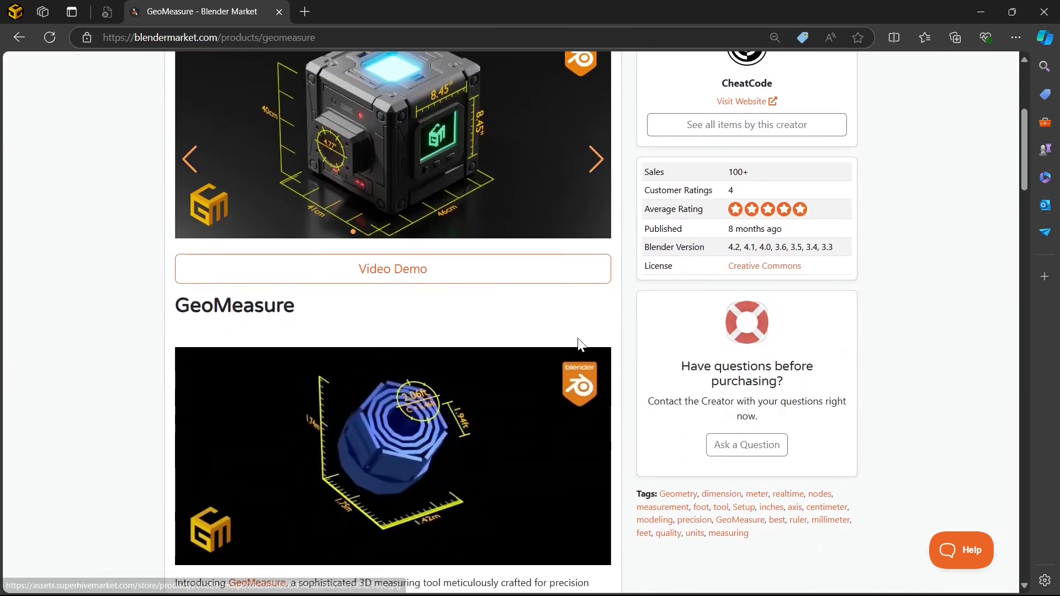
scroll(up, 3)
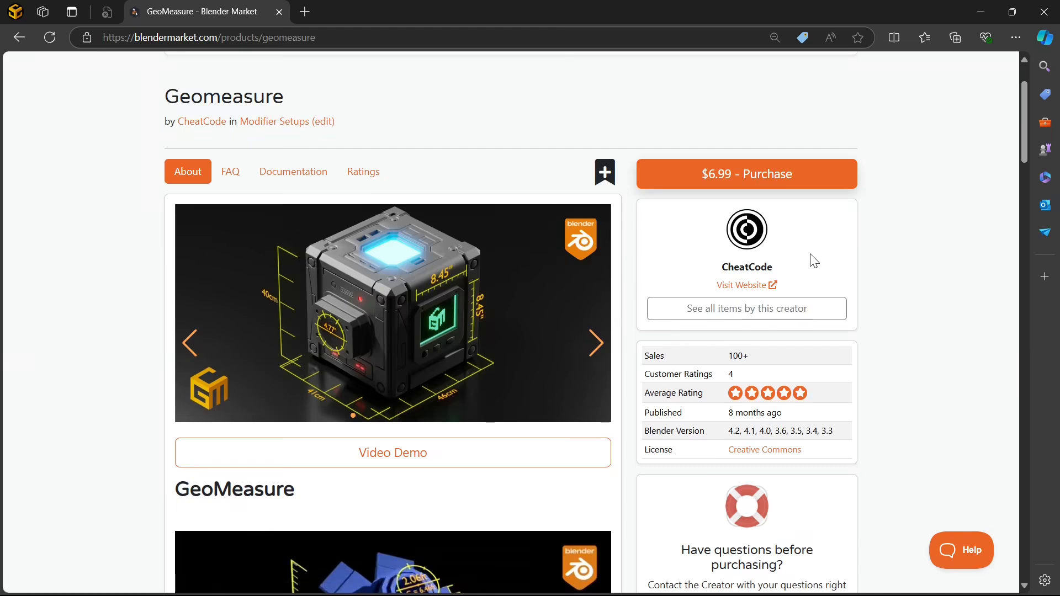
mouse_move(982, 12)
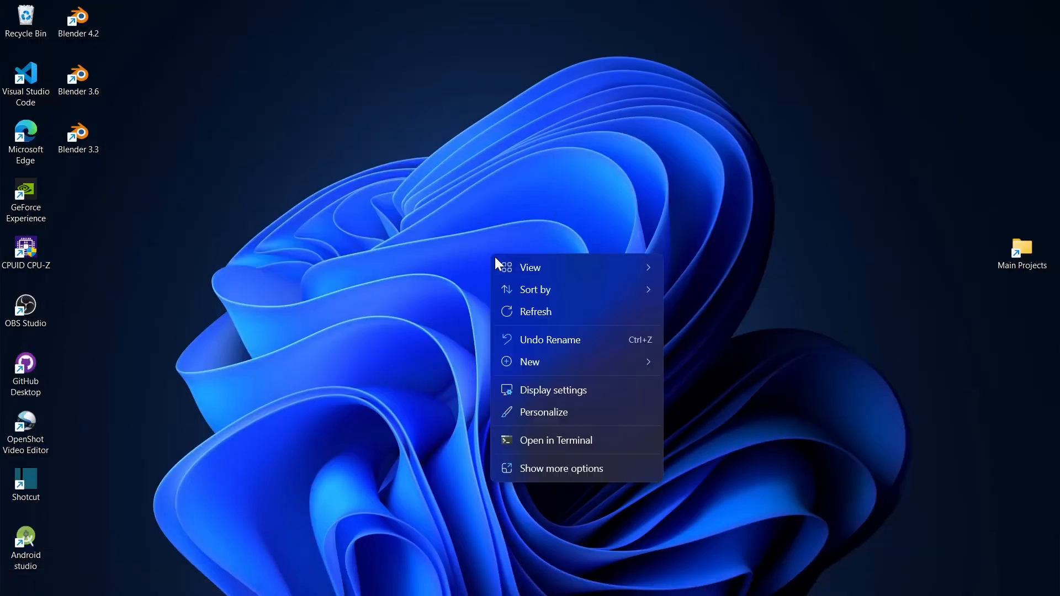
mouse_move(554, 366)
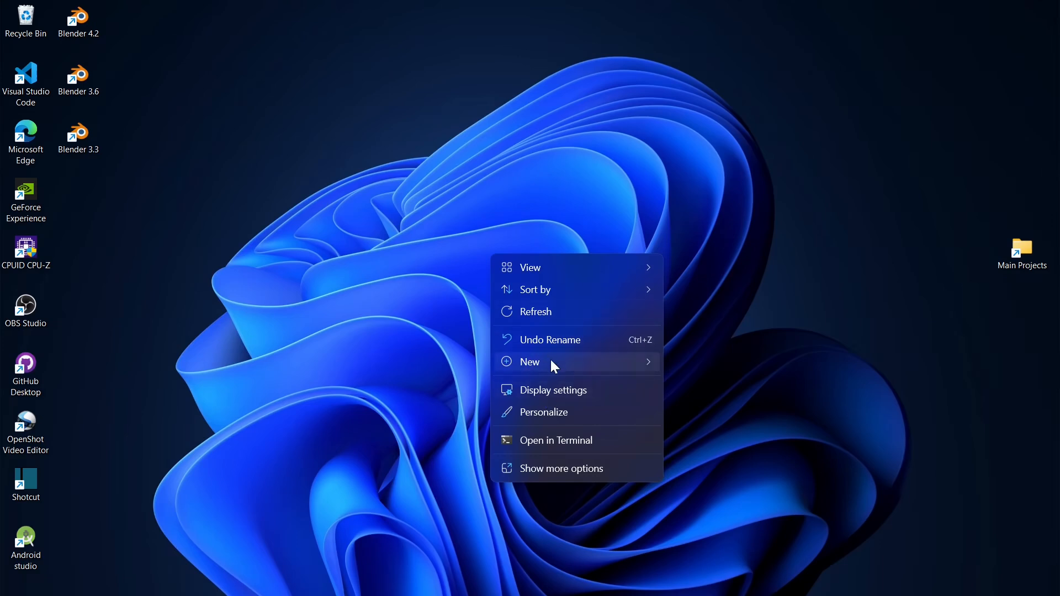
Step: Create a new desktop folder named 'Geomeasure asset'
click(530, 362)
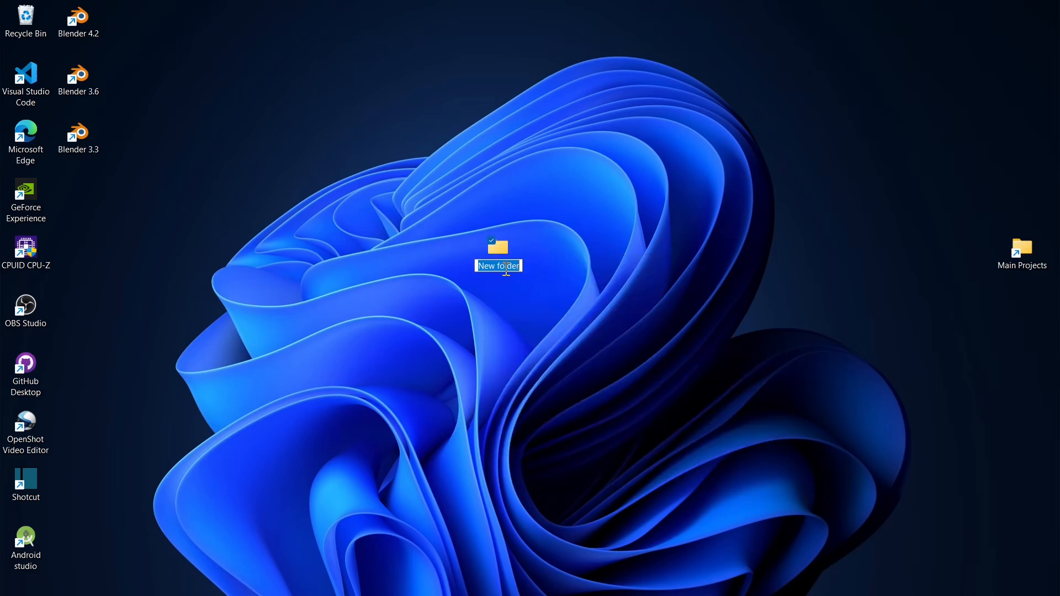
text(Geomeasure asse)
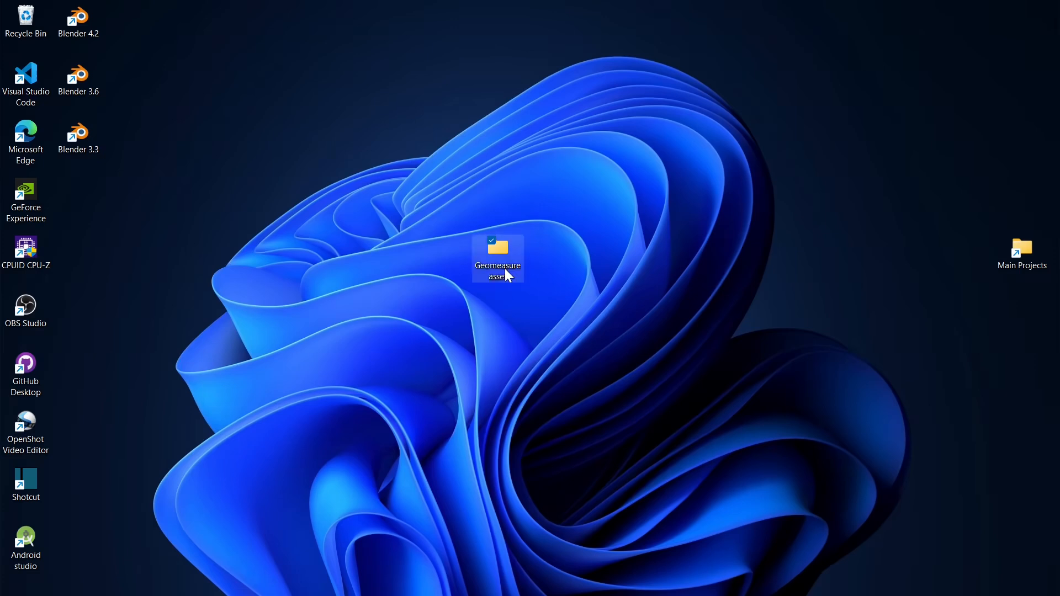
mouse_move(517, 581)
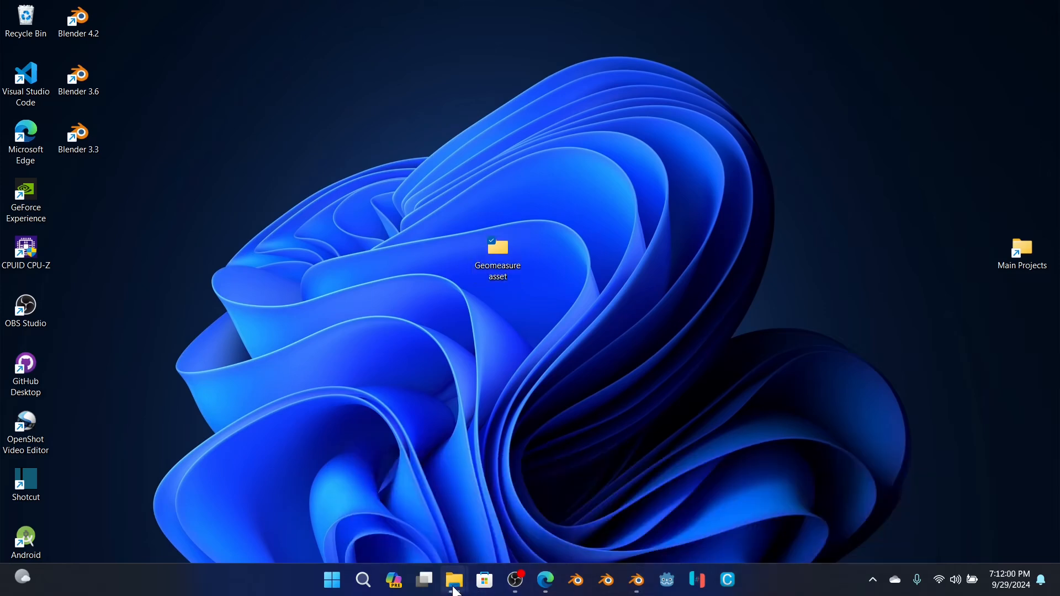
Step: Extract GeoMeasure (2.0).zip into the Geomeasure asset folder
right_click(453, 580)
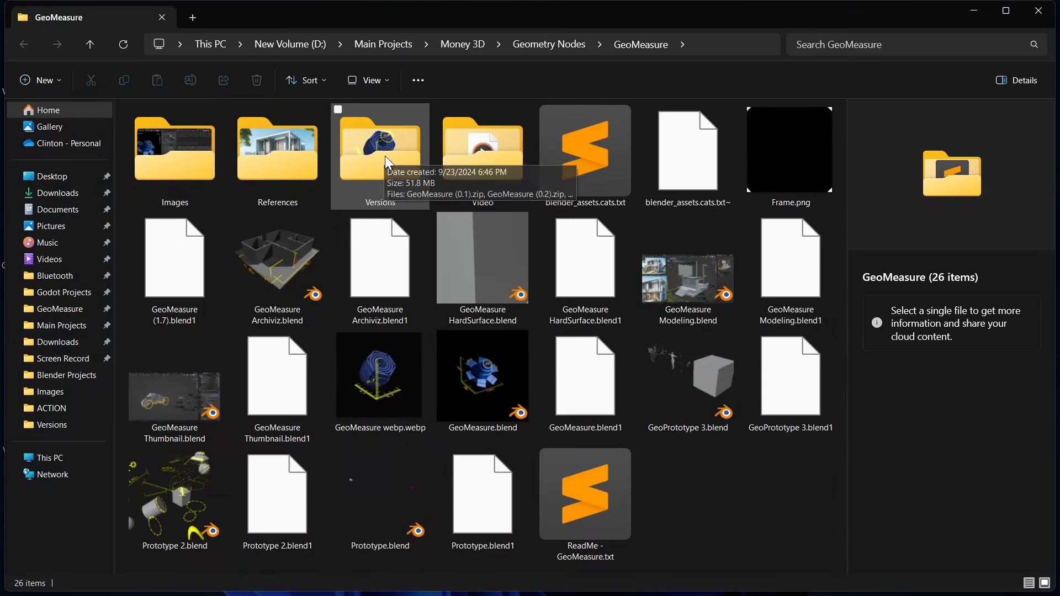
double_click(380, 147)
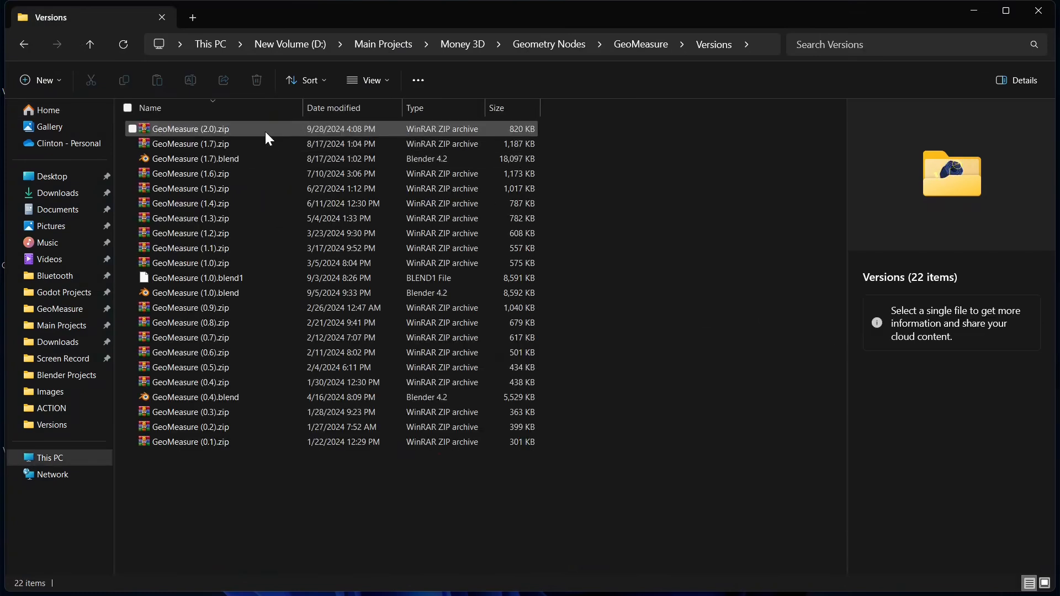
click(191, 129)
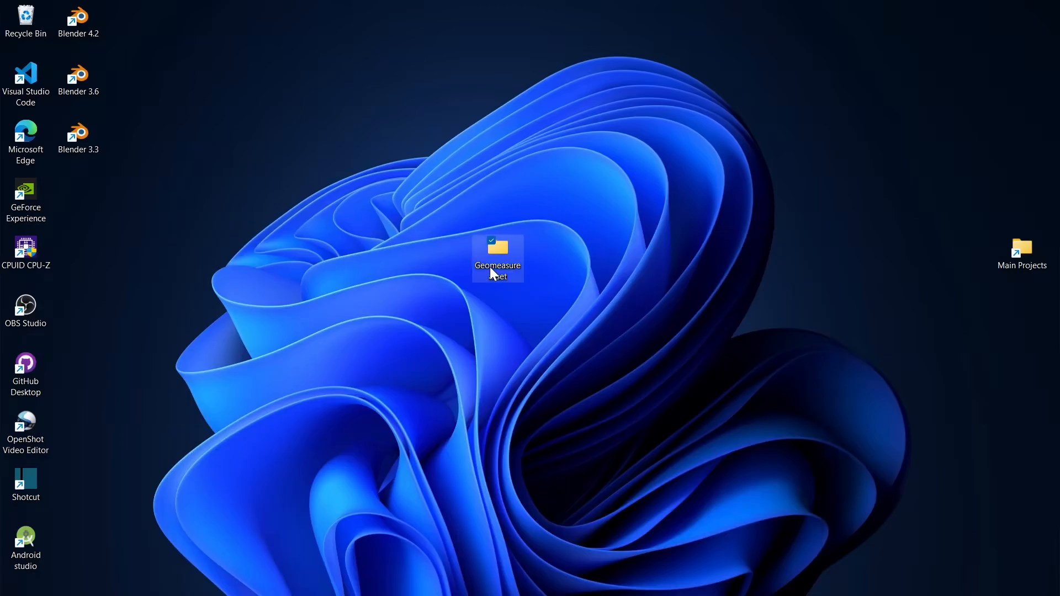
double_click(497, 256)
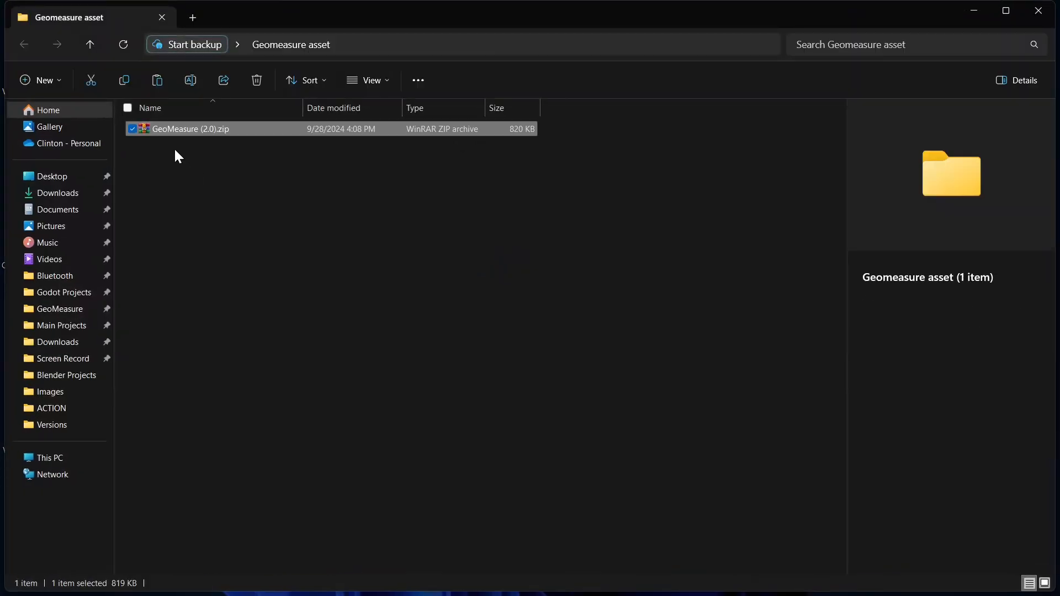
right_click(192, 130)
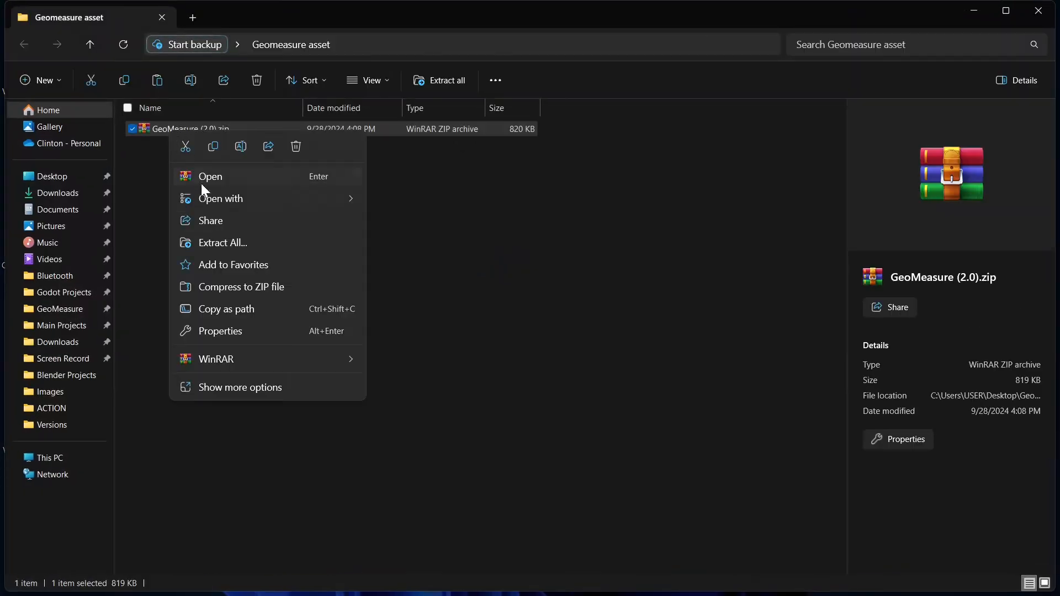
click(222, 242)
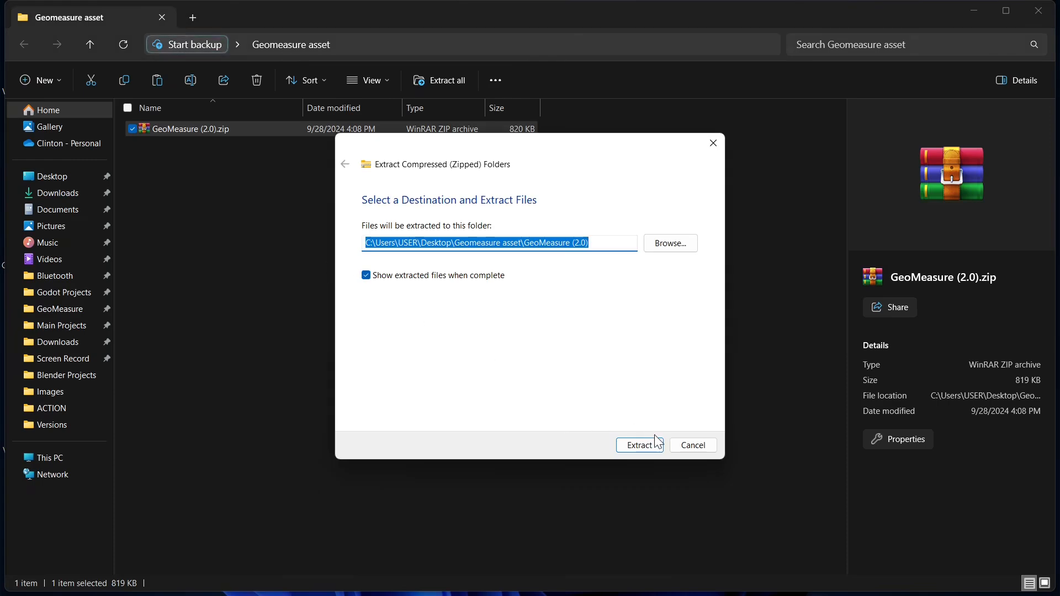
click(639, 445)
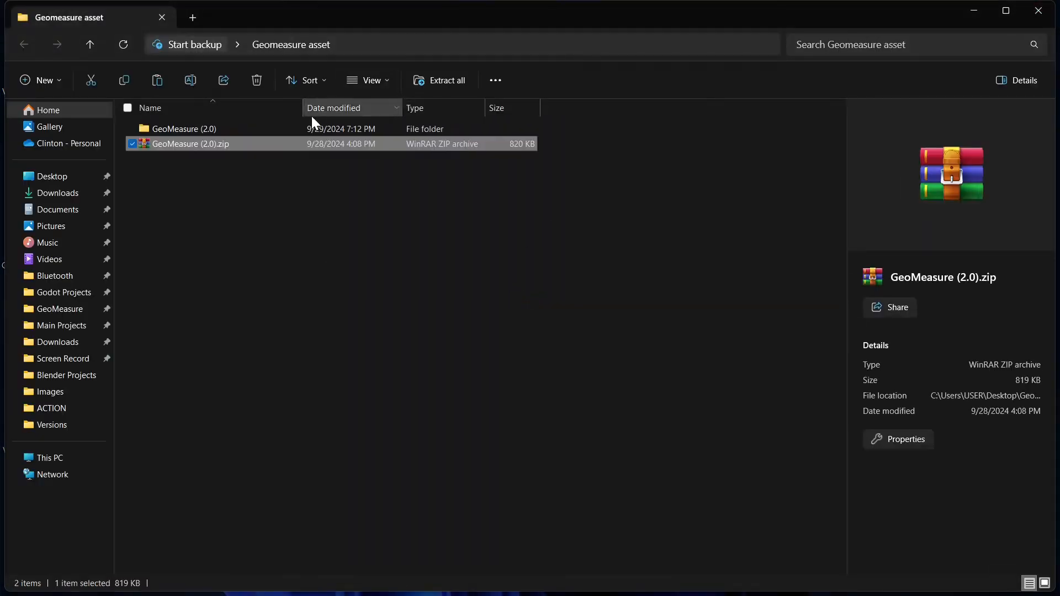
Step: Open the extracted GeoMeasure (2.0) folder and read the ReadMe file
double_click(184, 129)
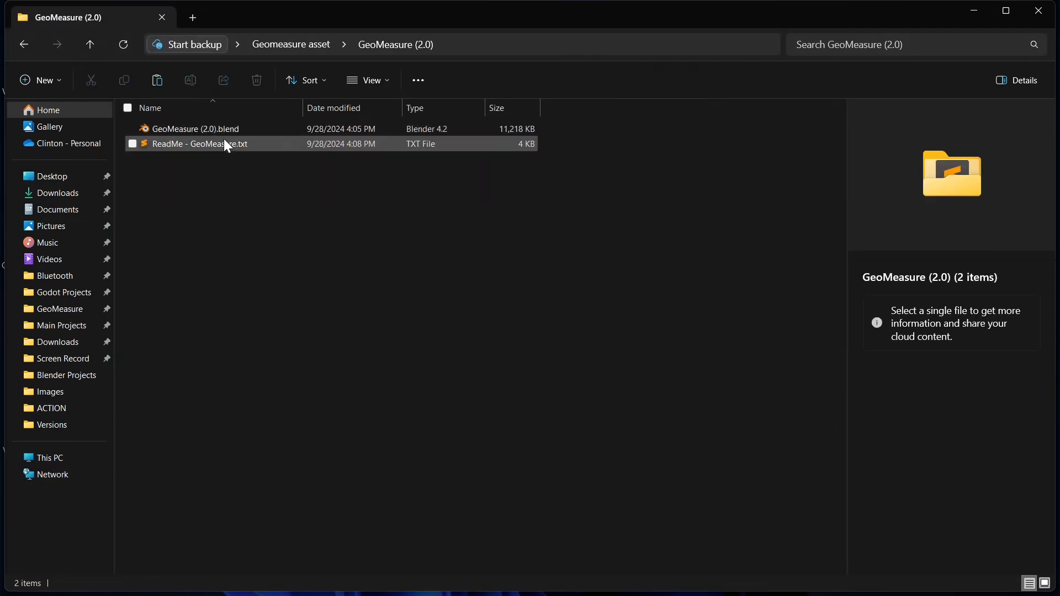
click(199, 143)
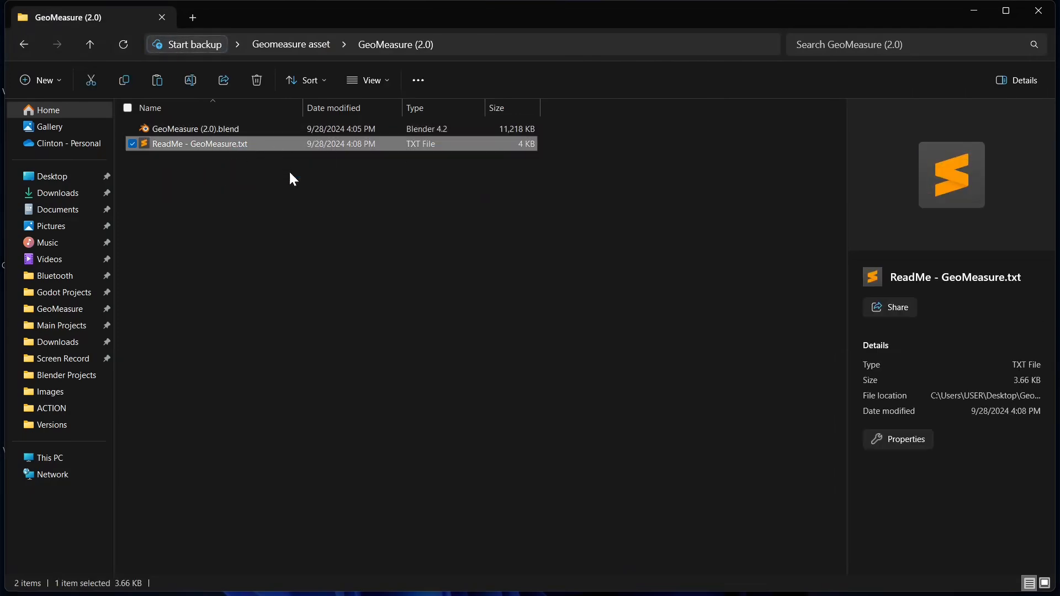
double_click(198, 143)
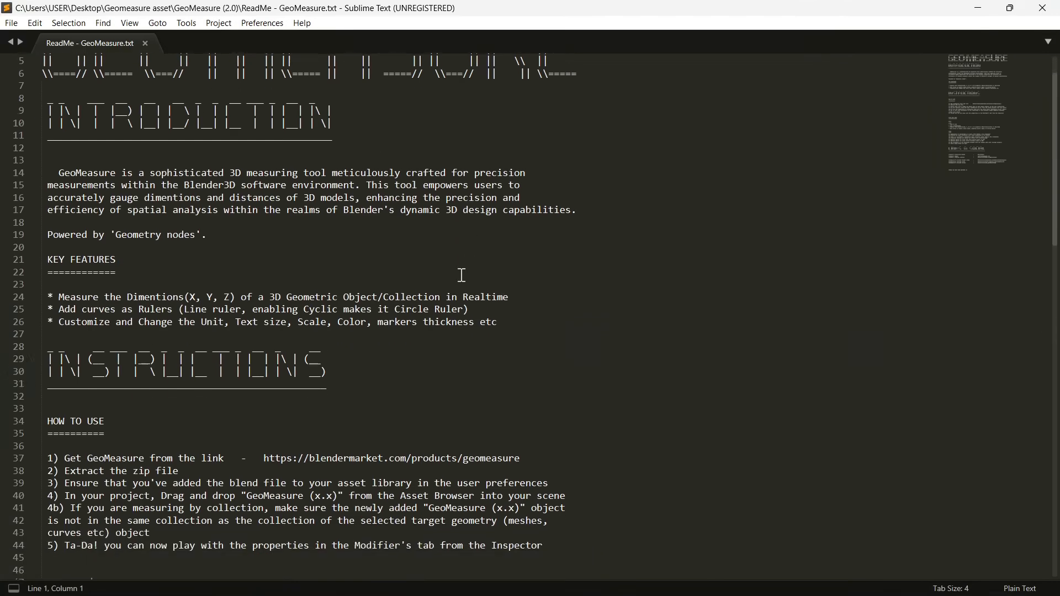
scroll(down, 3)
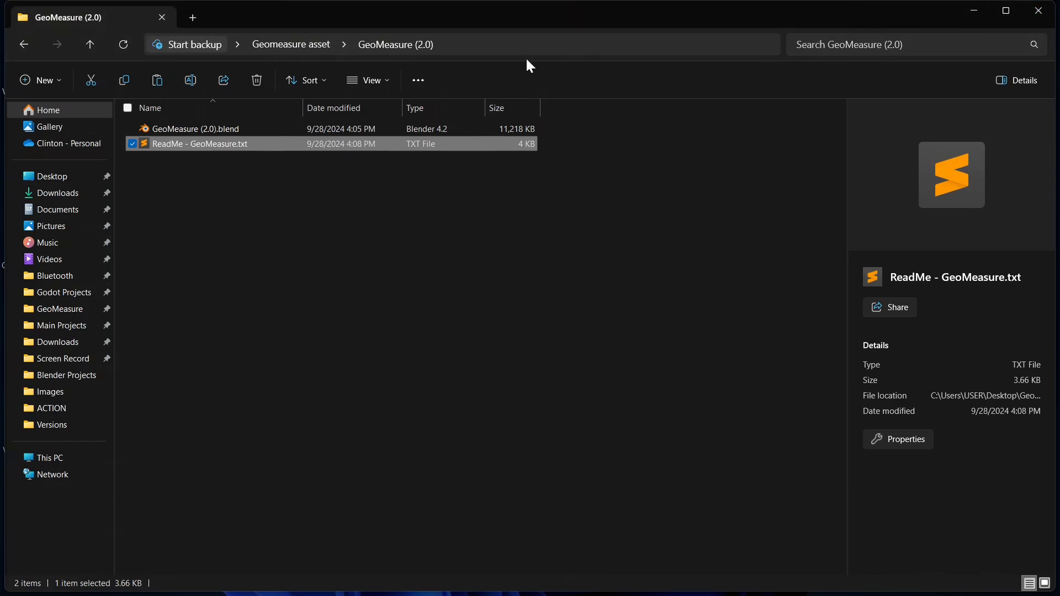
Step: Select GeoMeasure (2.0).blend, then switch back to the running Blender session
click(196, 128)
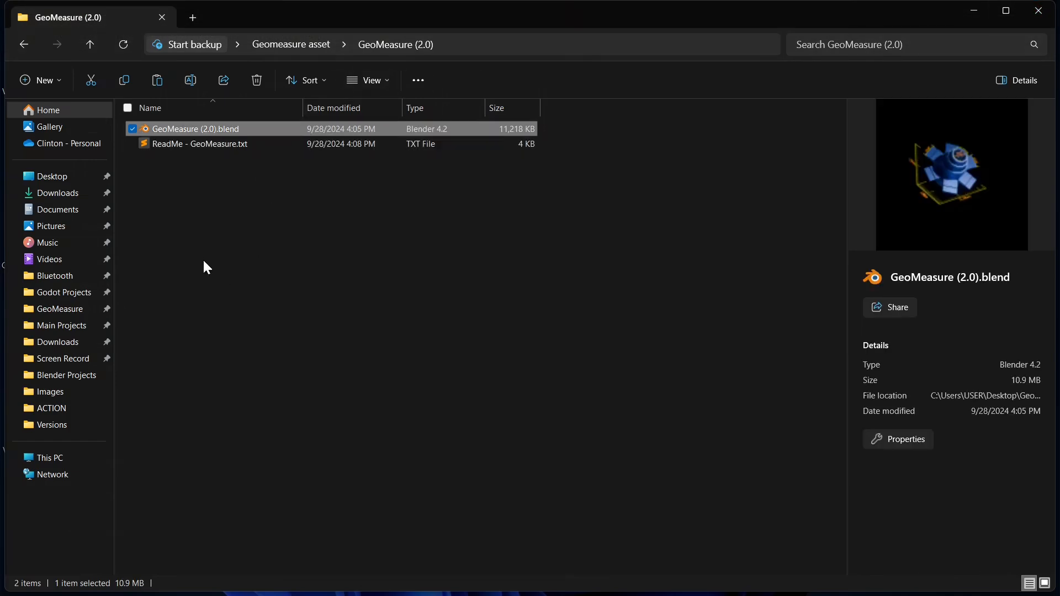
click(24, 44)
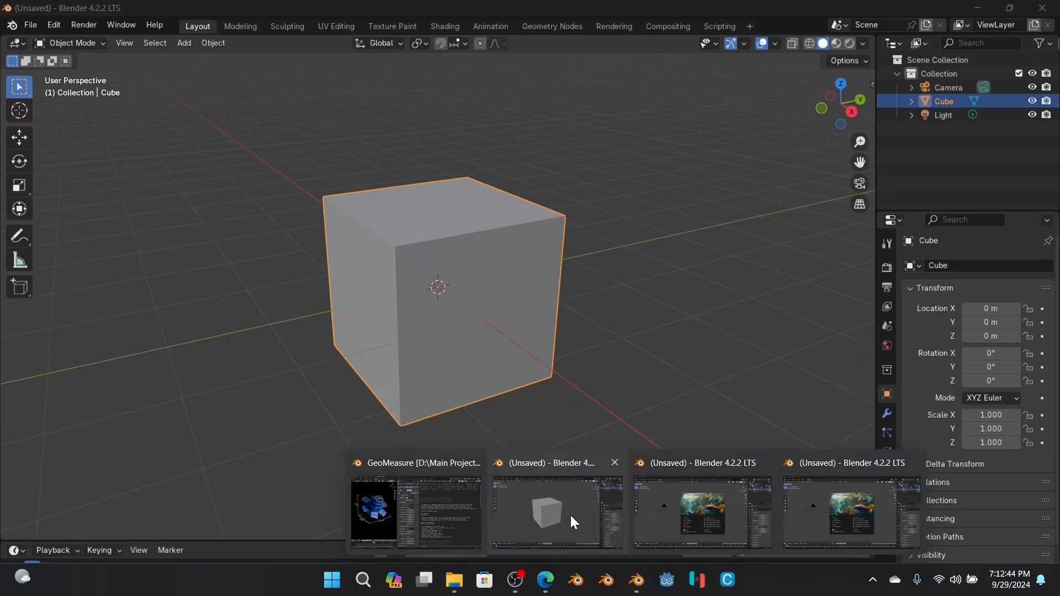
Step: Add Desktop\Geomeasure asset as a new asset library in Preferences
click(54, 25)
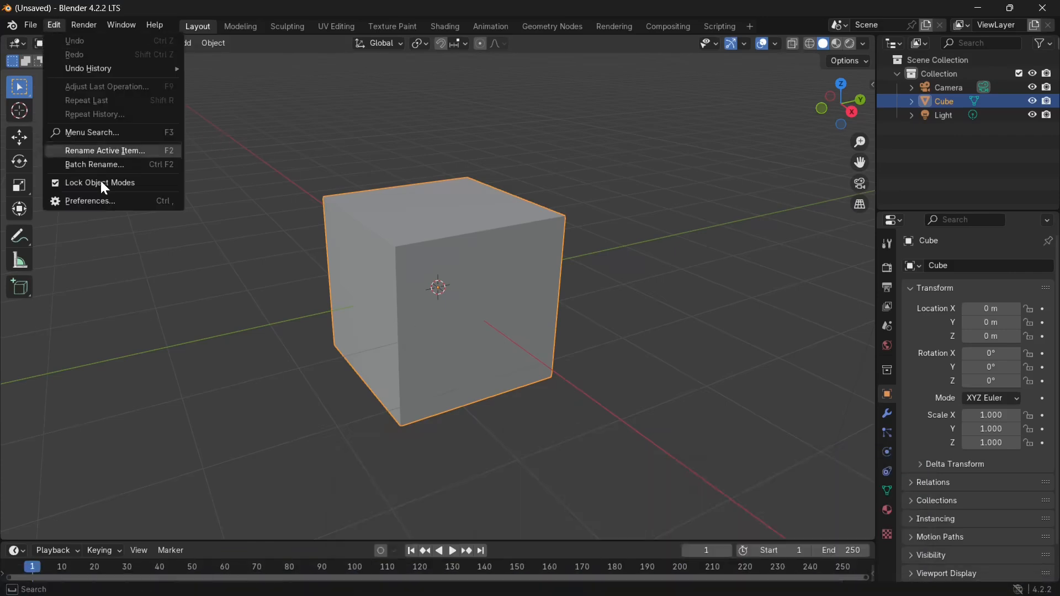
click(90, 201)
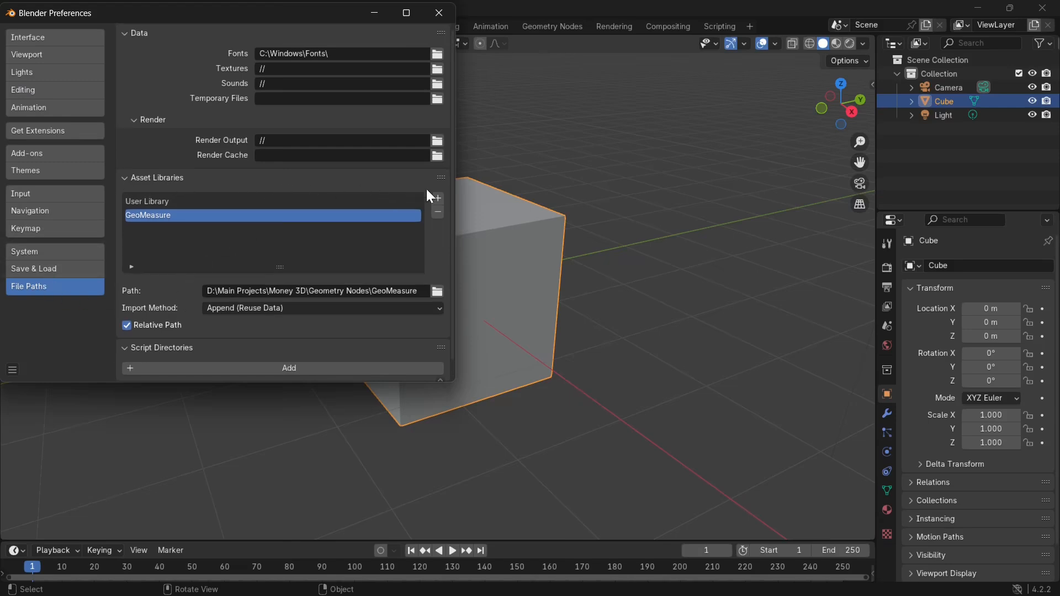
click(436, 199)
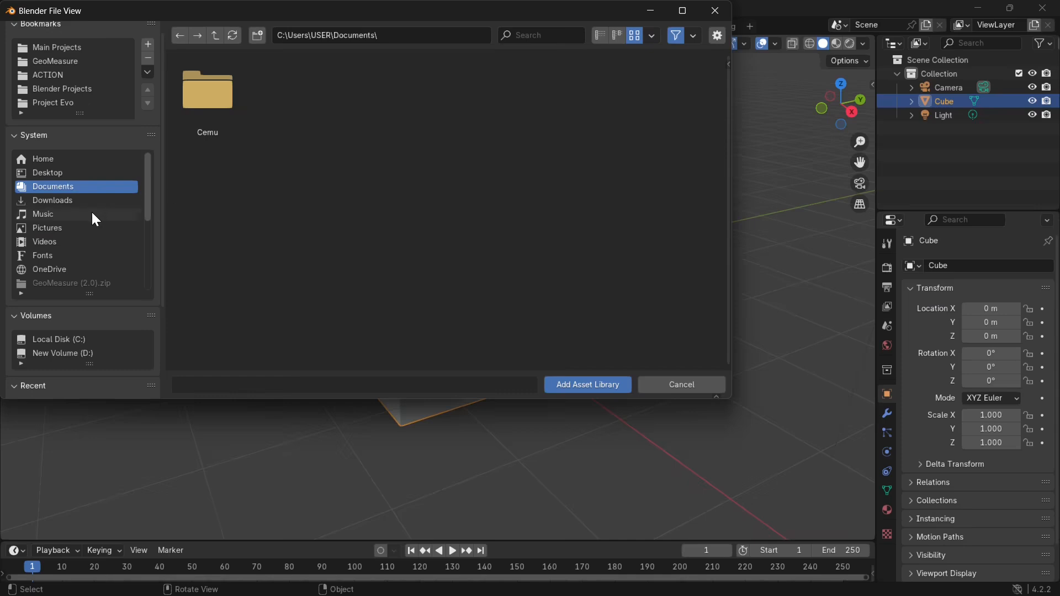
click(48, 172)
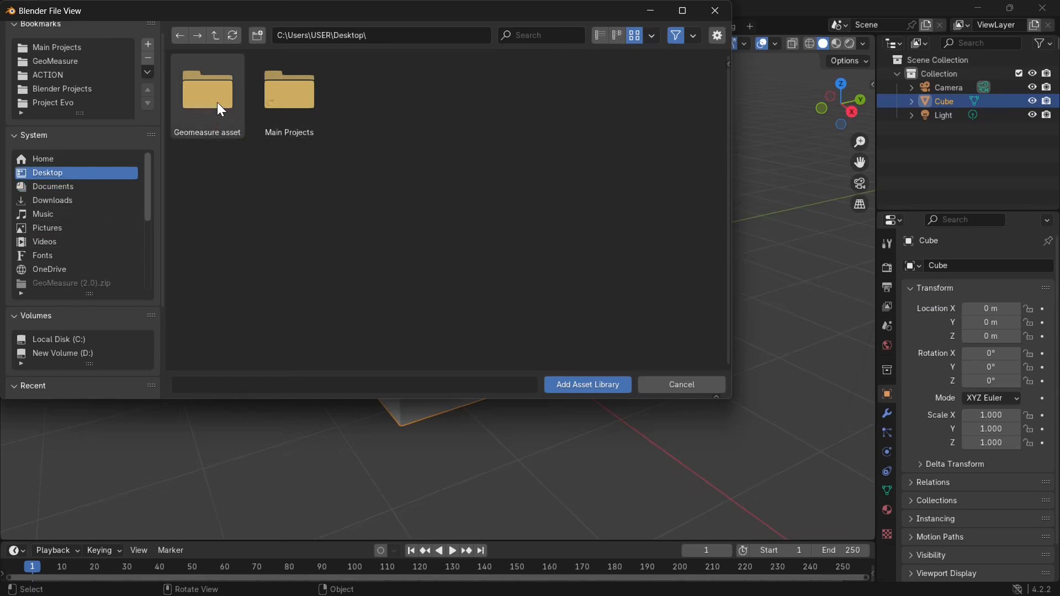
double_click(208, 90)
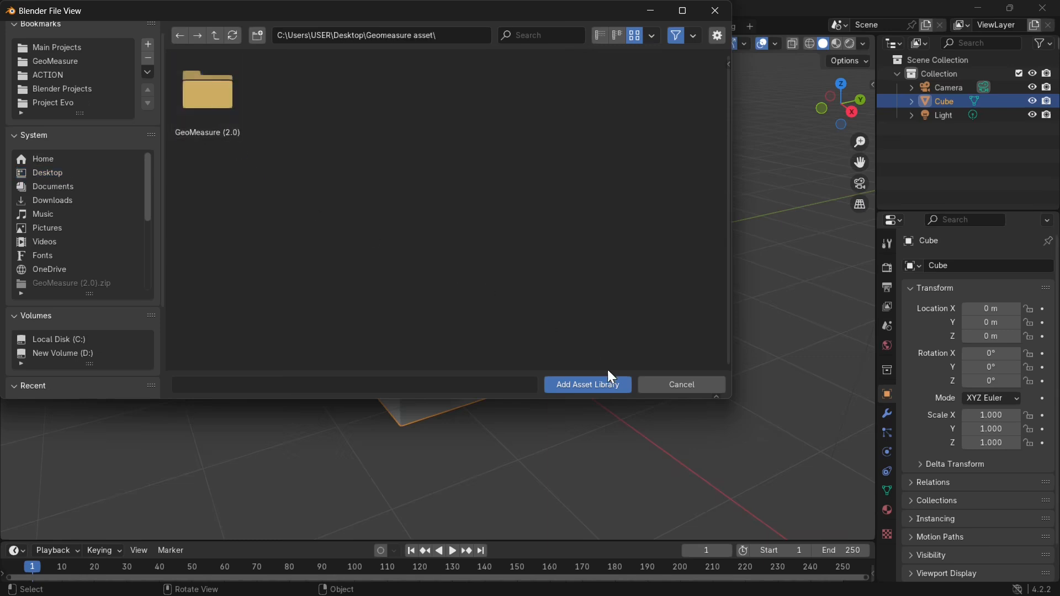
click(587, 384)
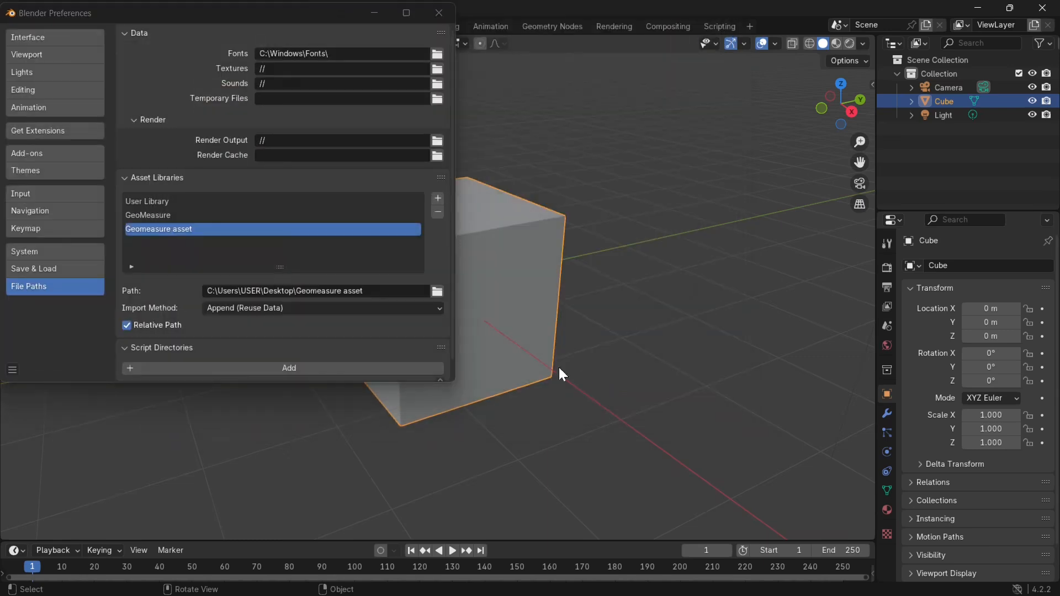
mouse_move(438, 12)
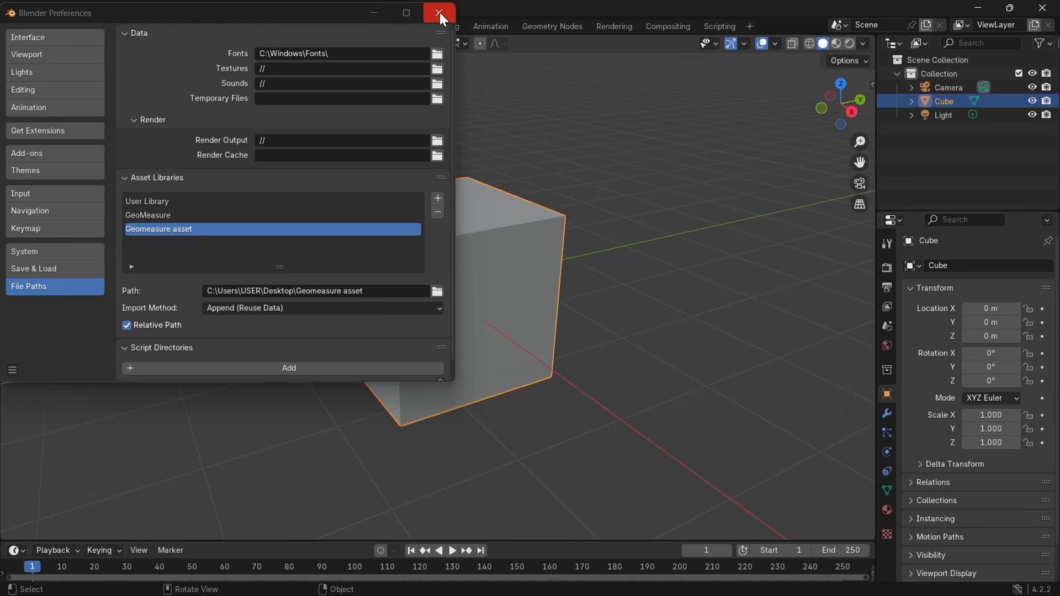
Step: Close the Blender Preferences window
click(439, 13)
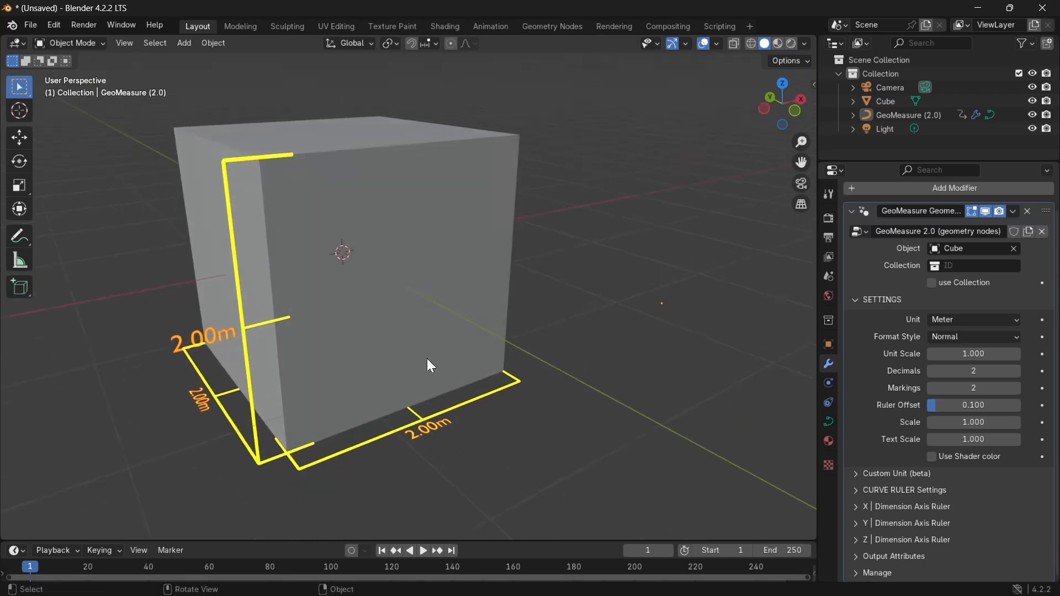
mouse_move(227, 134)
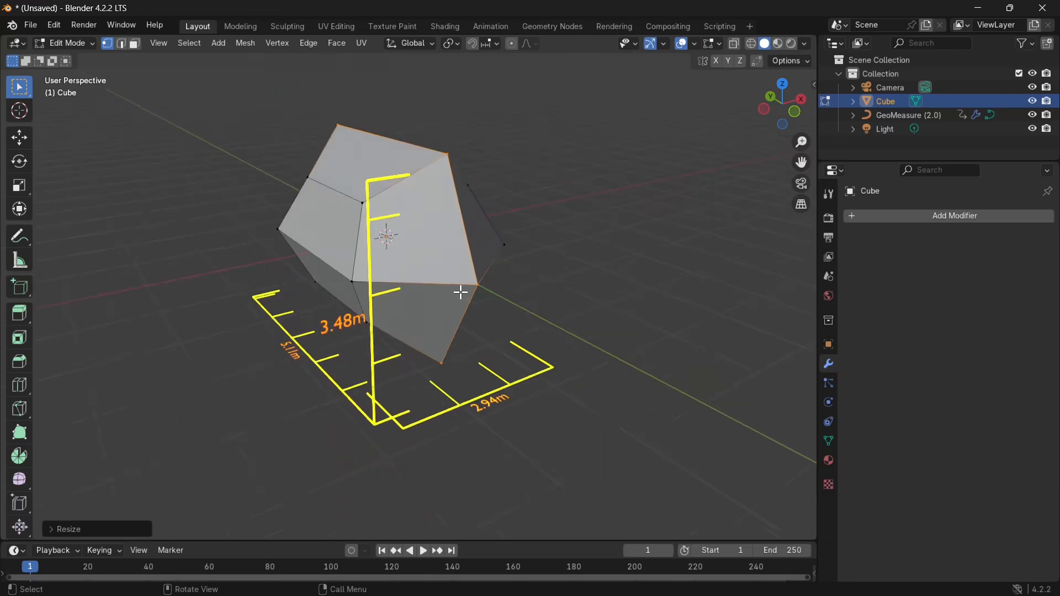
Step: Return to Object Mode and select GeoMeasure (2.0) in the Outliner
key(Tab)
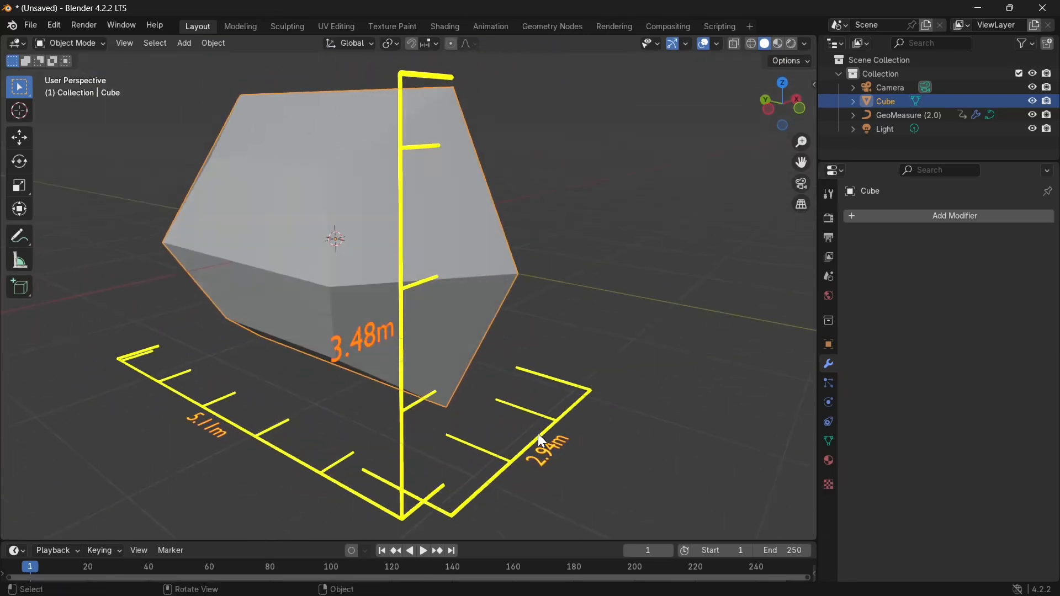
click(909, 115)
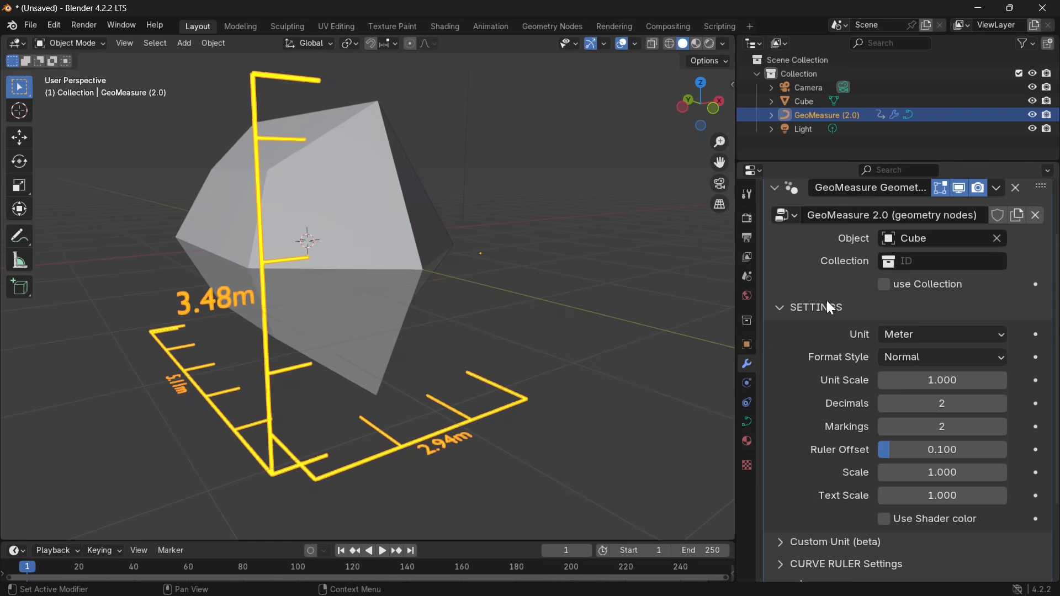
click(940, 261)
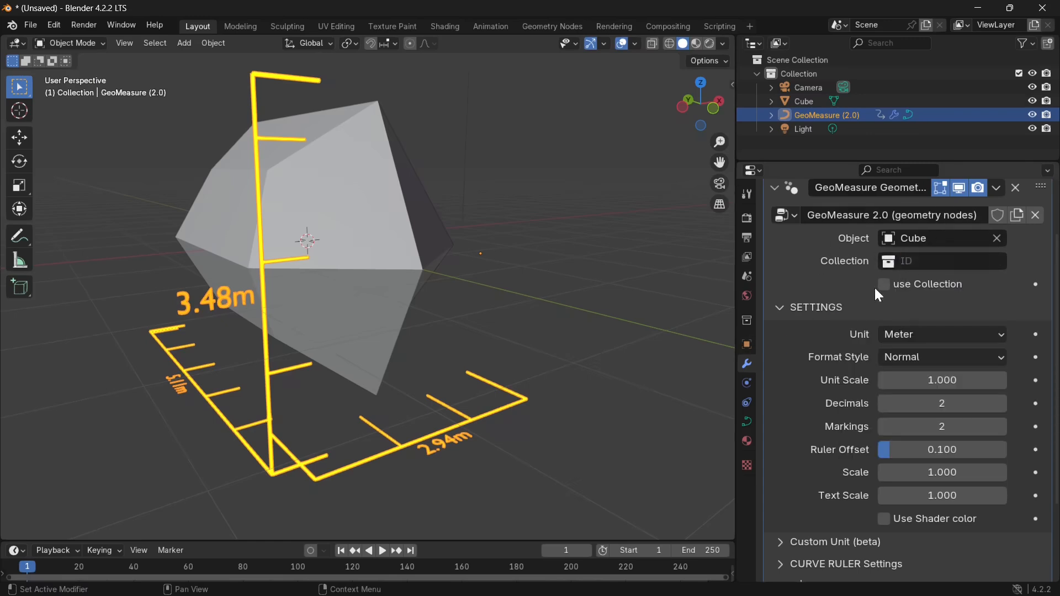
click(883, 284)
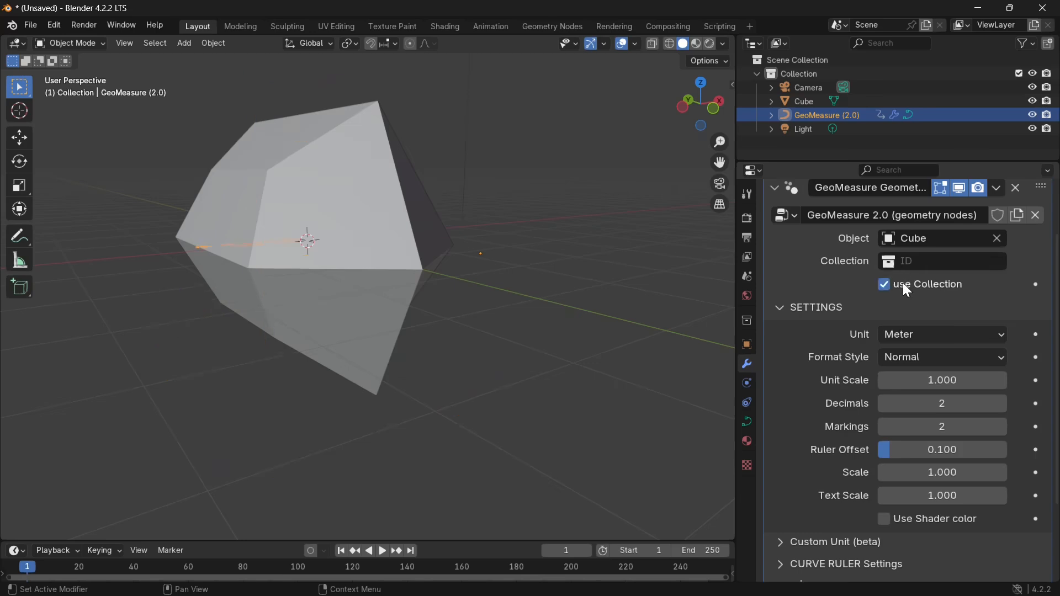
mouse_move(907, 291)
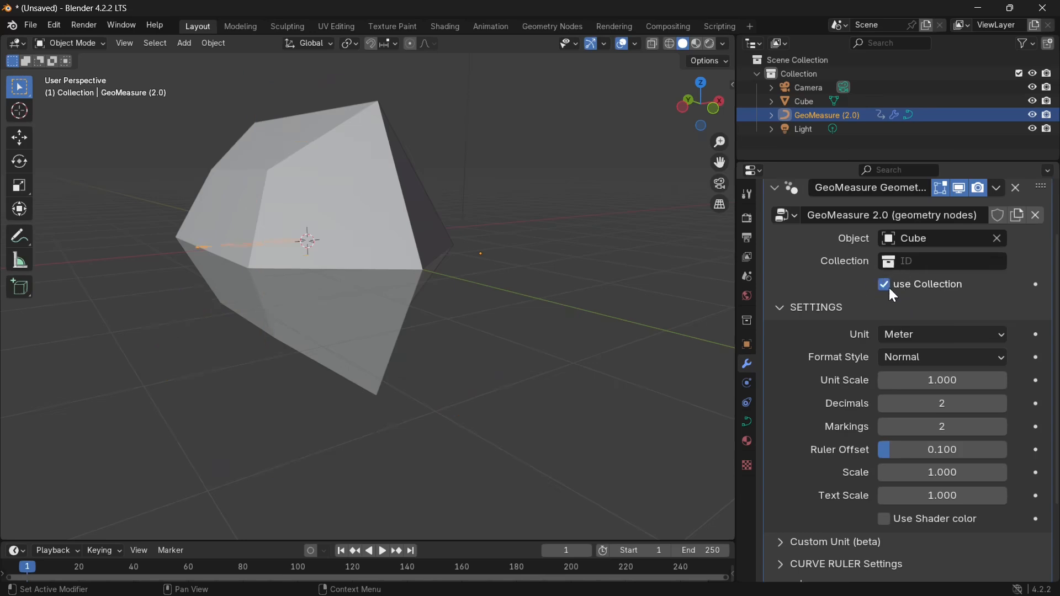
click(884, 284)
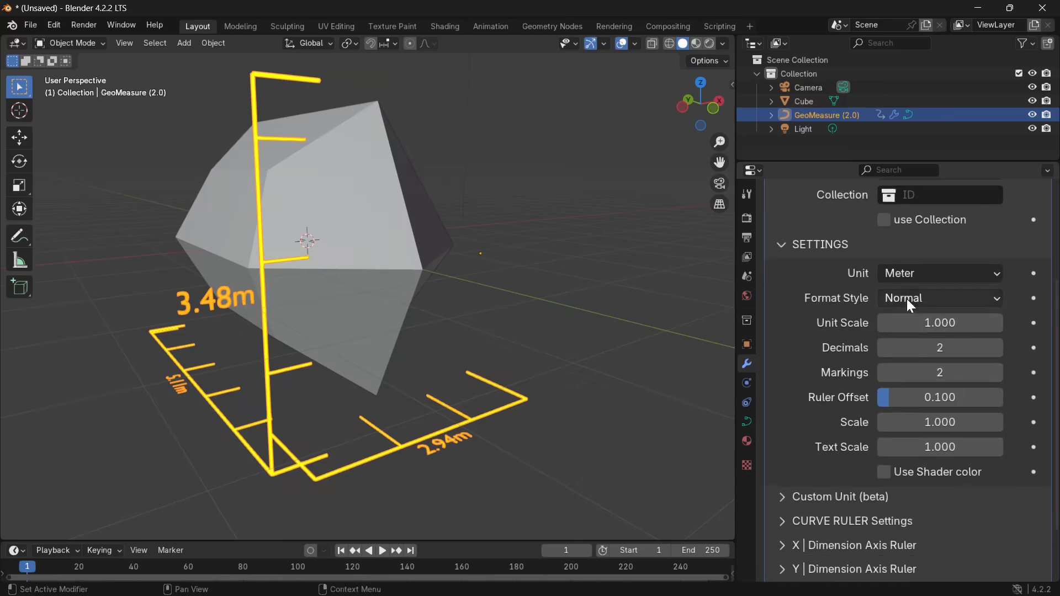
click(939, 274)
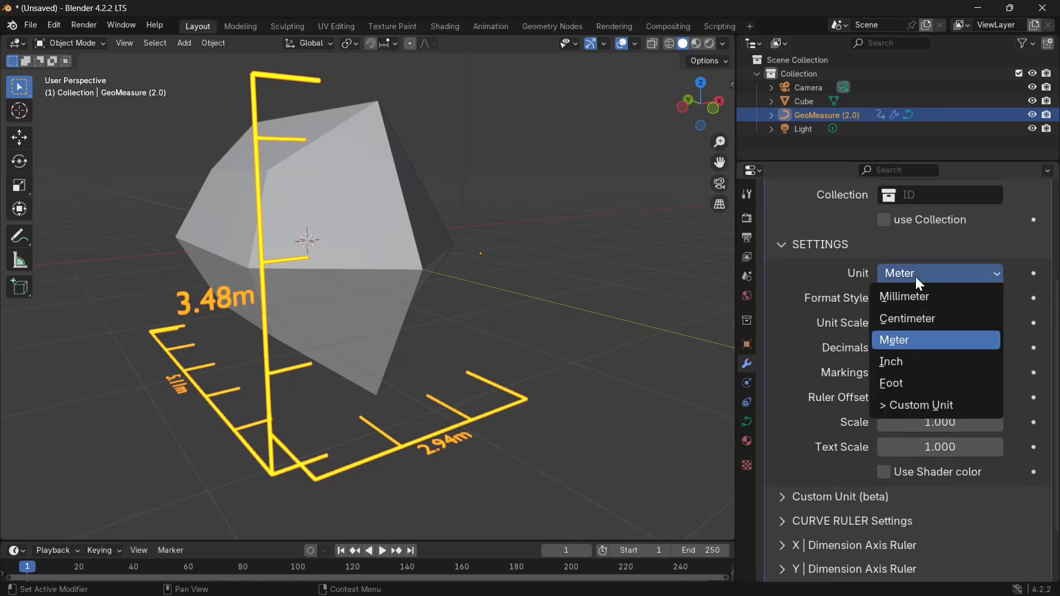
mouse_move(898, 291)
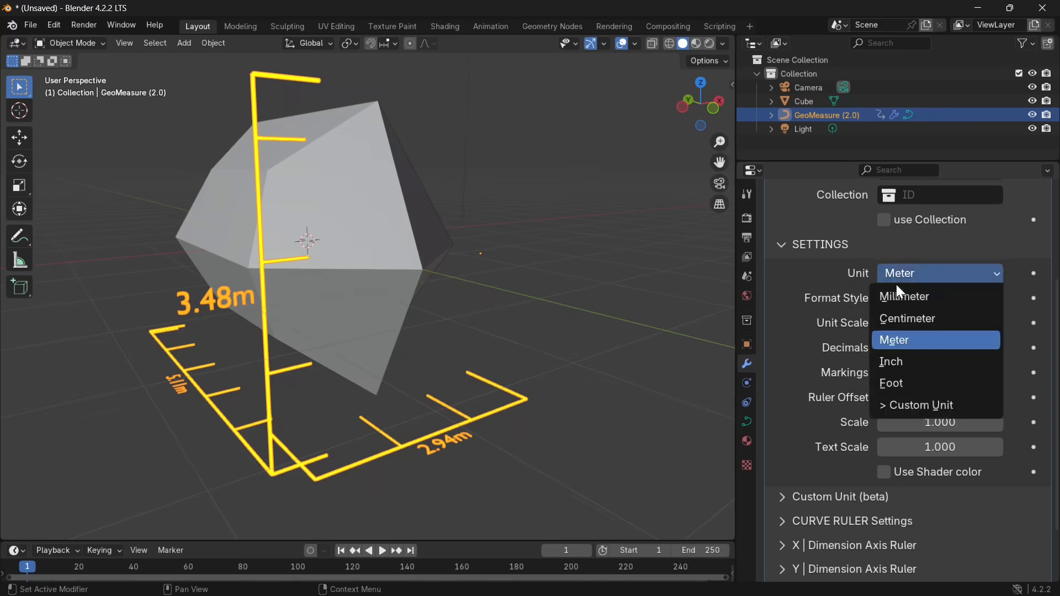
mouse_move(926, 310)
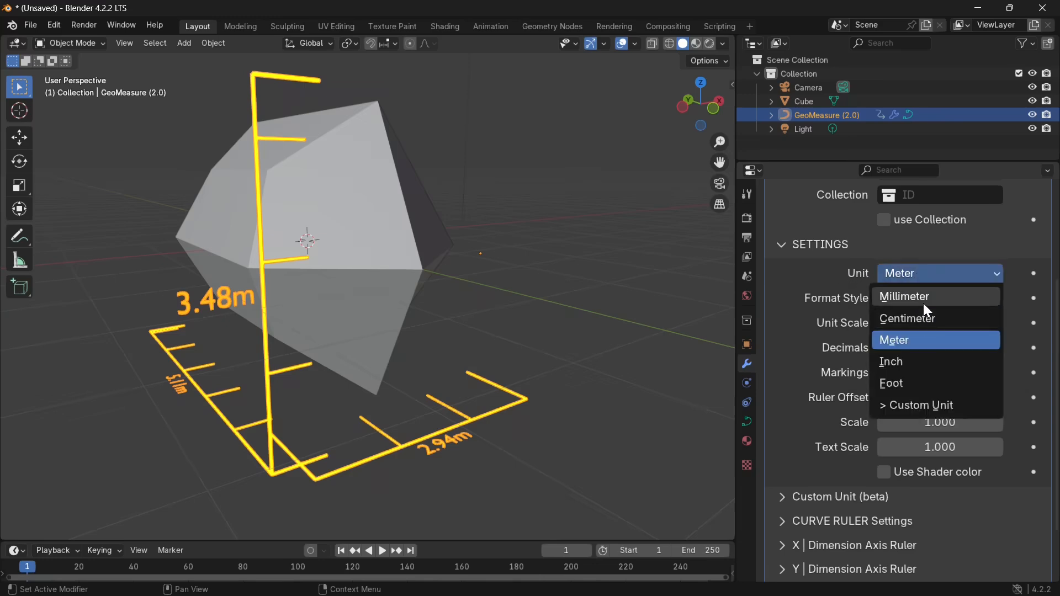
click(906, 296)
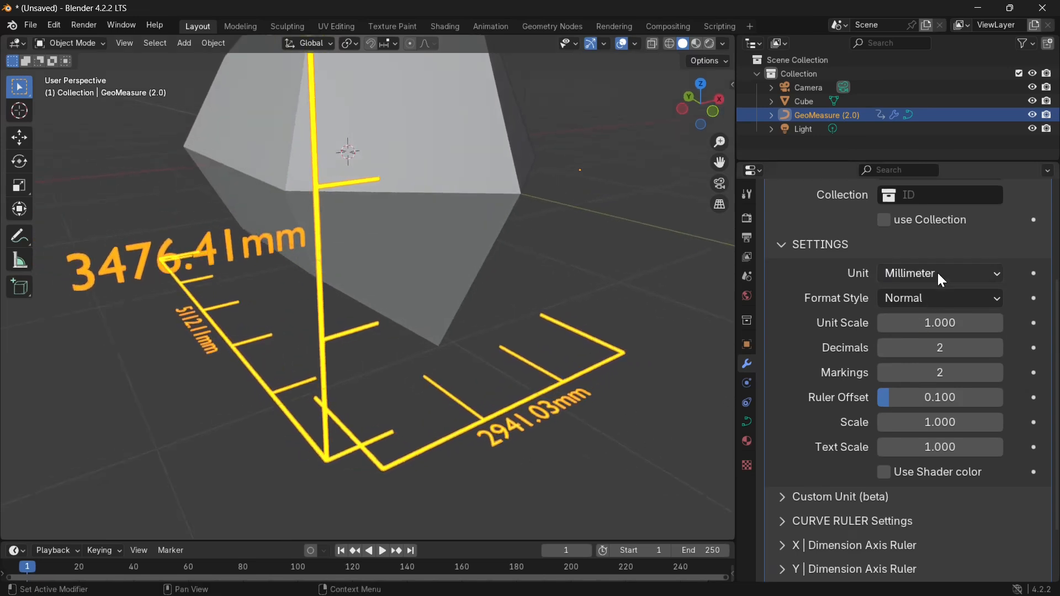
click(940, 273)
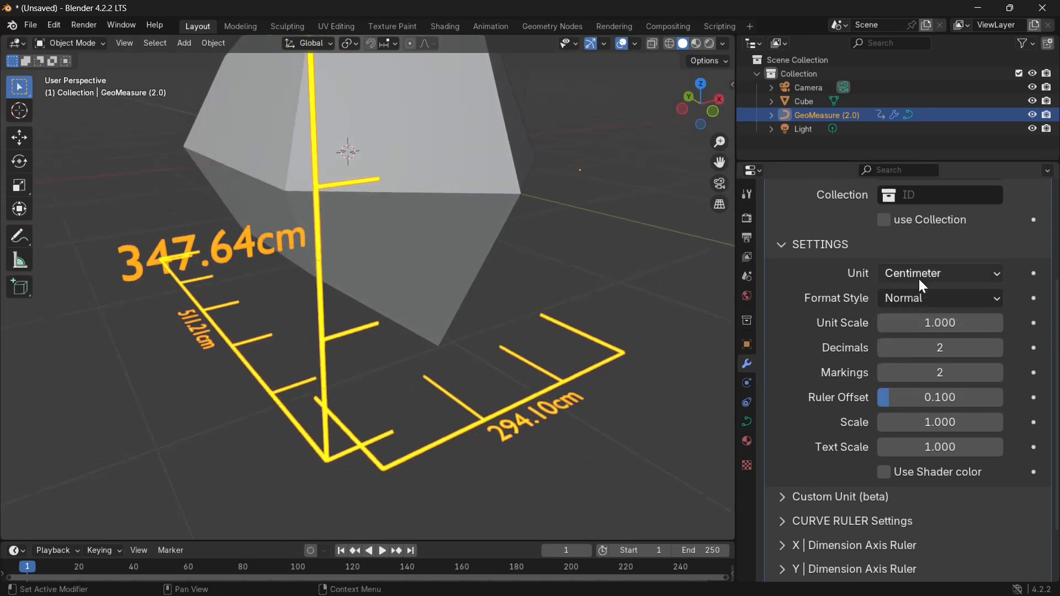
click(939, 274)
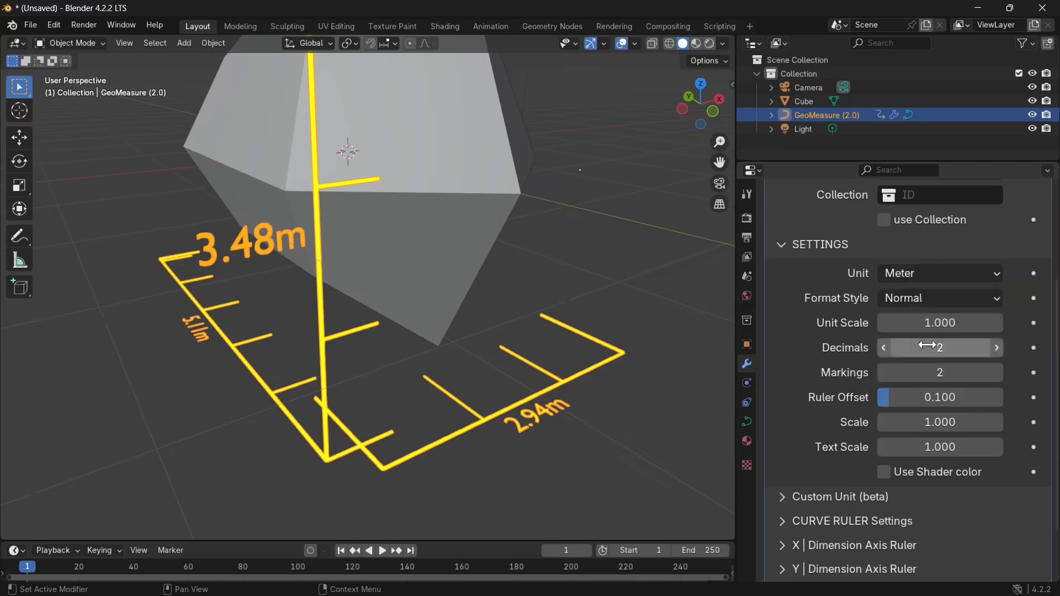
click(939, 274)
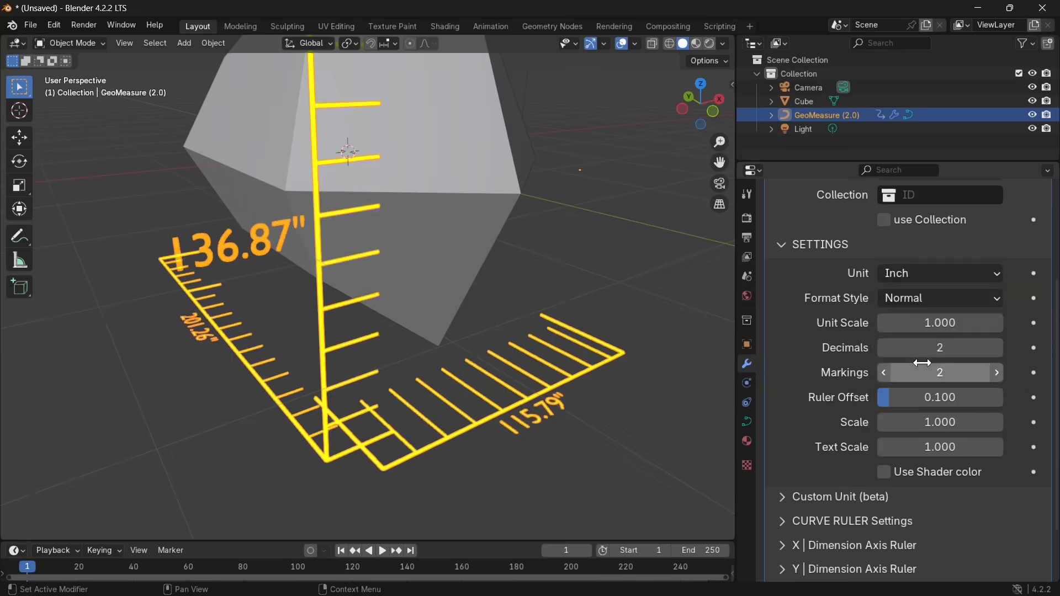
click(939, 273)
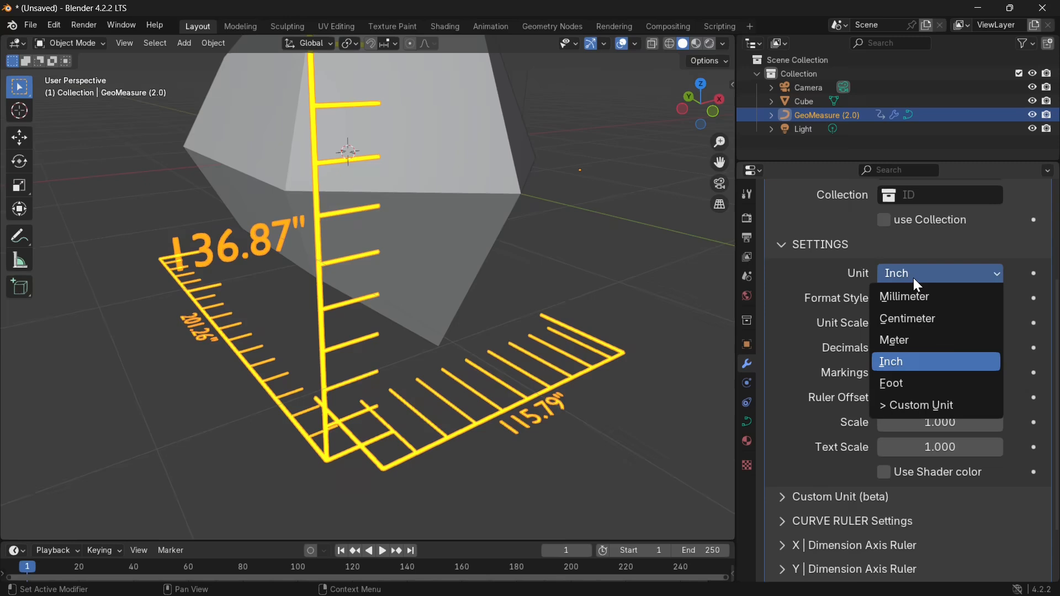
mouse_move(914, 389)
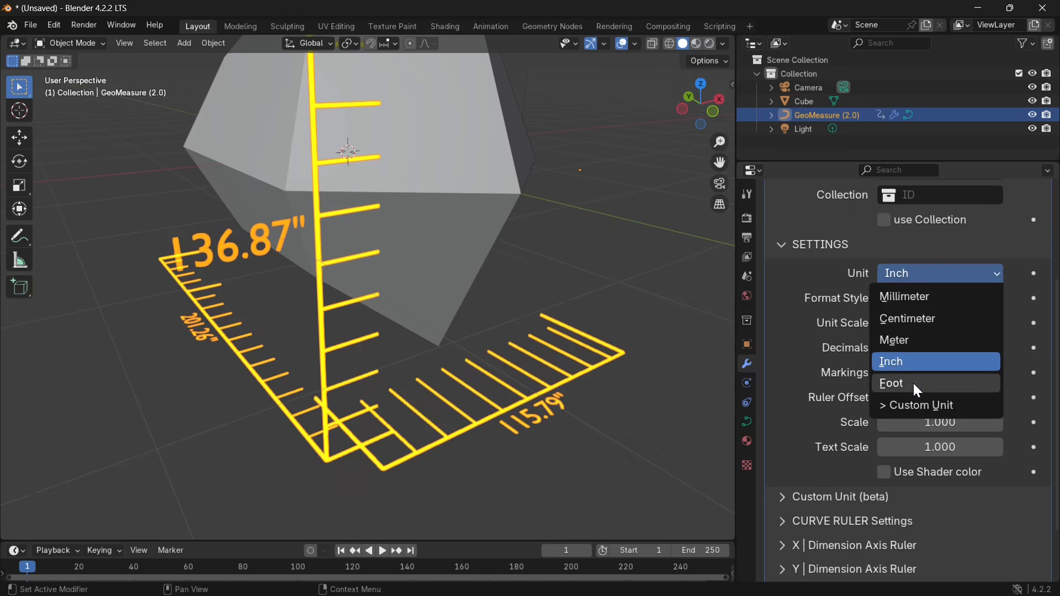
click(892, 383)
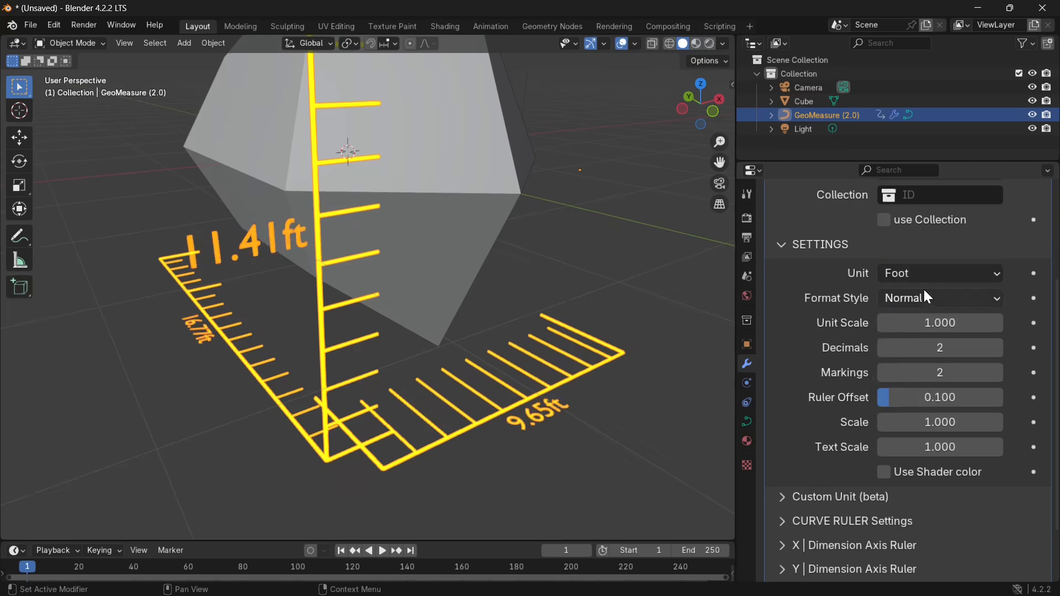
click(939, 273)
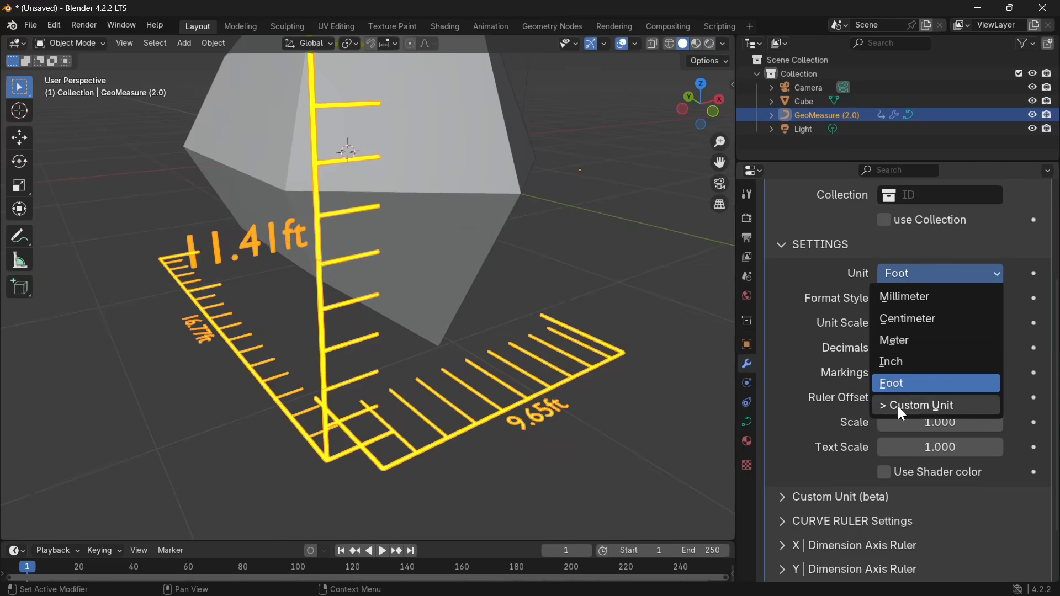
click(922, 404)
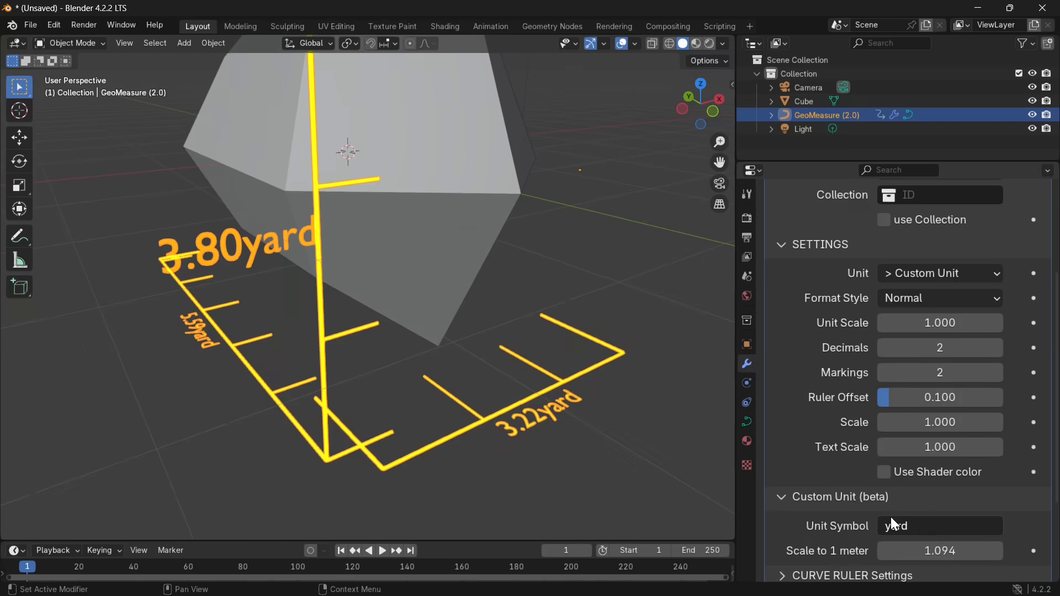
mouse_move(892, 522)
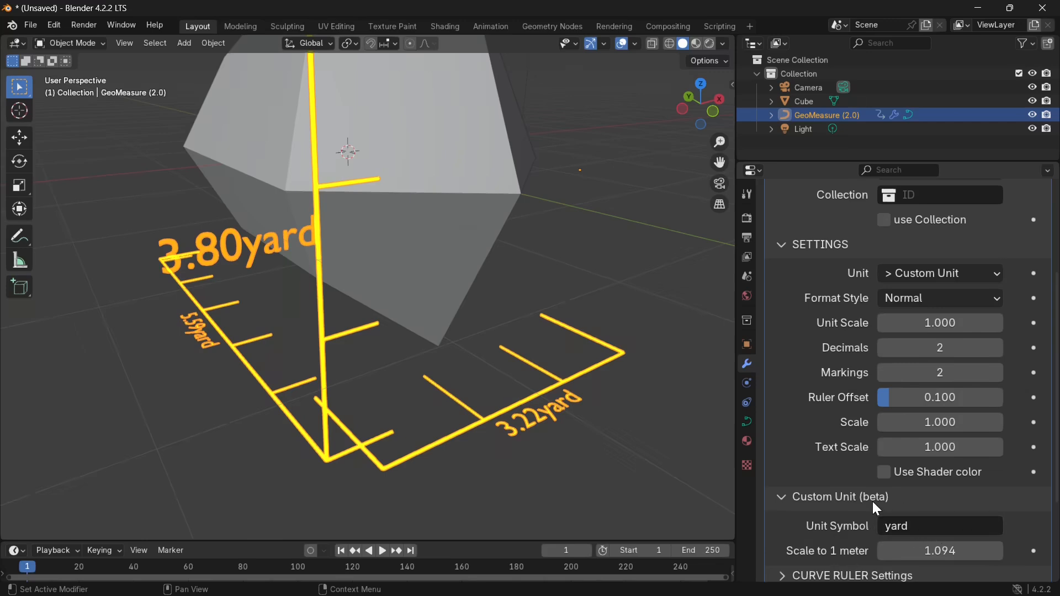
click(939, 273)
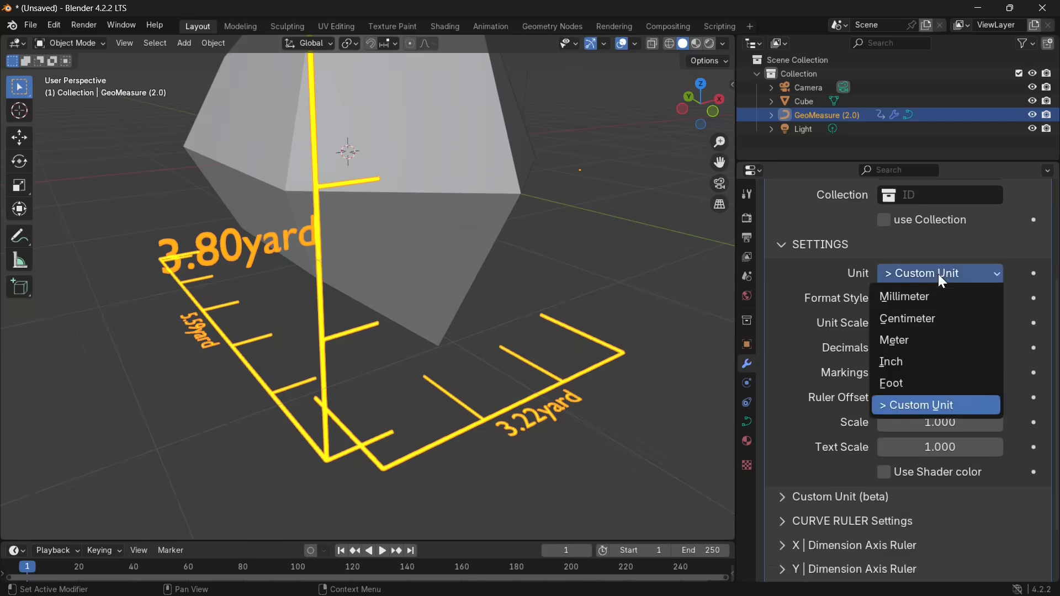
click(894, 341)
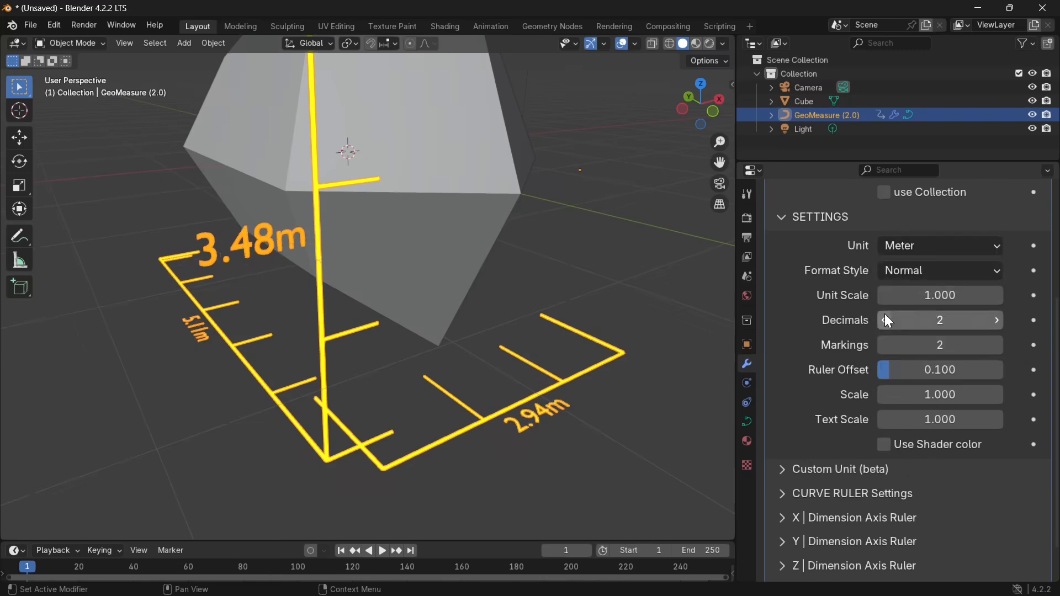
mouse_move(903, 271)
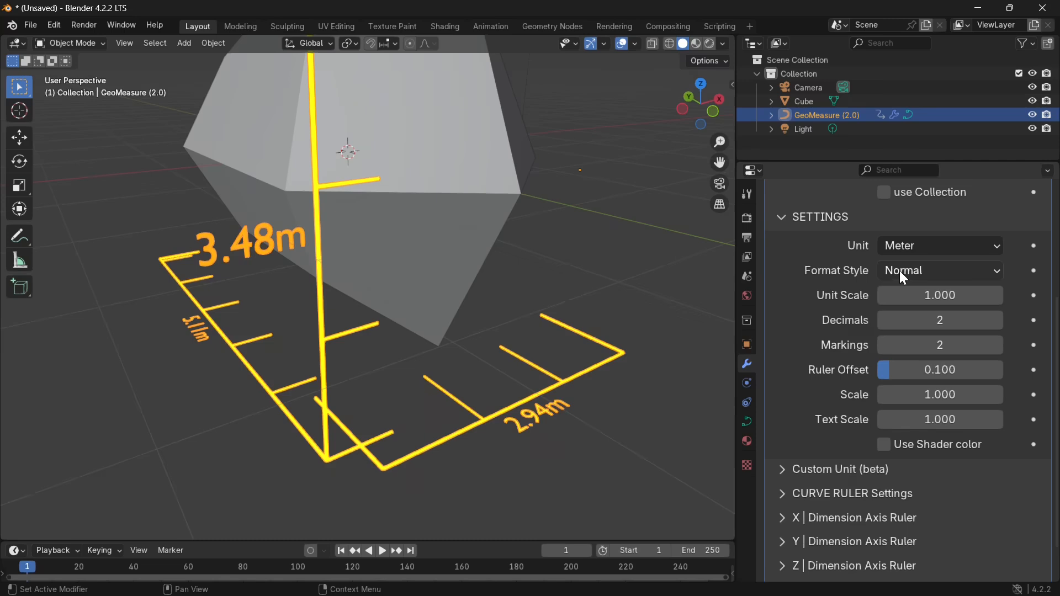
Step: Set ruler labels to Mixed Unit format with 0 decimals and Foot units
click(940, 270)
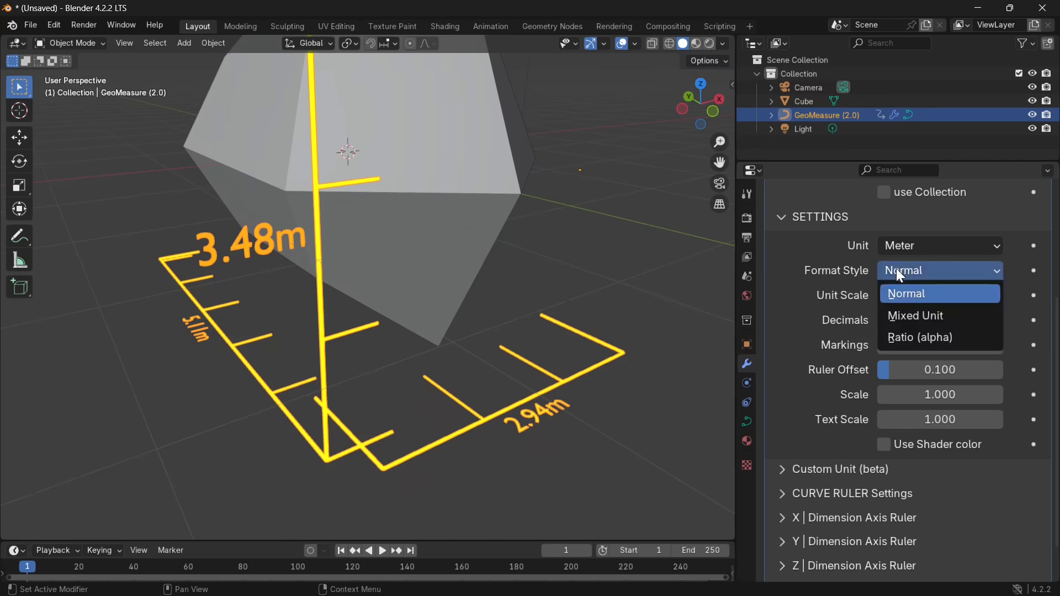
click(916, 316)
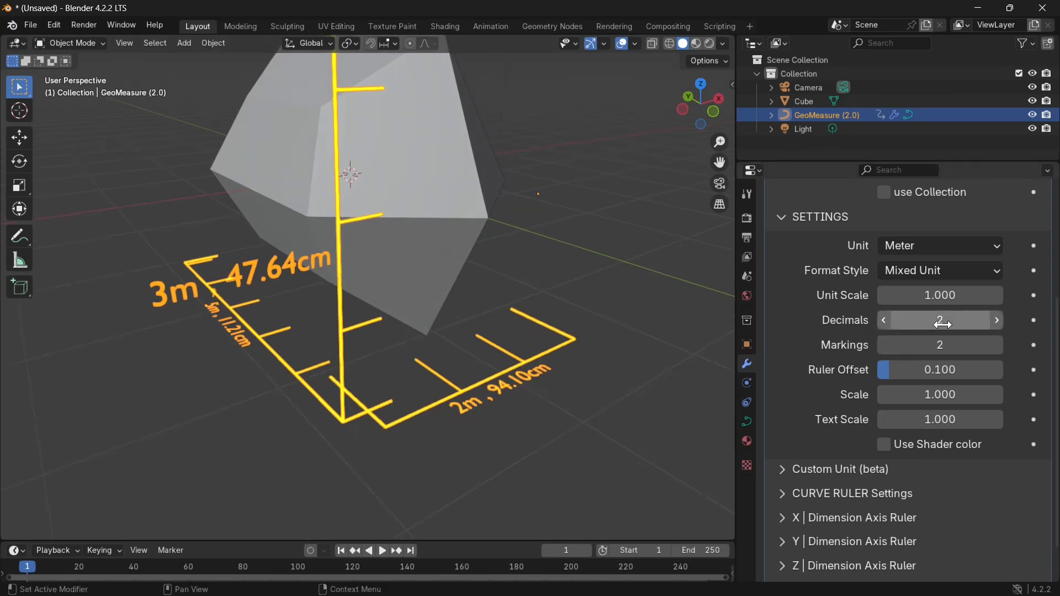
click(939, 246)
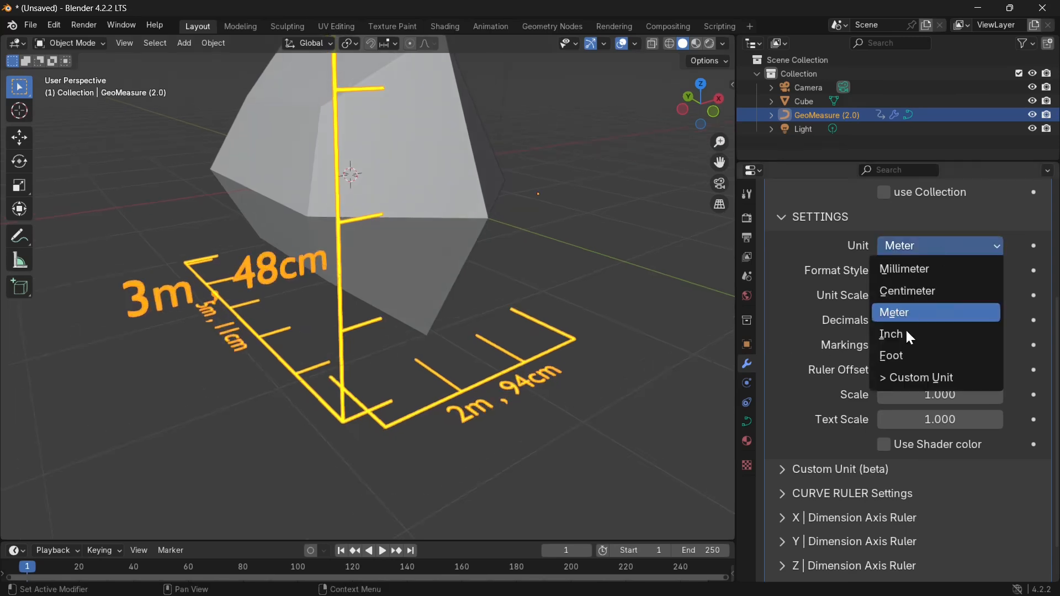
click(895, 311)
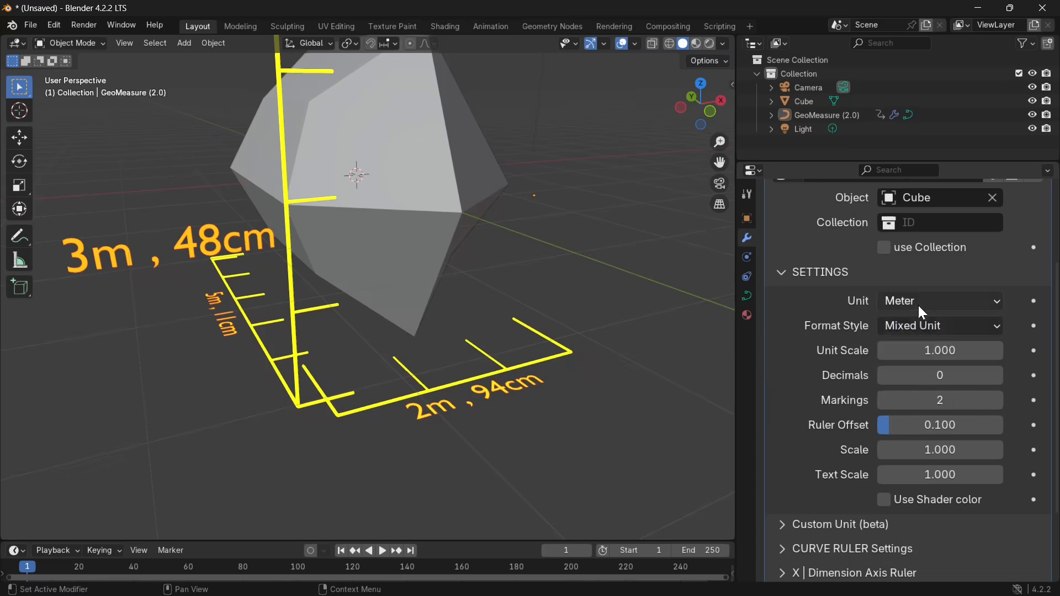
click(939, 300)
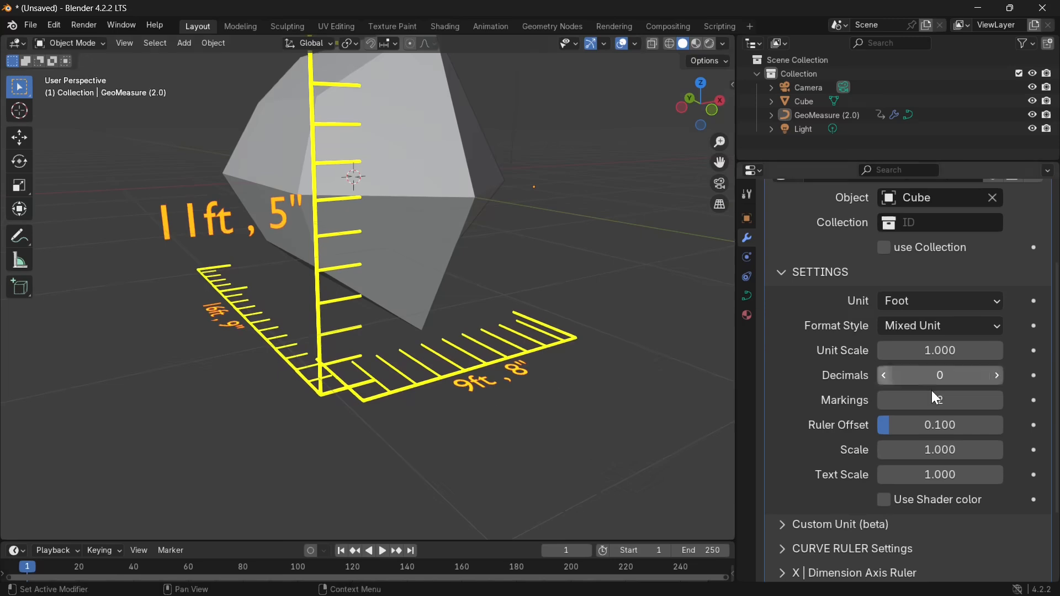
Step: Preview the Ratio (alpha) format style, then restore Mixed Unit labels
click(939, 400)
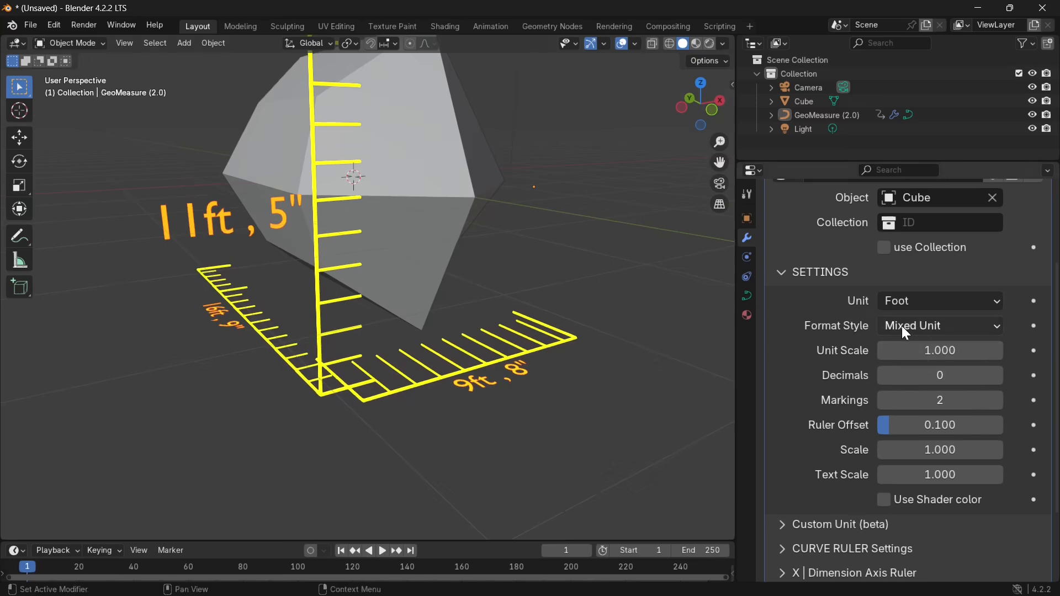
click(939, 325)
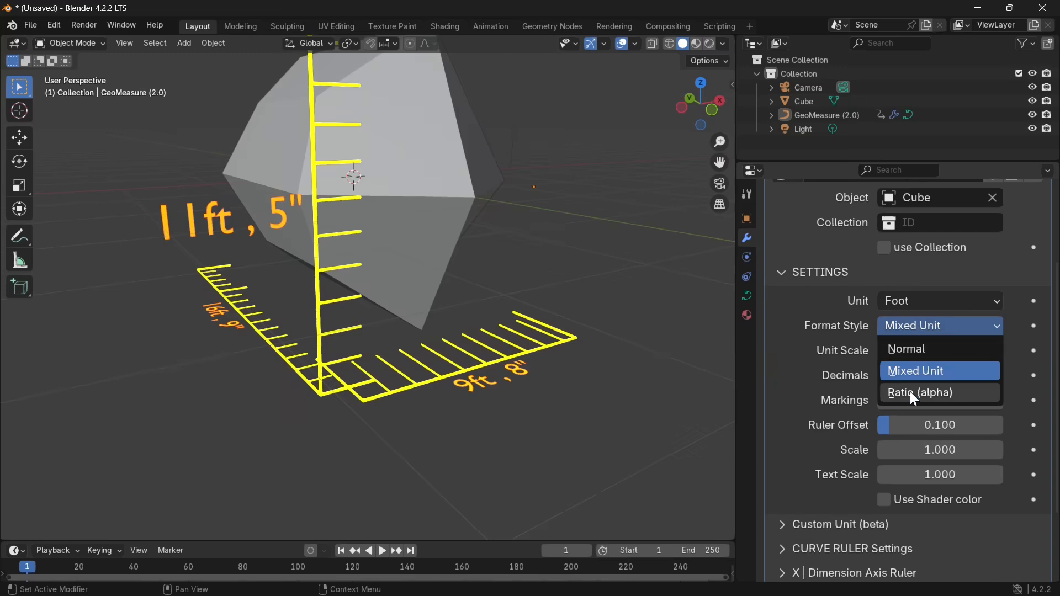
click(921, 392)
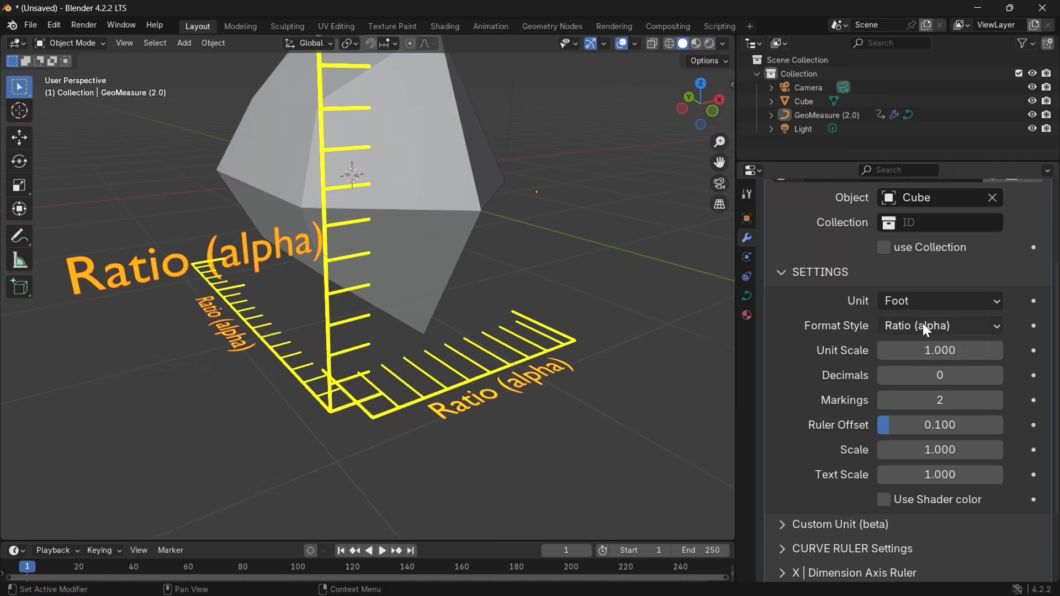
click(939, 325)
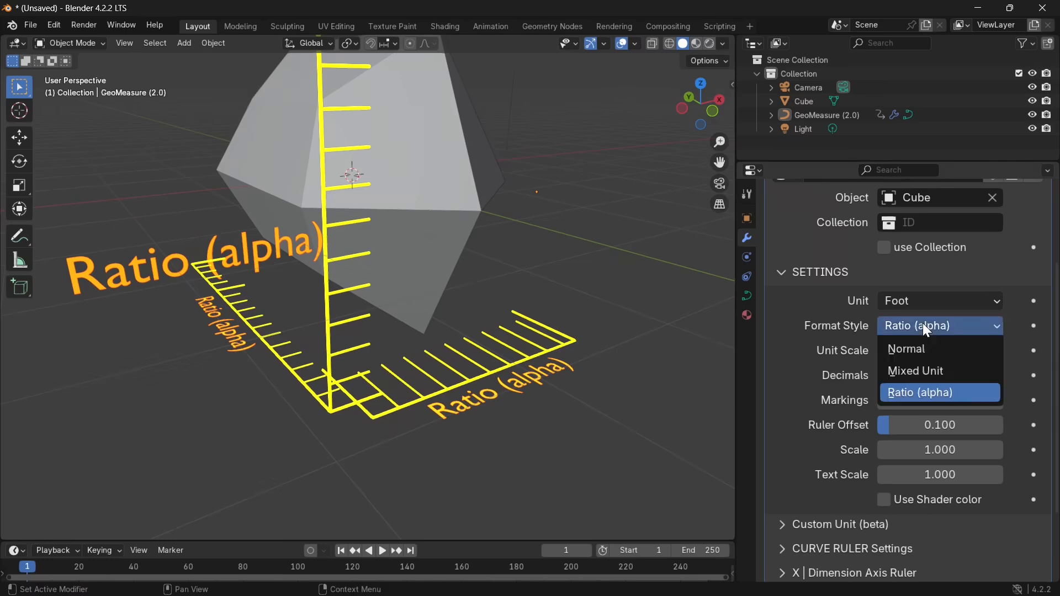
mouse_move(937, 371)
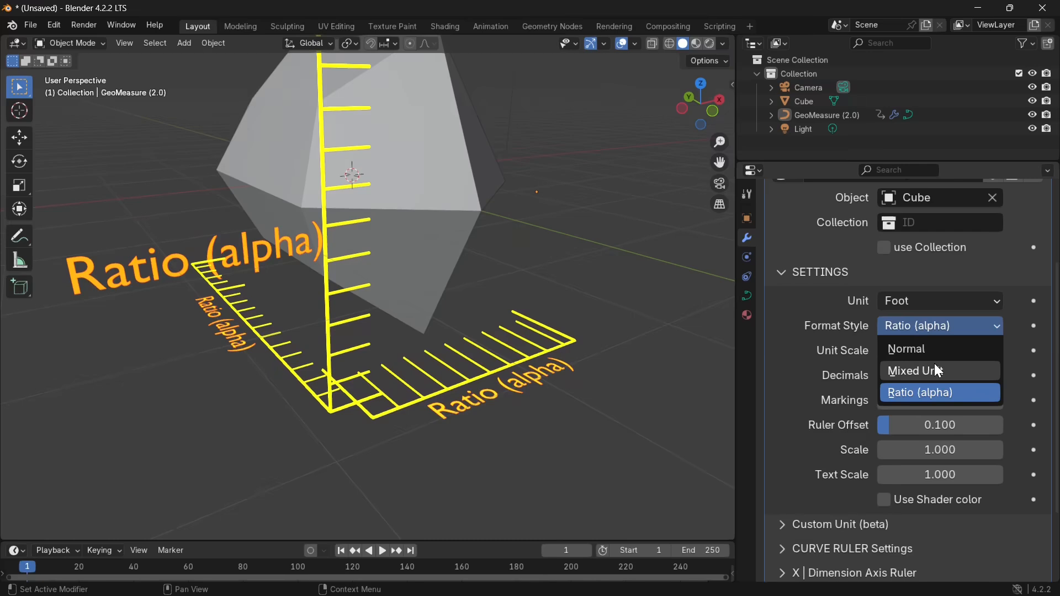
click(916, 371)
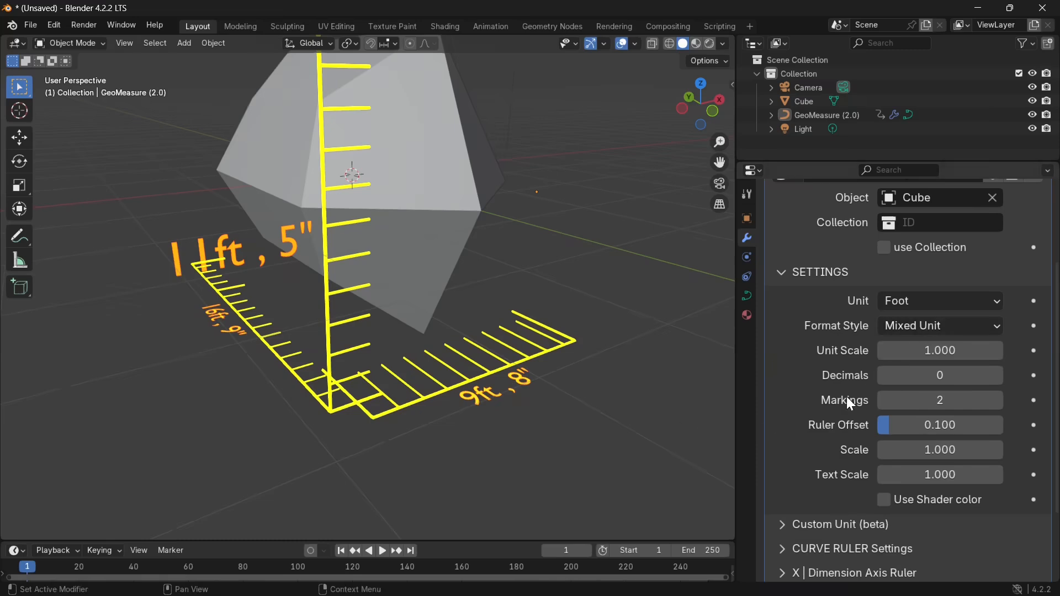
mouse_move(939, 350)
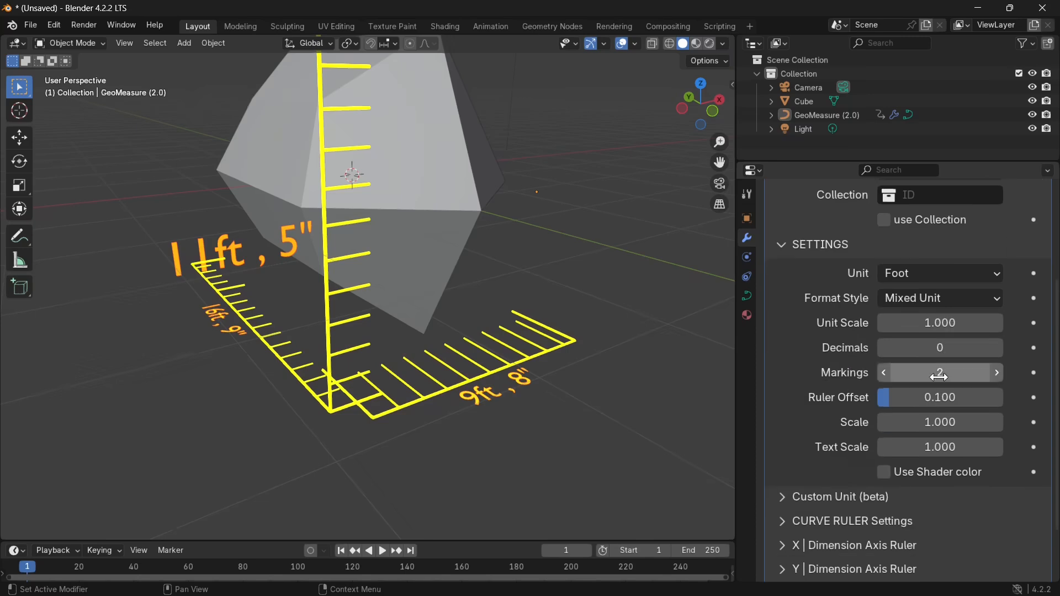
Step: Set Markings to 2 and Ruler Offset to 0, toggling Use Shader color on then off
click(995, 348)
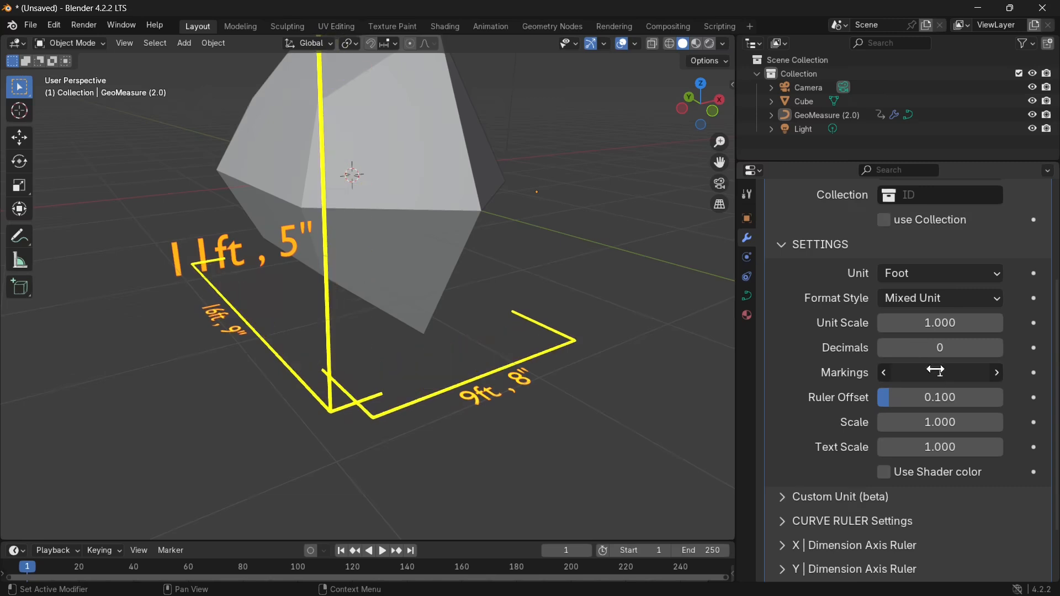
click(997, 373)
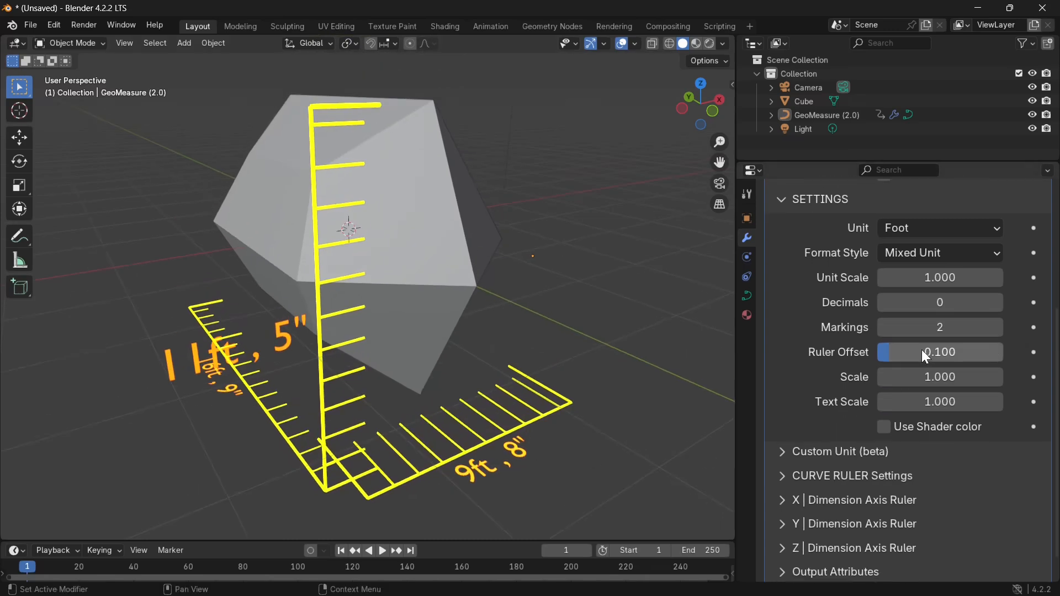
drag(947, 352, 940, 353)
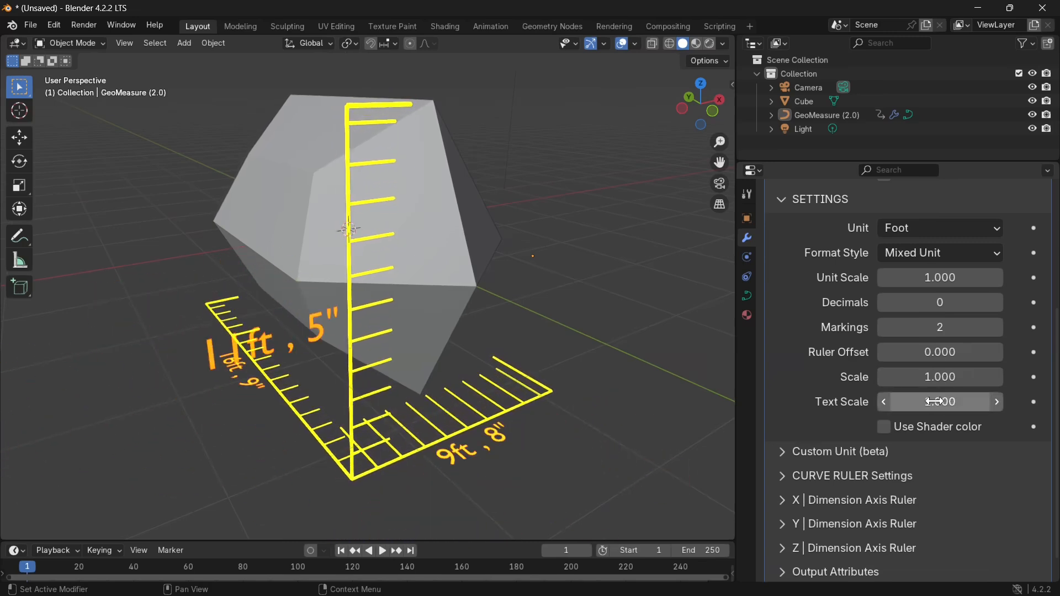
click(884, 427)
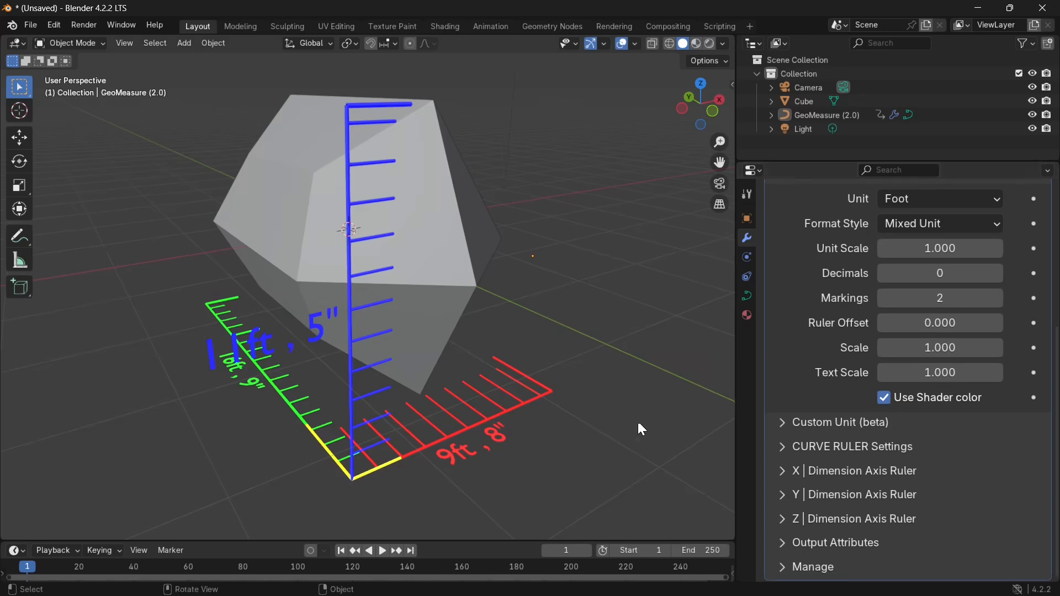
click(884, 397)
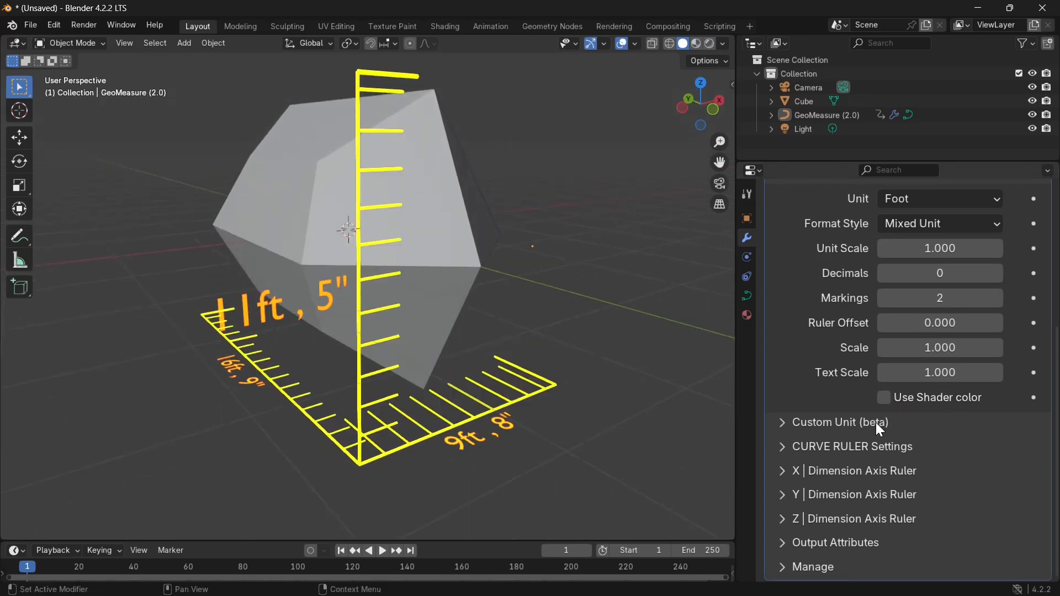
mouse_move(831, 378)
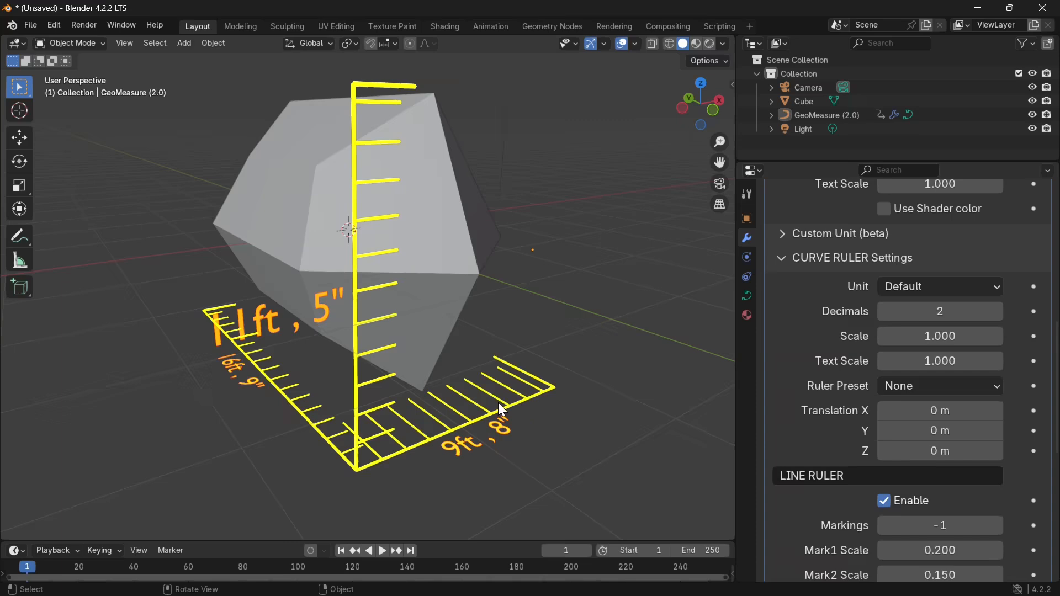
Step: Select GeoMeasure in Edit Mode, add a Bezier curve and move it beside the cube
click(825, 114)
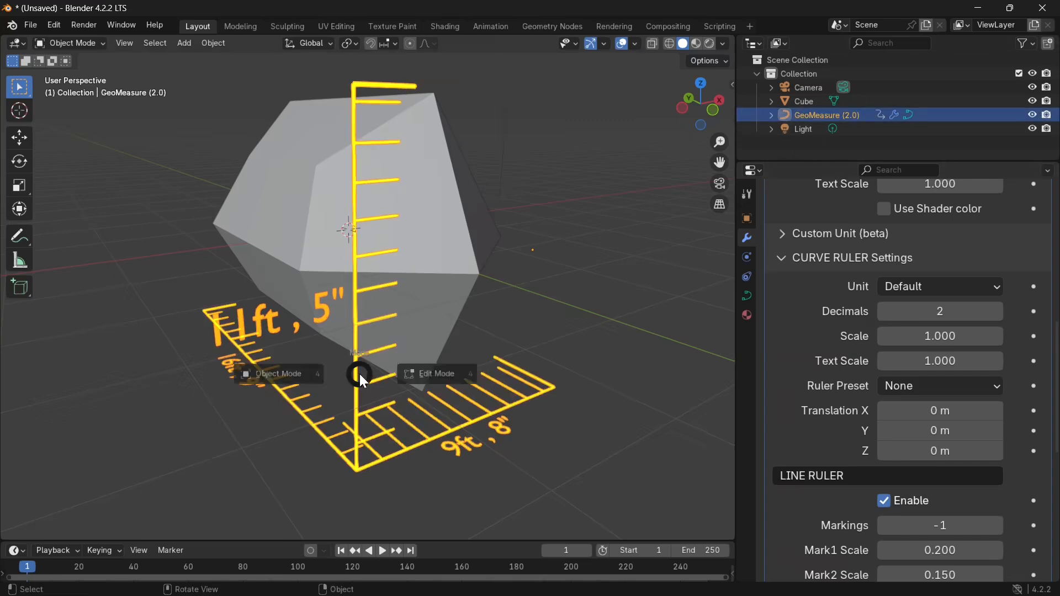
click(436, 373)
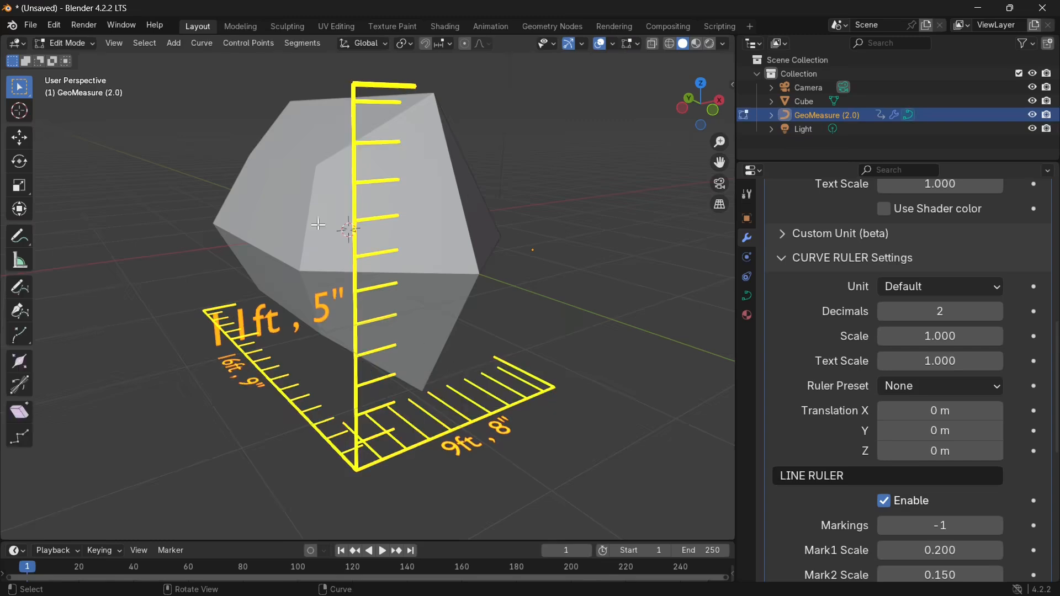
mouse_move(142, 123)
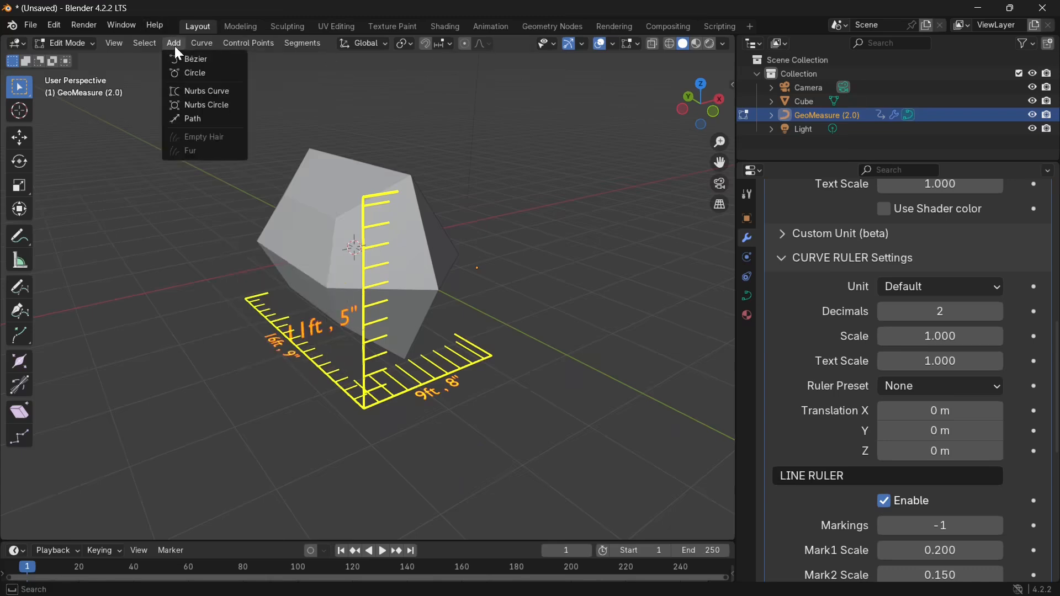
click(195, 59)
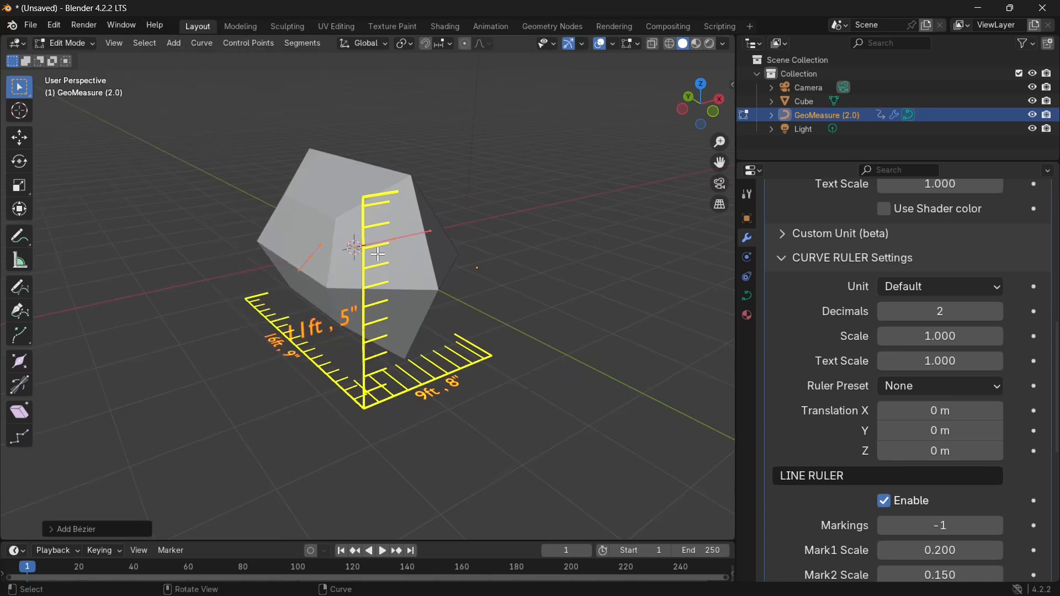
drag(476, 267, 487, 370)
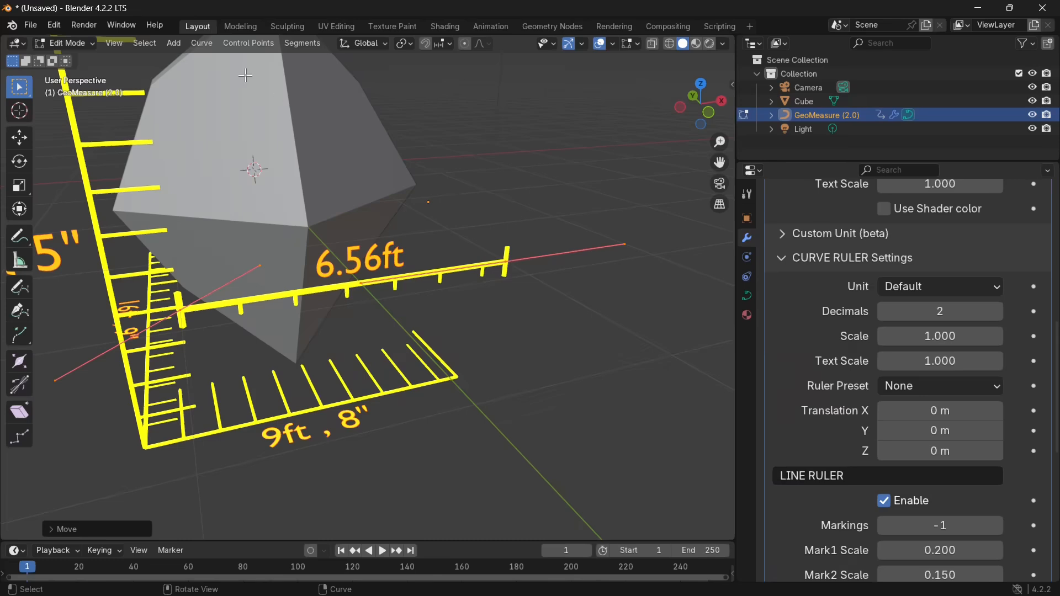
Step: Set the spline type to straight segments and extend the end point to 11.41ft
click(202, 43)
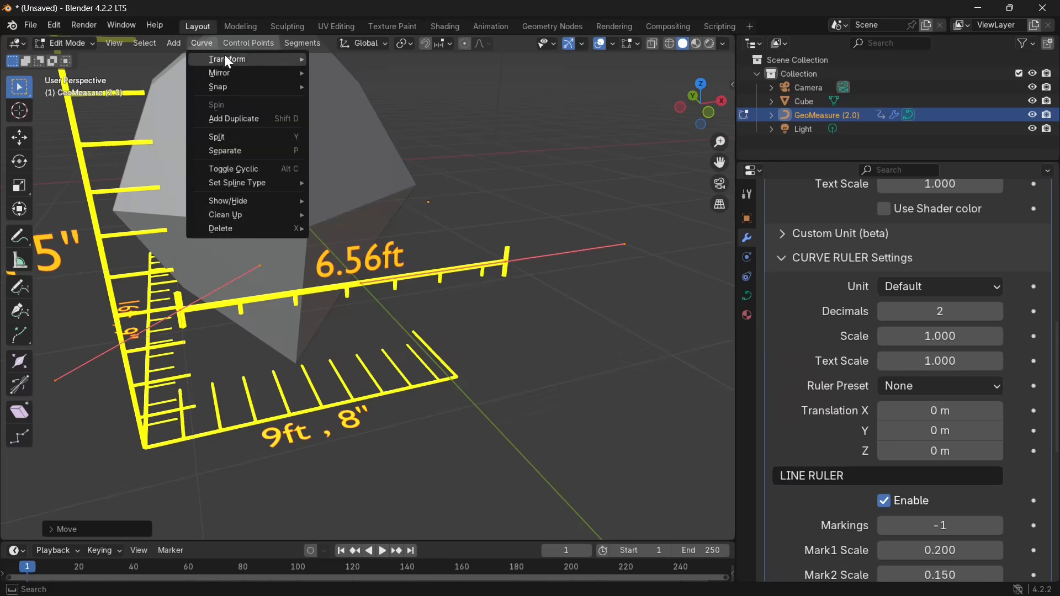
mouse_move(232, 168)
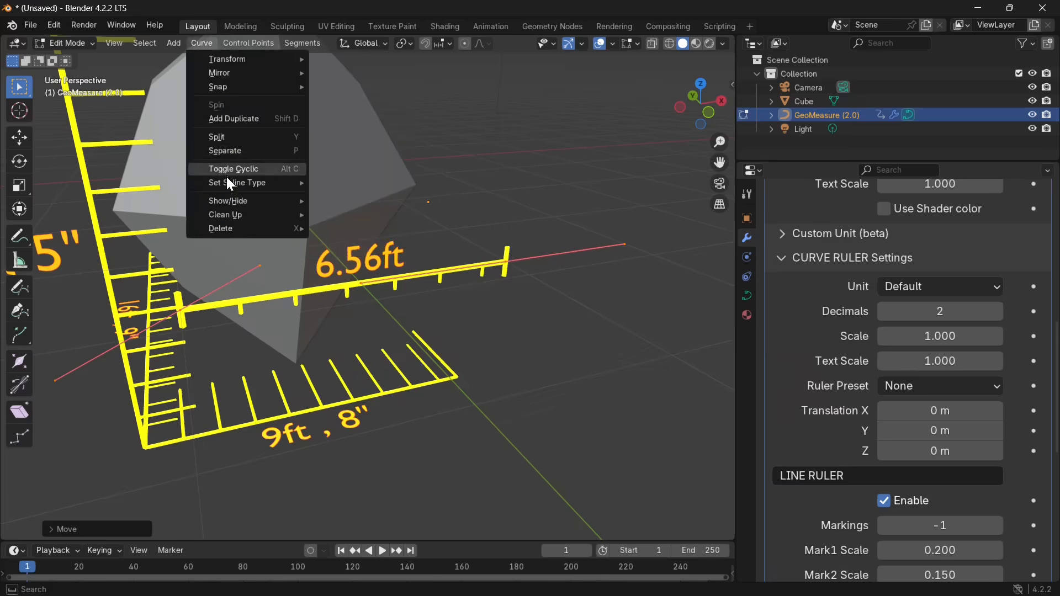
click(238, 182)
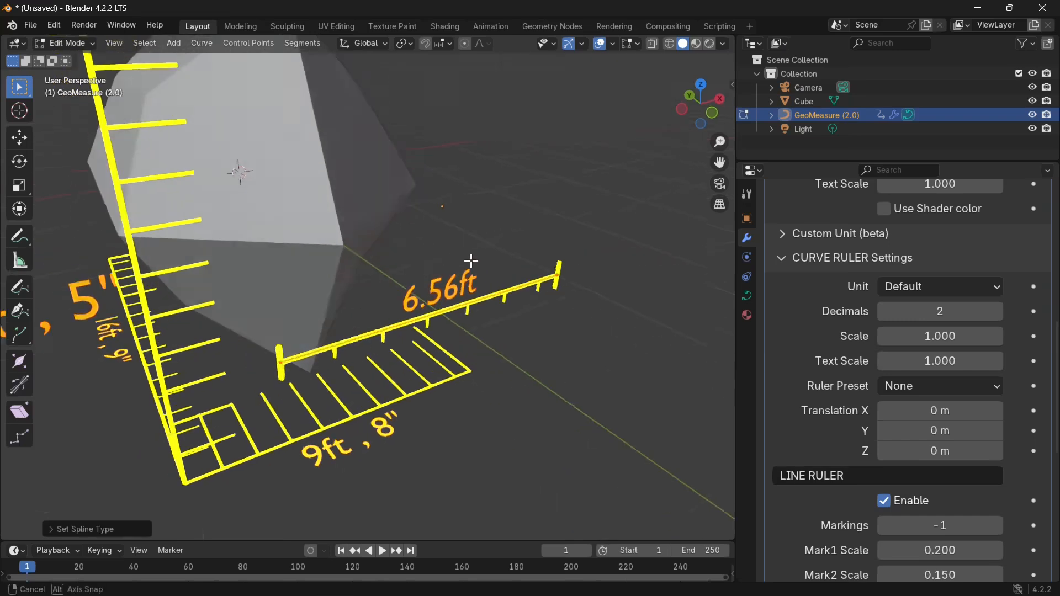
drag(470, 260, 460, 223)
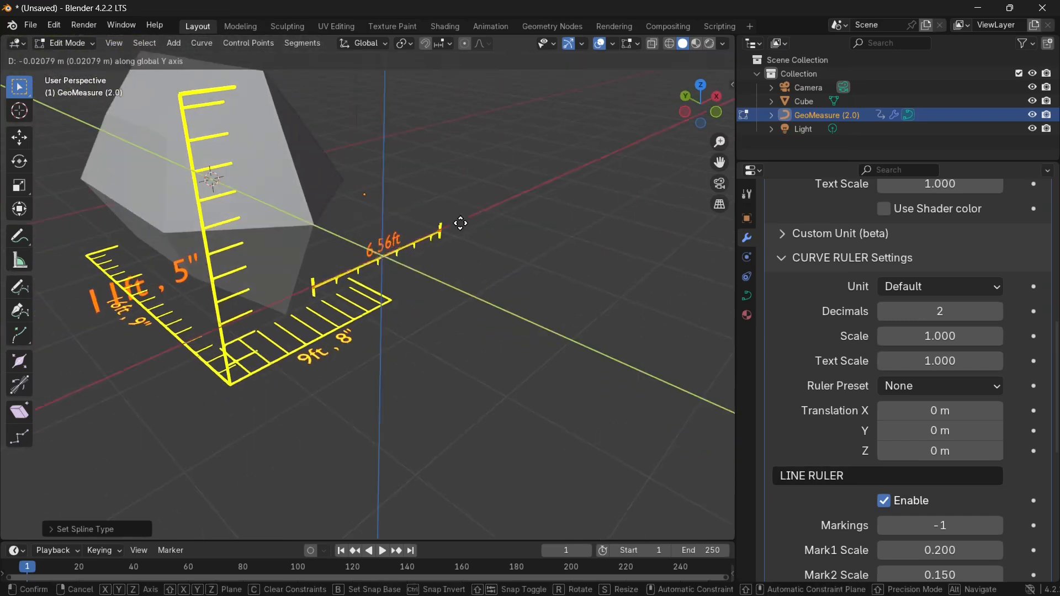
click(464, 256)
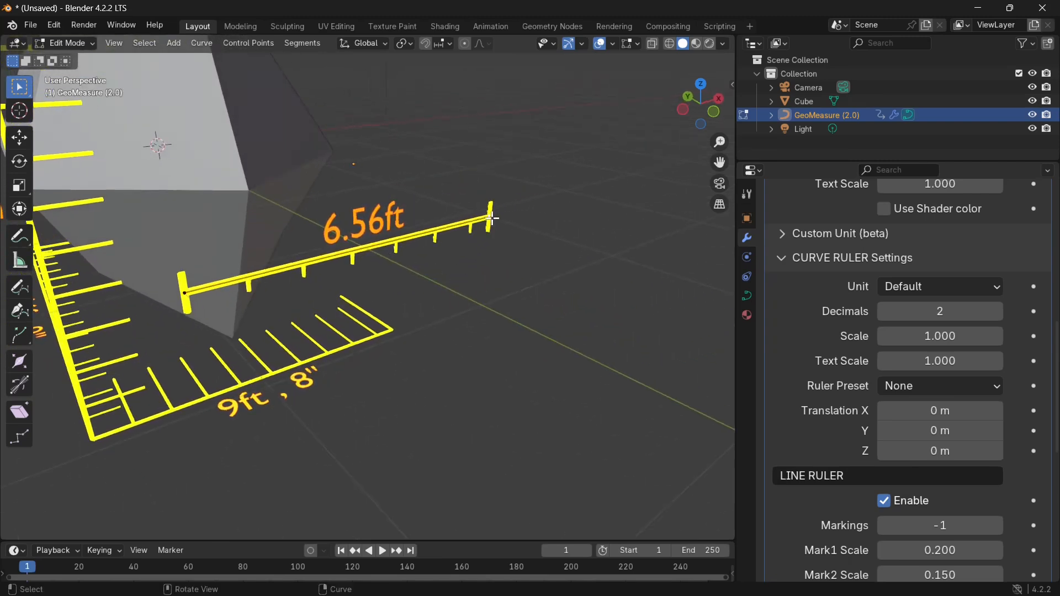
drag(490, 216, 666, 165)
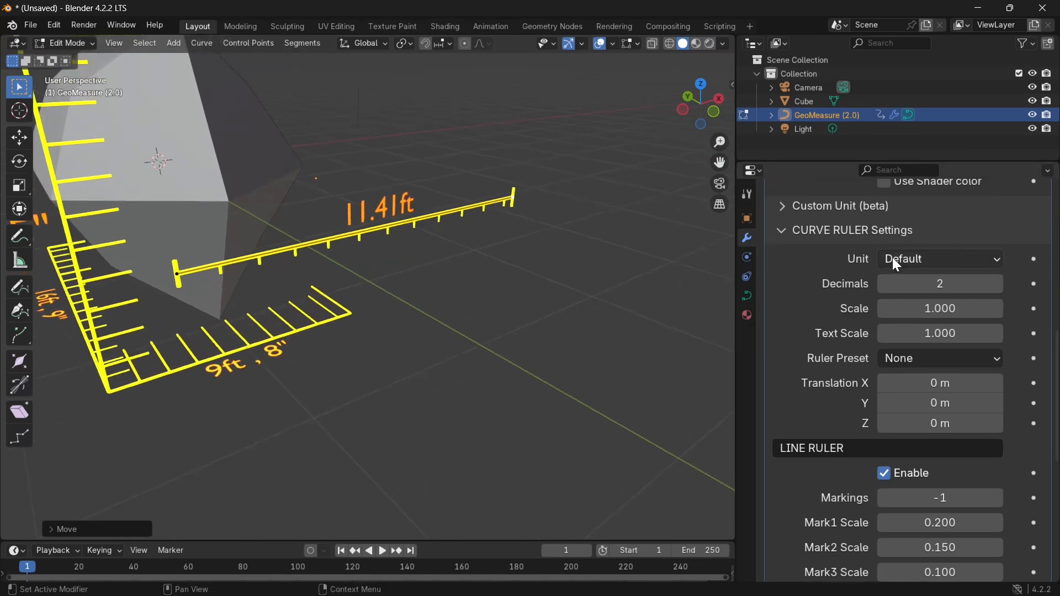
Step: Preview the line ruler length in millimetres and centimetres
click(939, 258)
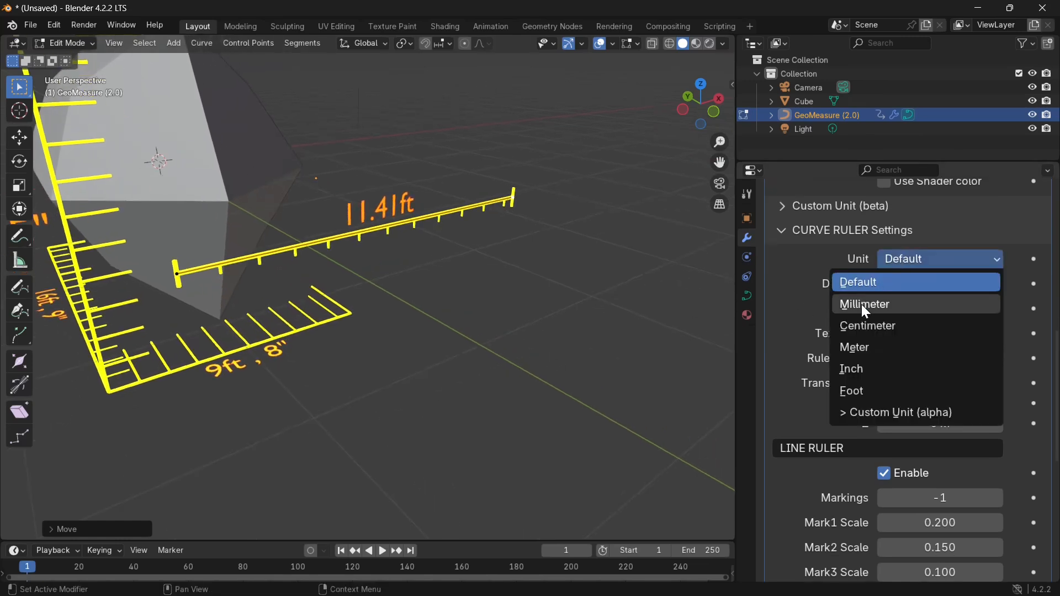
click(858, 282)
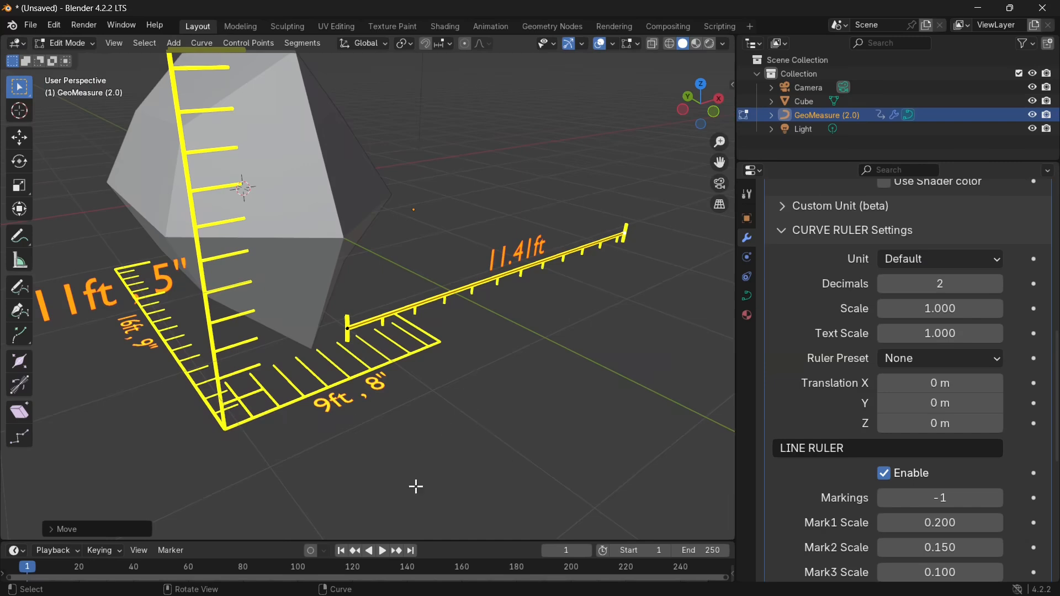
mouse_move(451, 383)
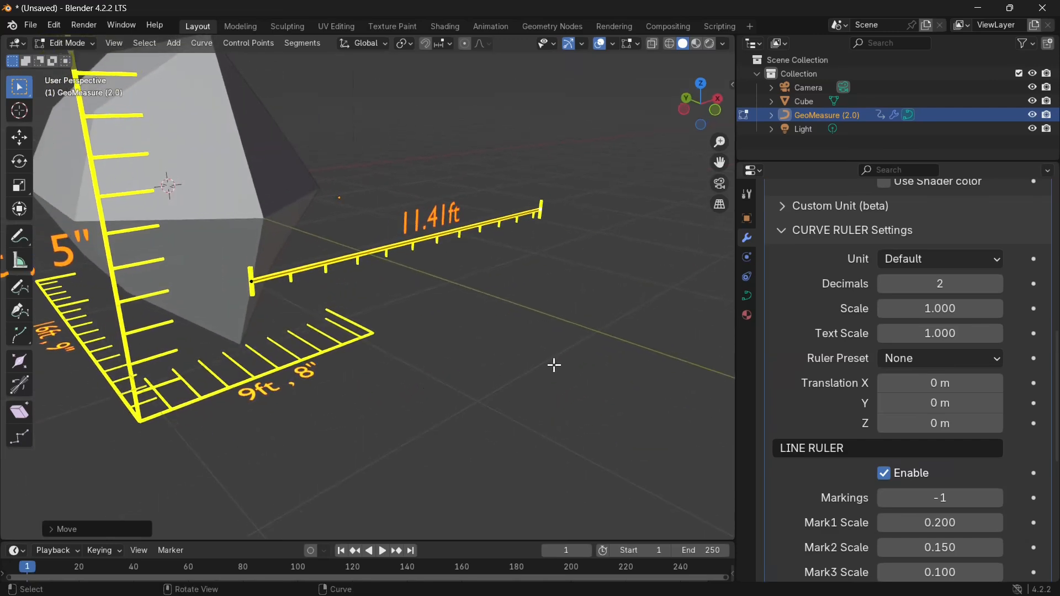
click(939, 259)
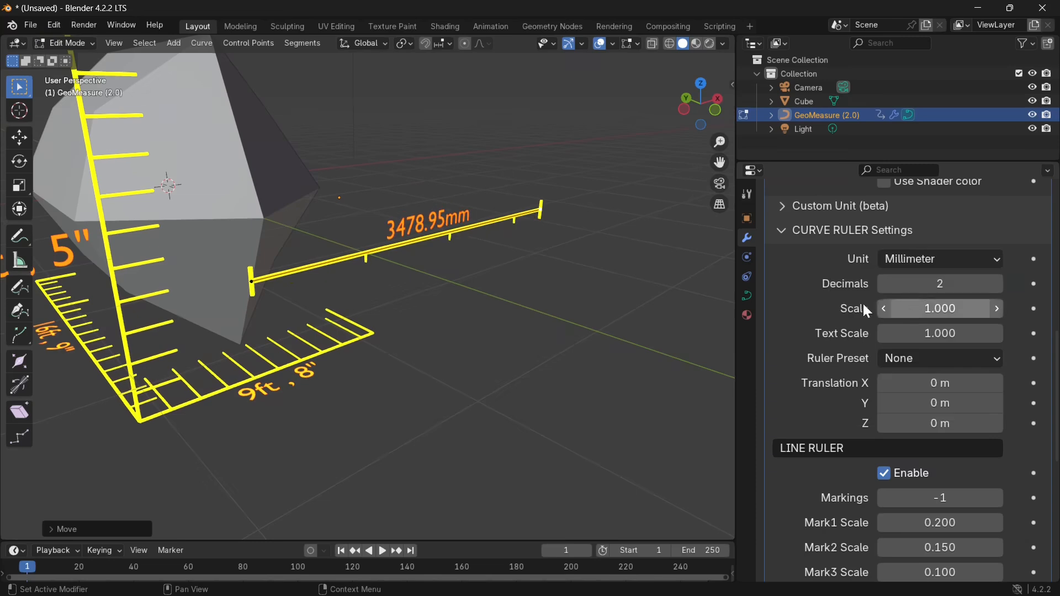
click(939, 259)
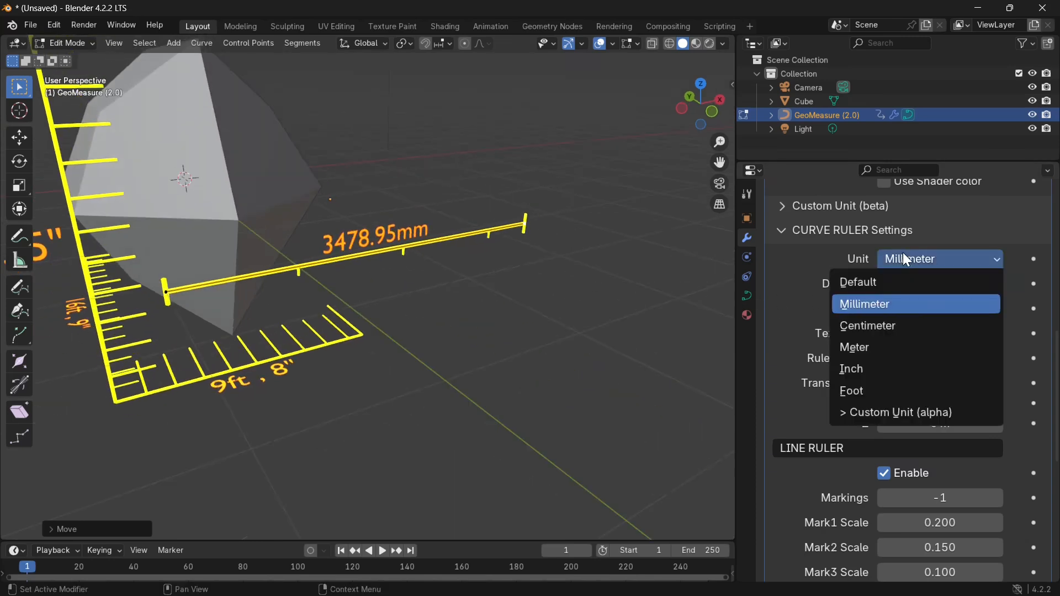
click(868, 325)
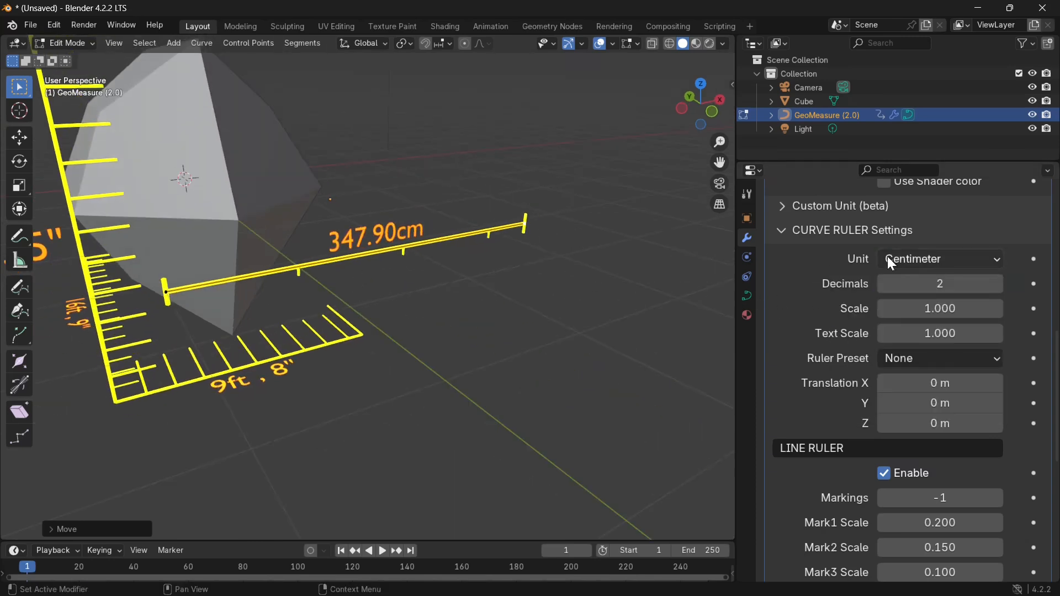
Step: Cycle through metres and inches to feet, and shrink the label to normal size
click(939, 258)
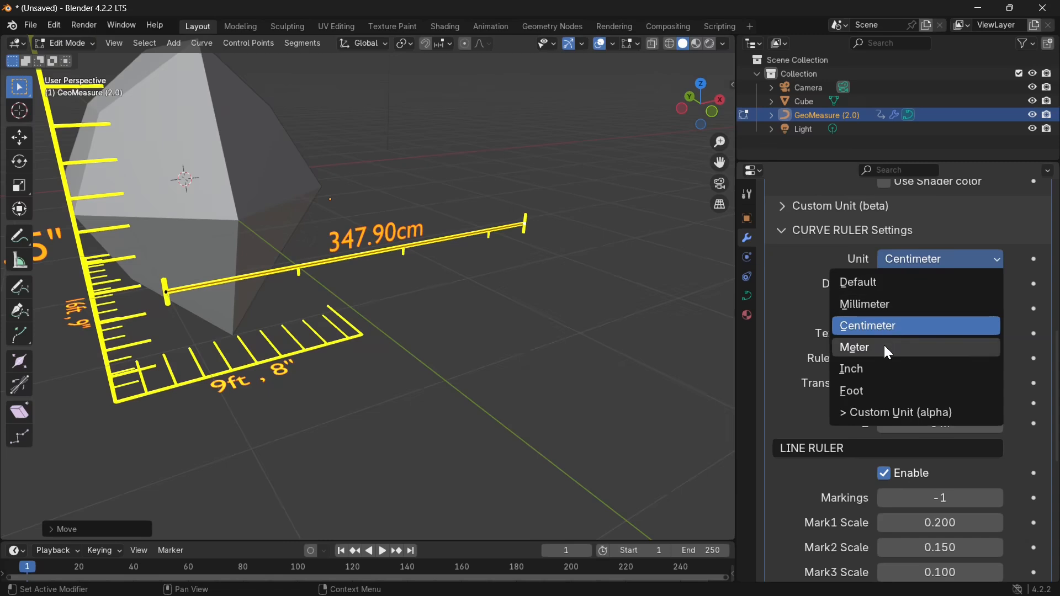
click(855, 347)
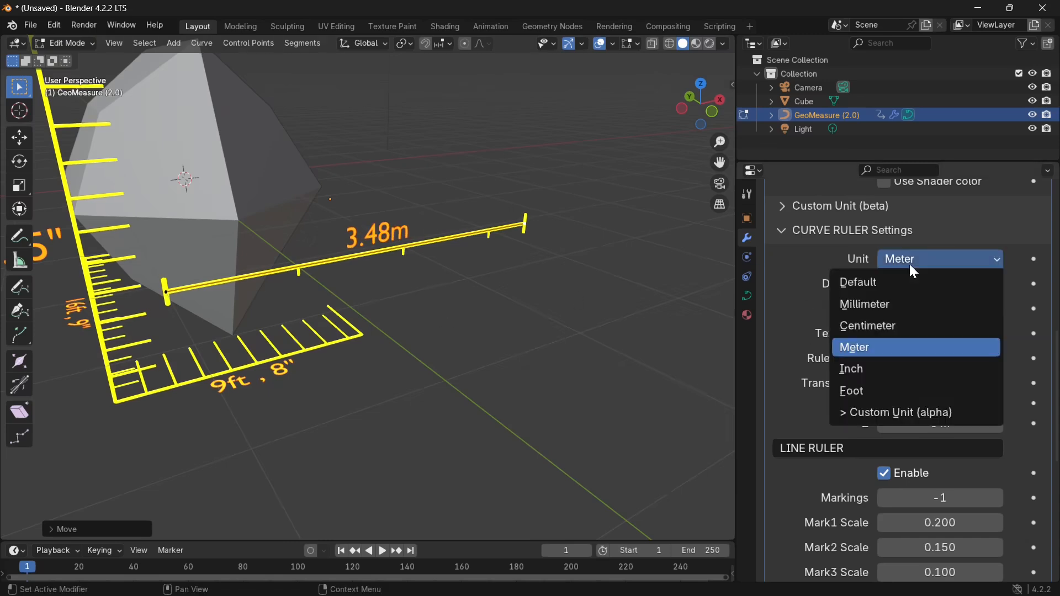
click(851, 369)
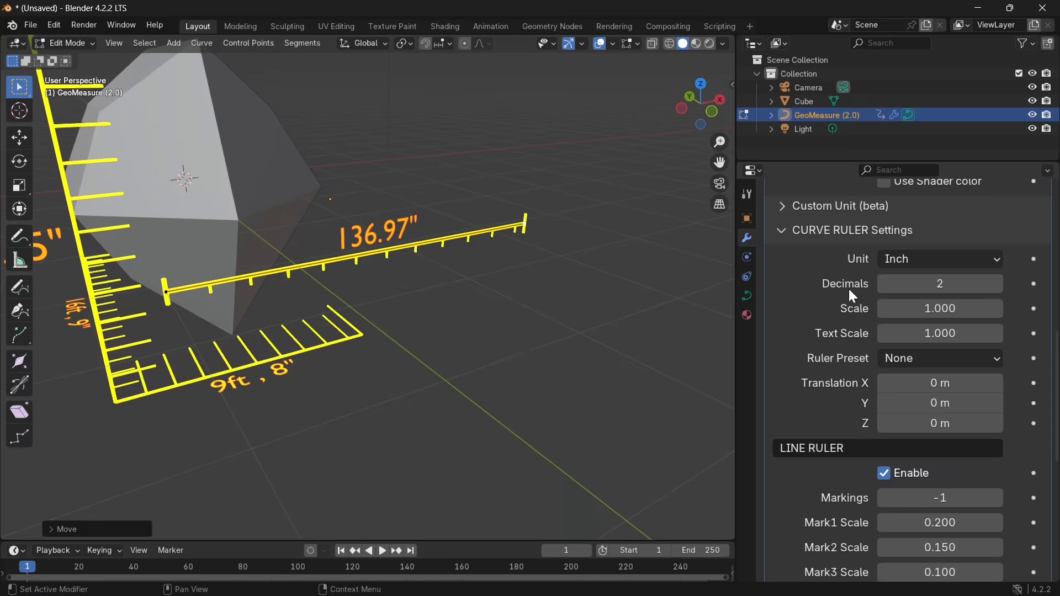
click(940, 259)
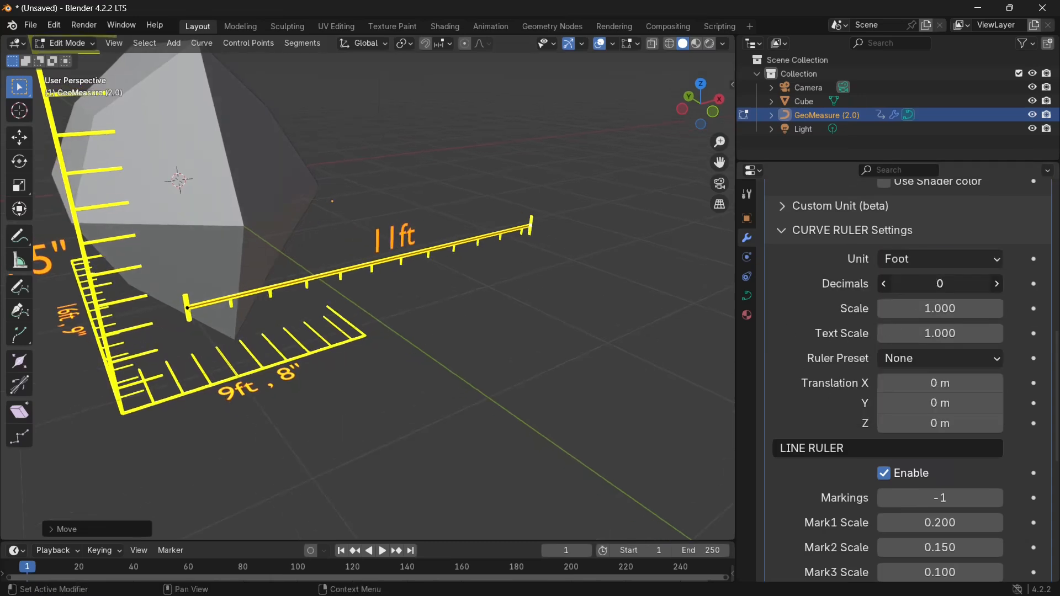
click(883, 283)
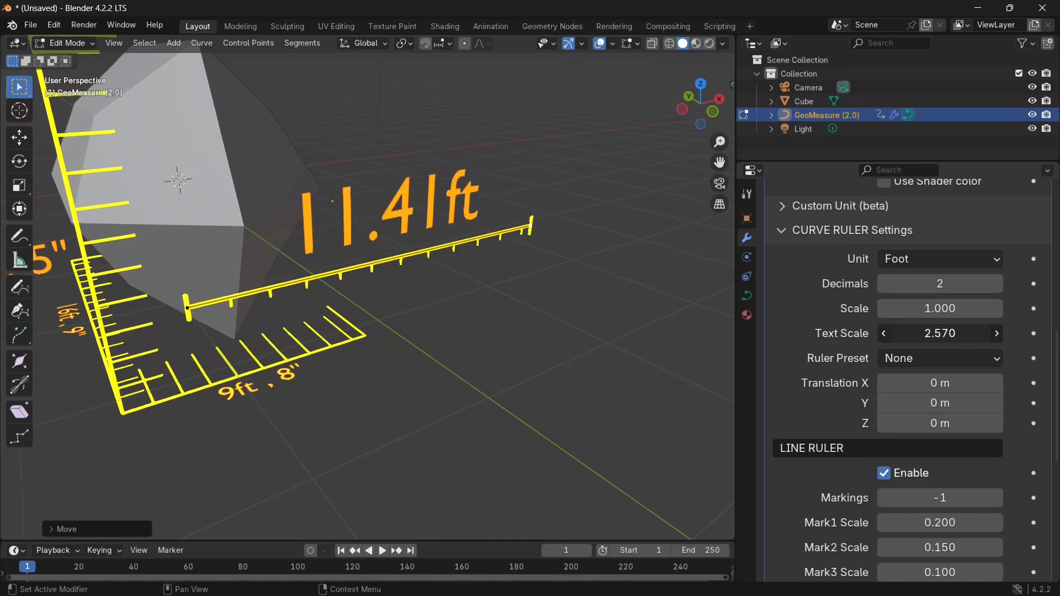
drag(940, 333, 926, 332)
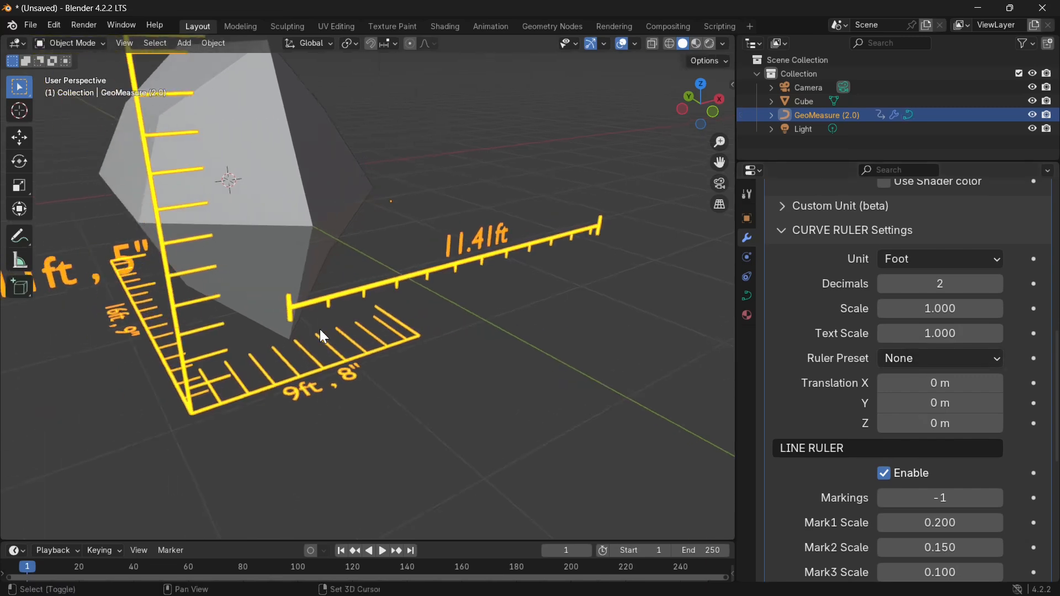
click(940, 358)
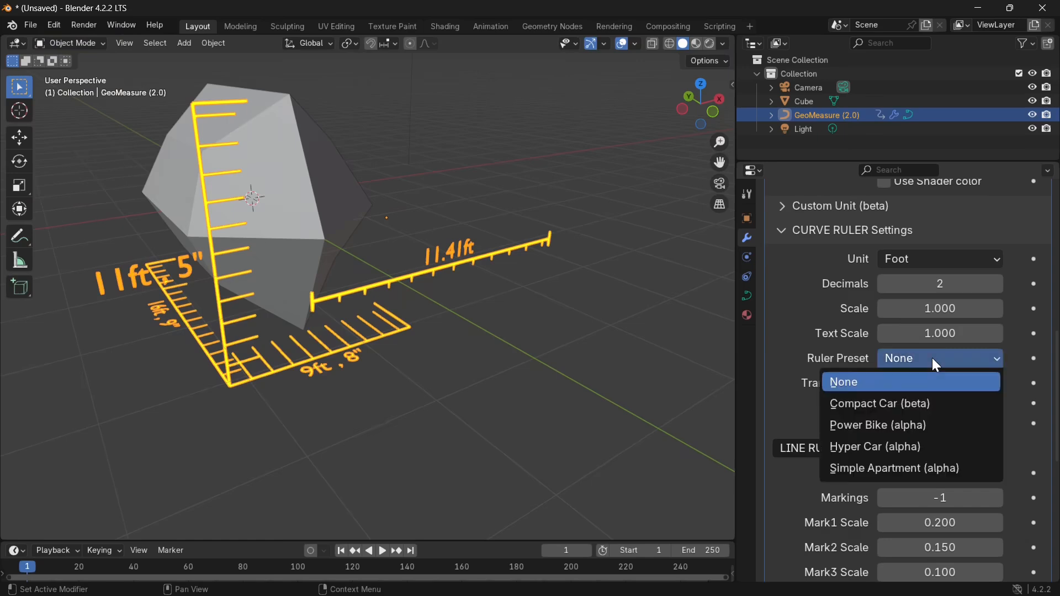
mouse_move(932, 365)
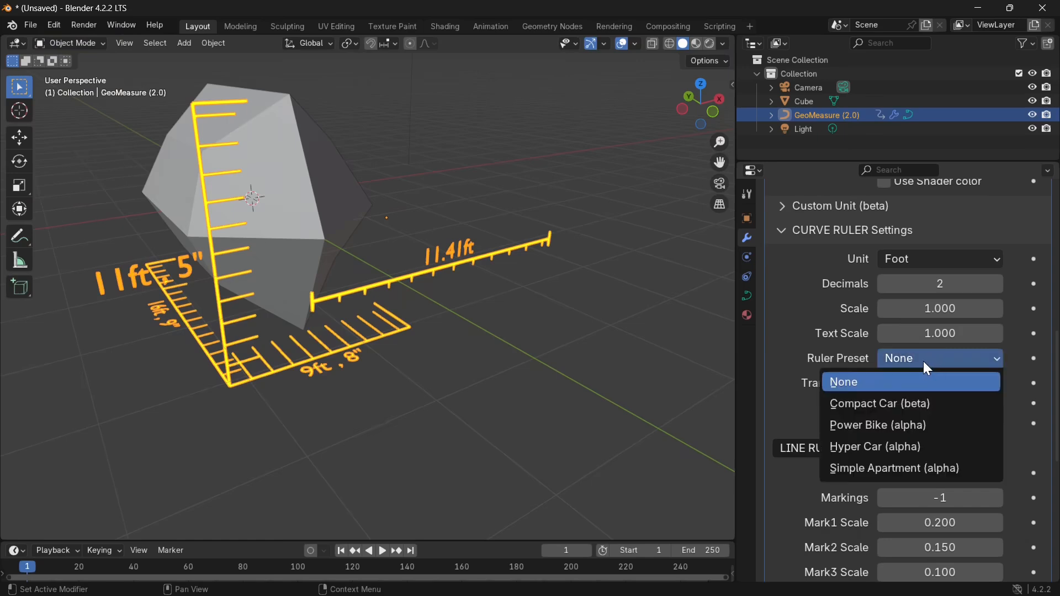
mouse_move(896, 370)
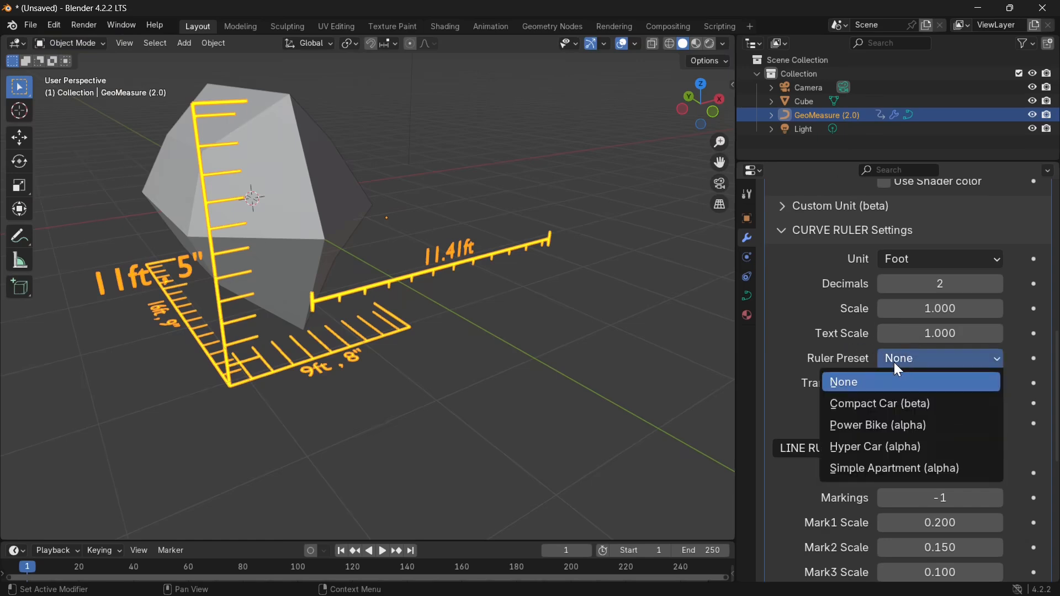
mouse_move(886, 468)
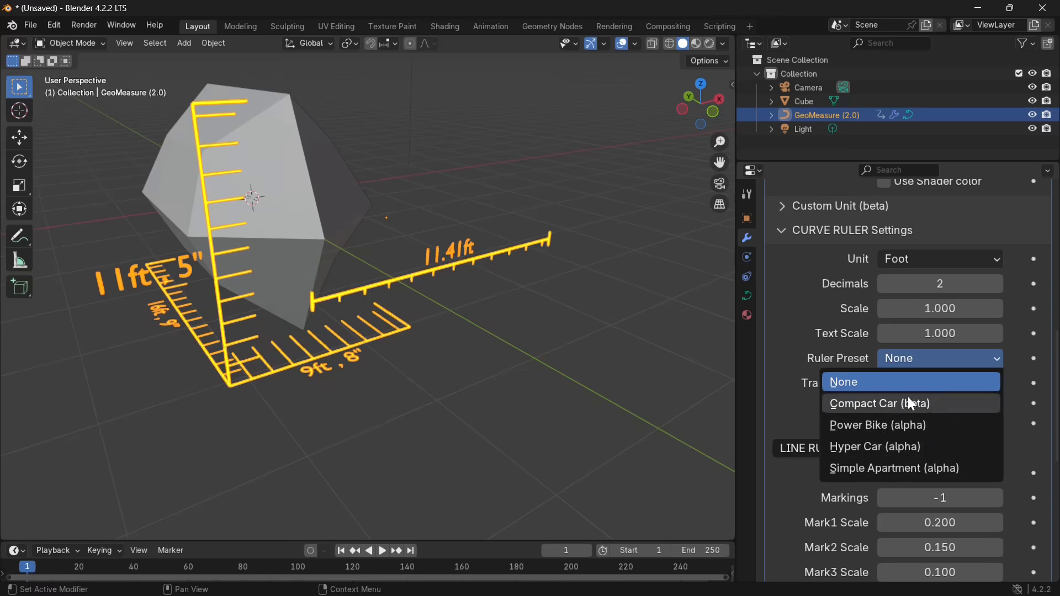
mouse_move(912, 404)
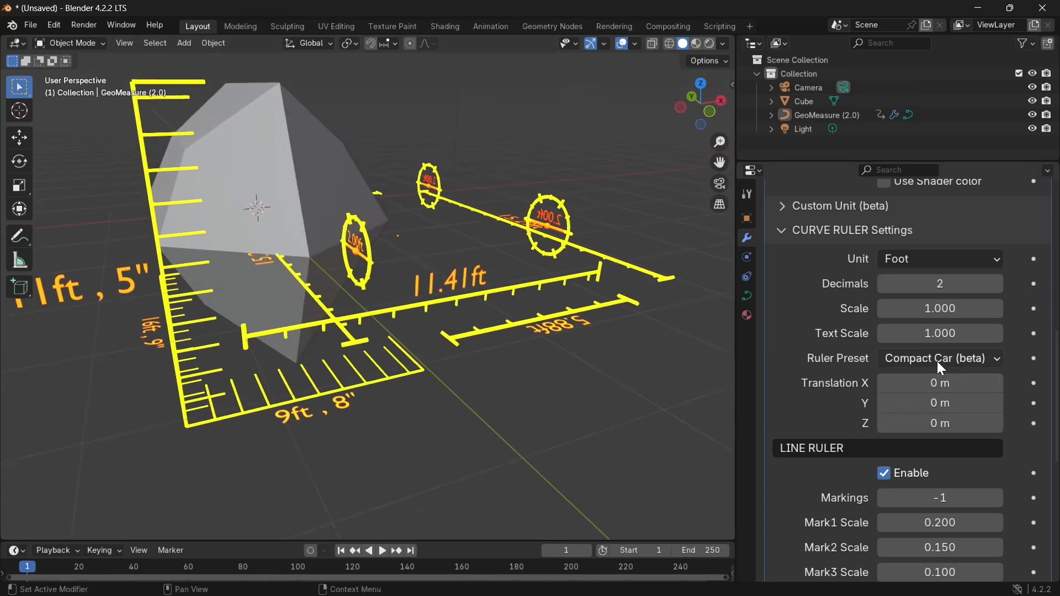
click(940, 359)
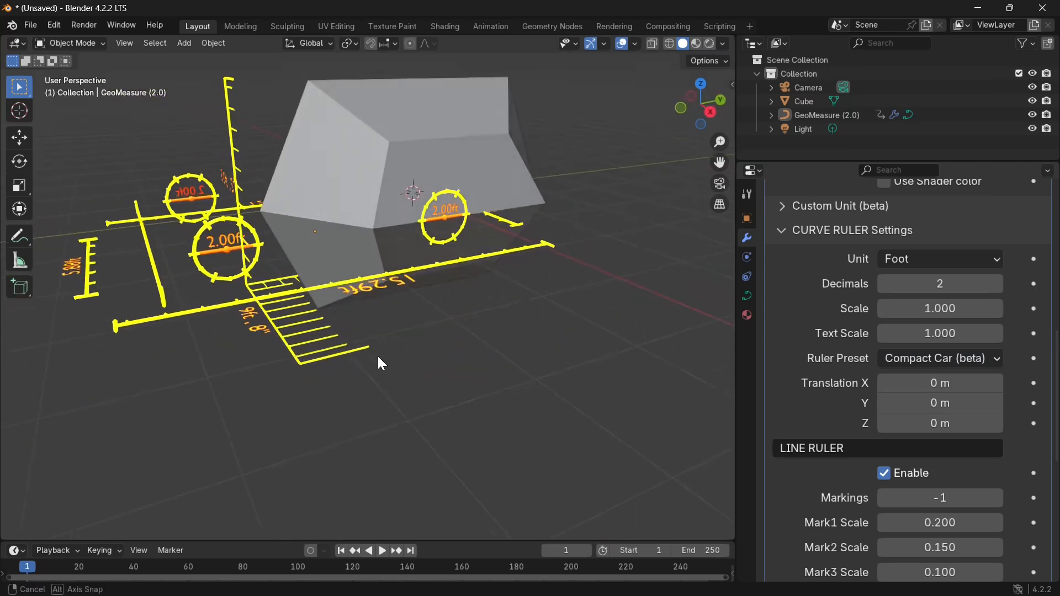
drag(378, 362, 473, 376)
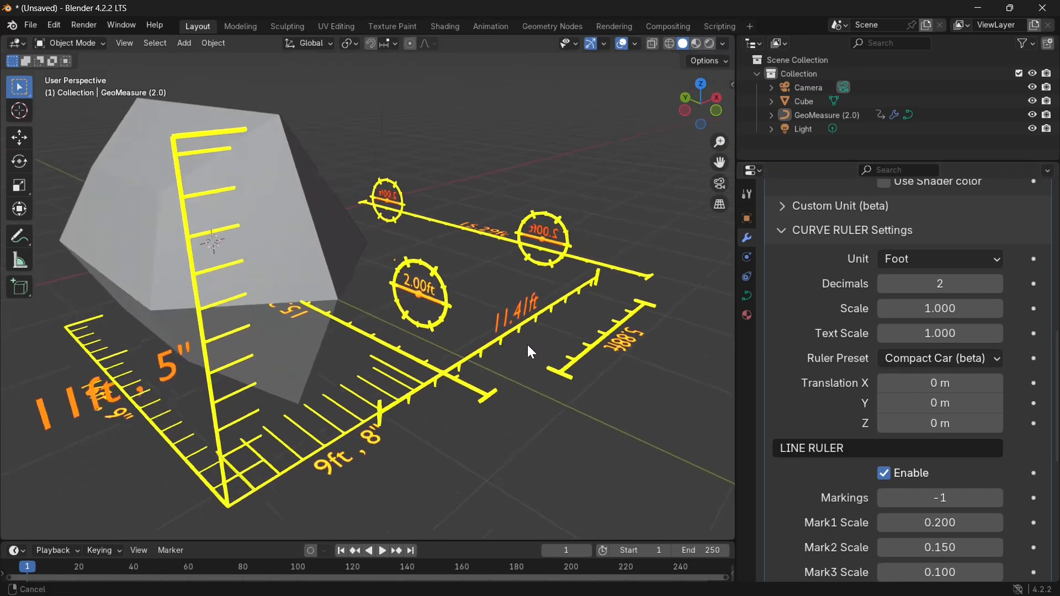
click(938, 359)
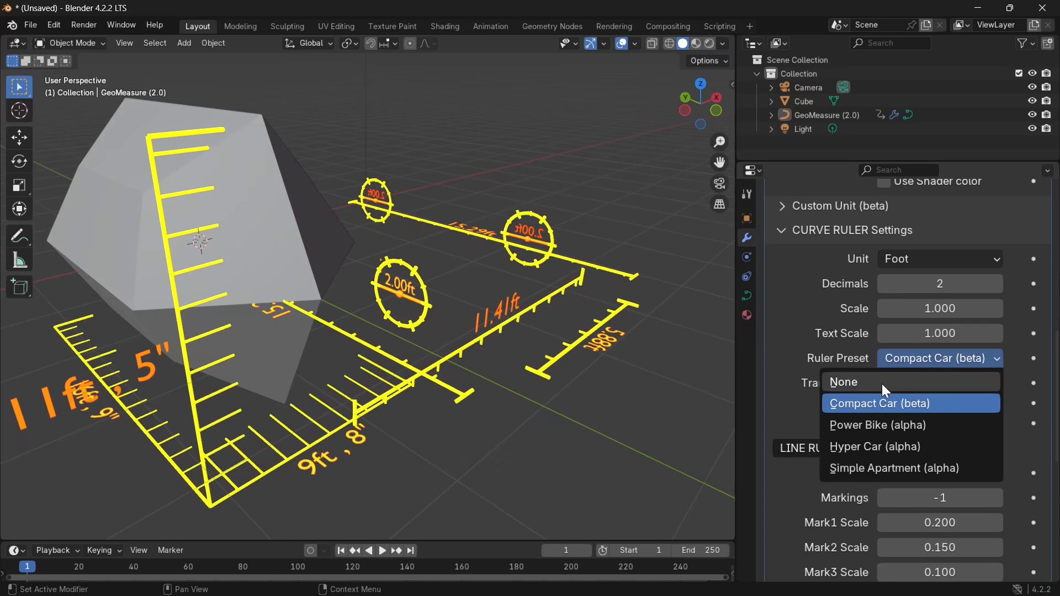
click(844, 382)
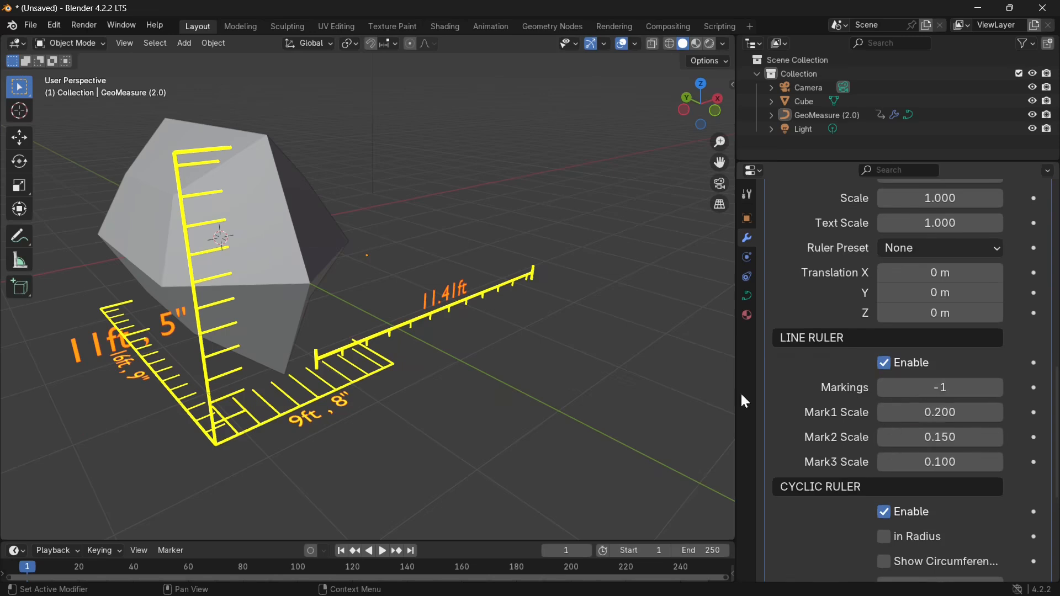
Step: Toggle Line Ruler Enable off and back on, then enter Edit Mode on the ruler curve
click(883, 364)
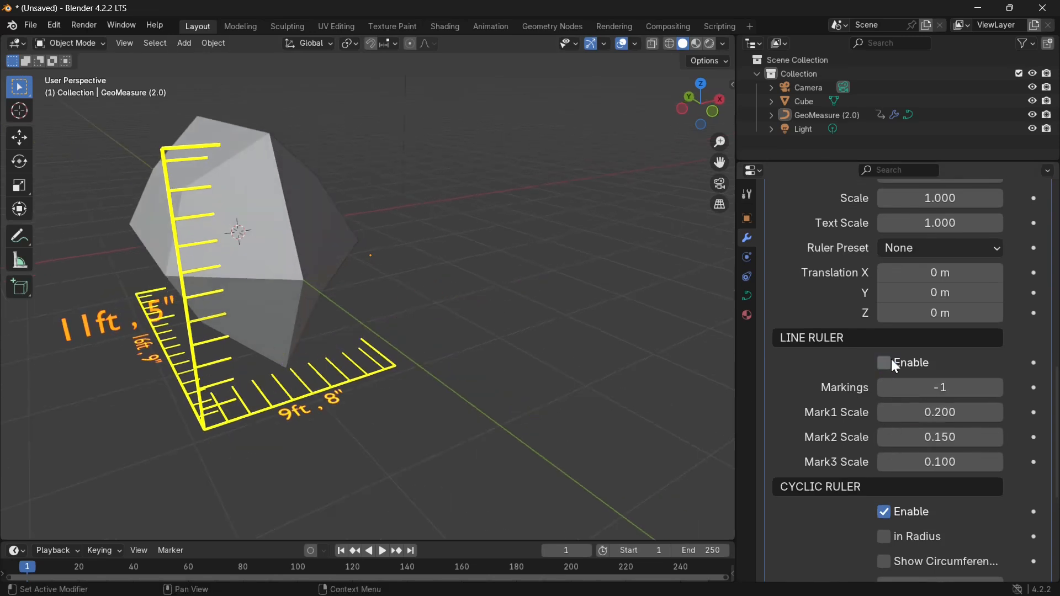
click(883, 362)
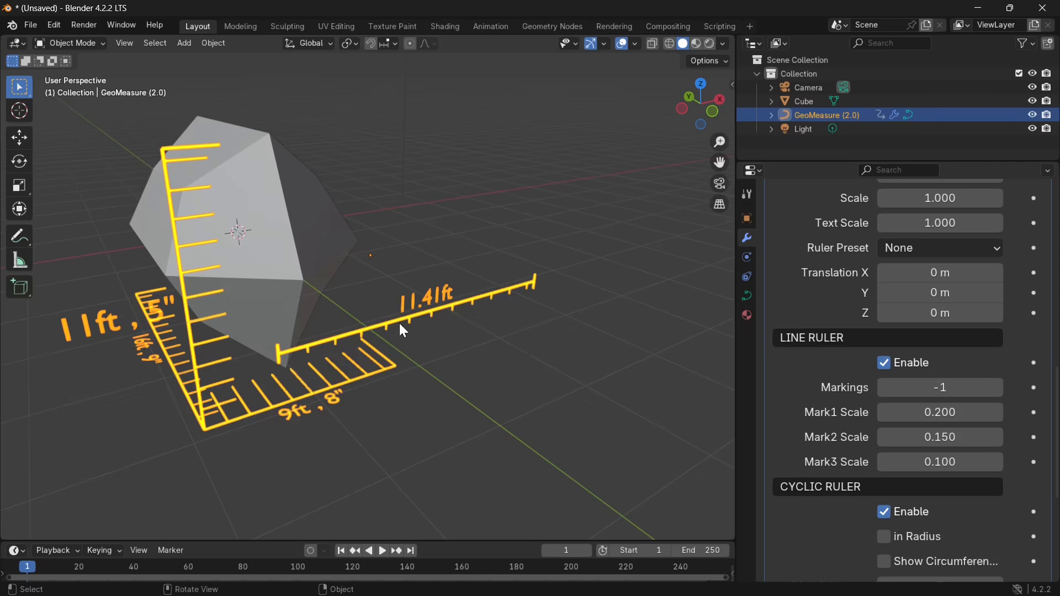
key(Tab)
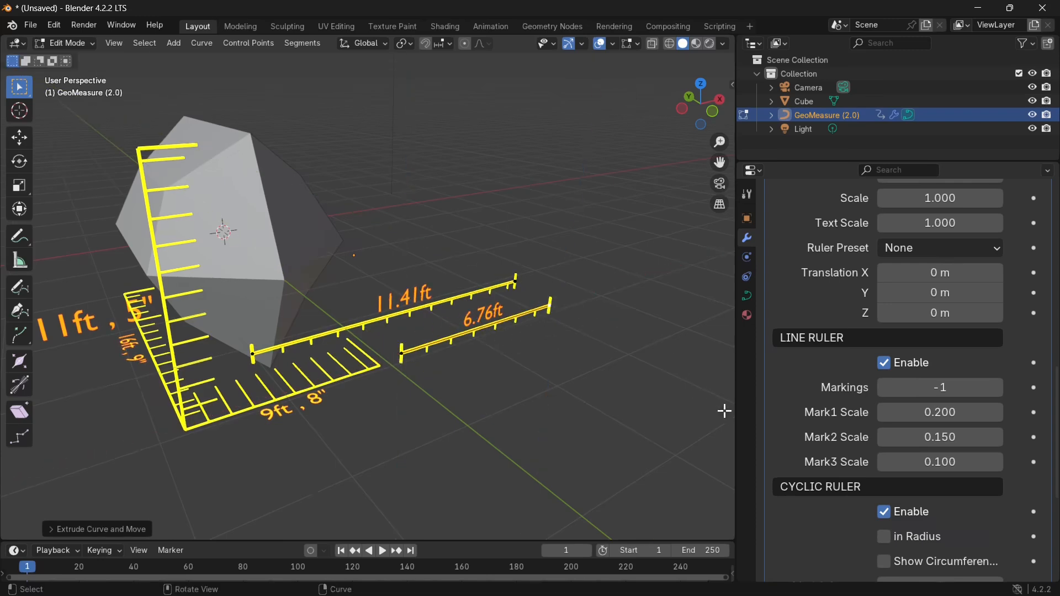
Step: Enable Cyclic U under Active Spline, then return to the GeoMeasure modifier settings
scroll(down, 3)
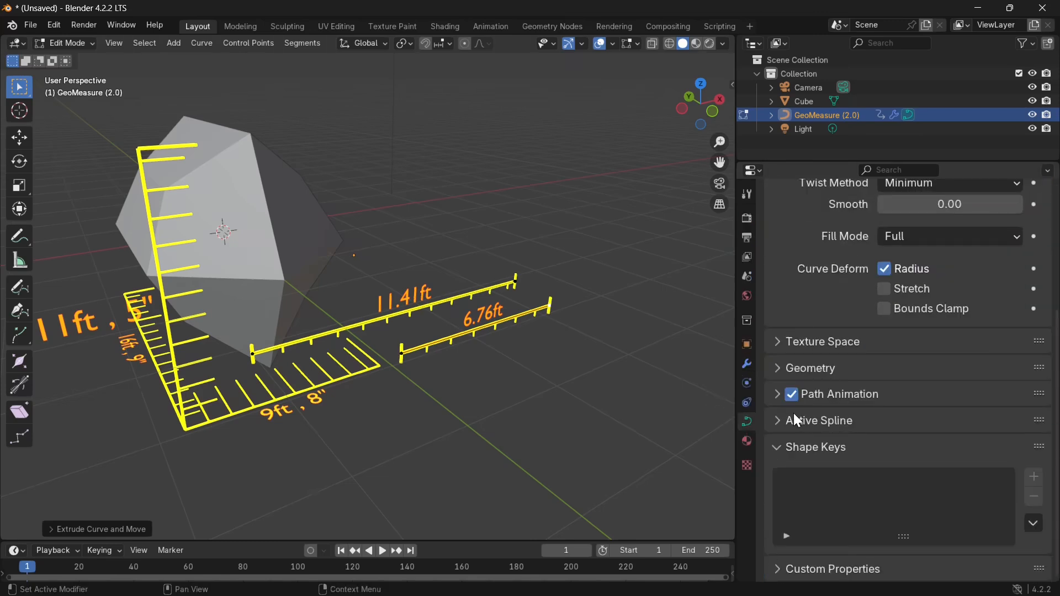
mouse_move(747, 422)
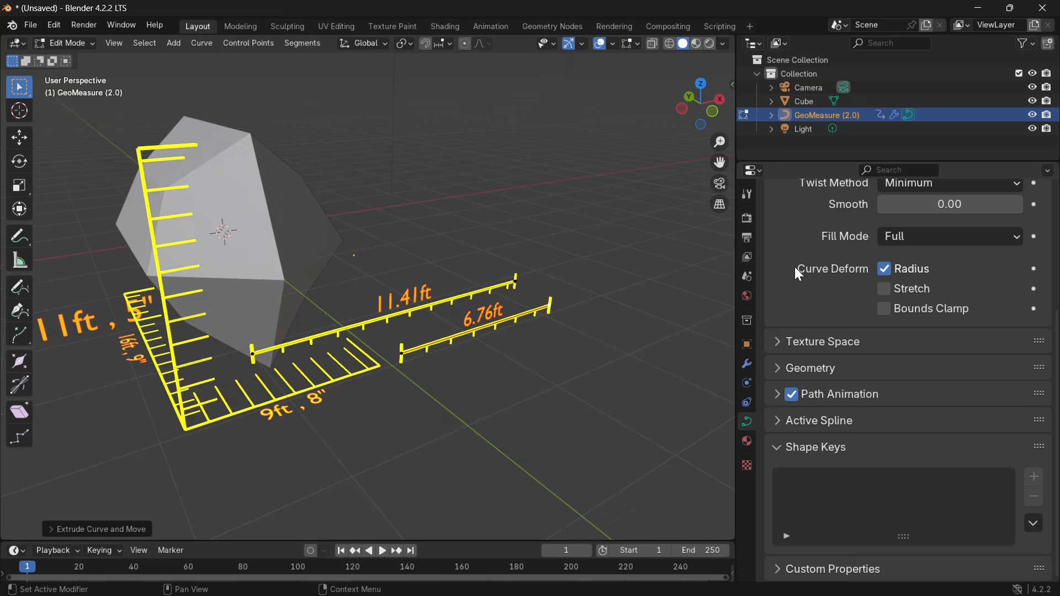
click(751, 170)
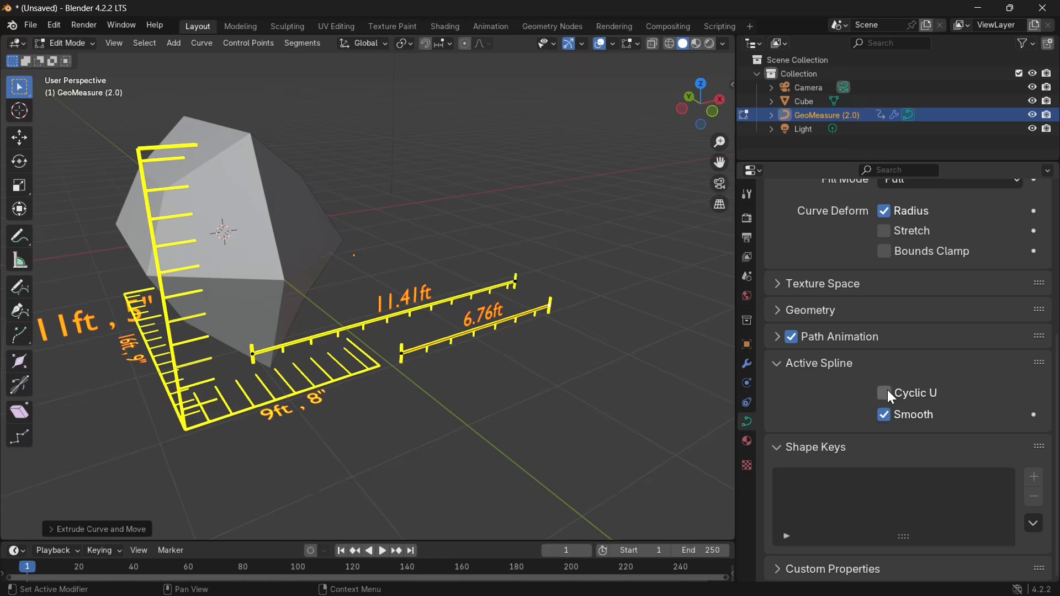
click(884, 392)
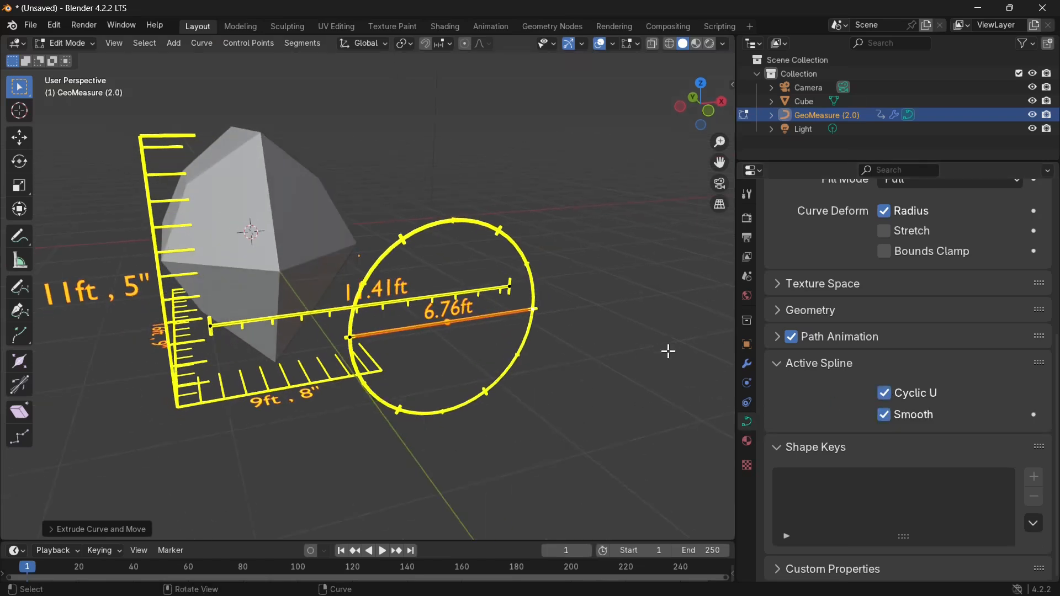
click(747, 363)
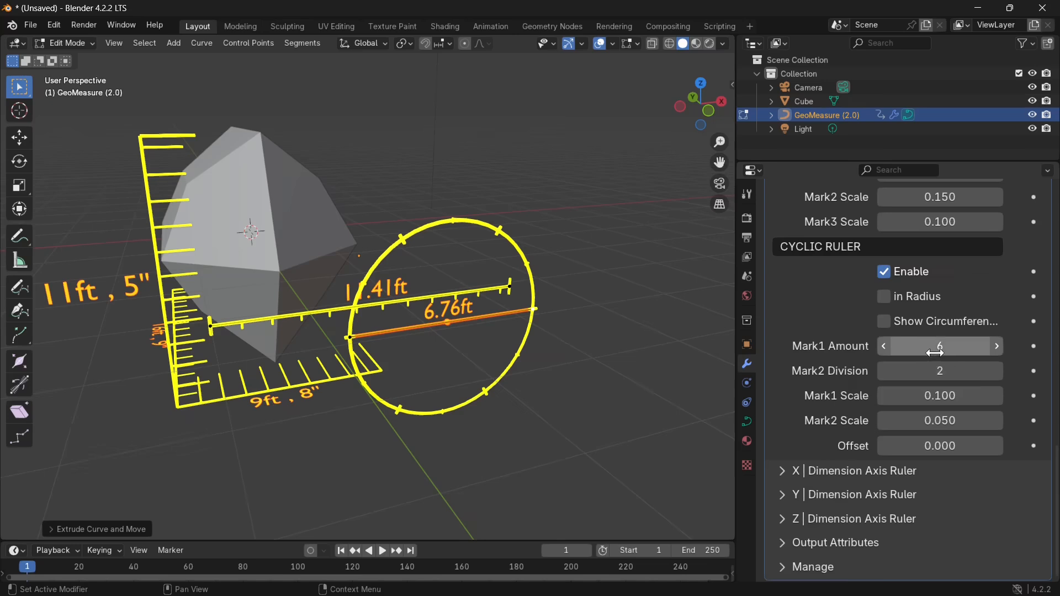
drag(913, 346, 981, 346)
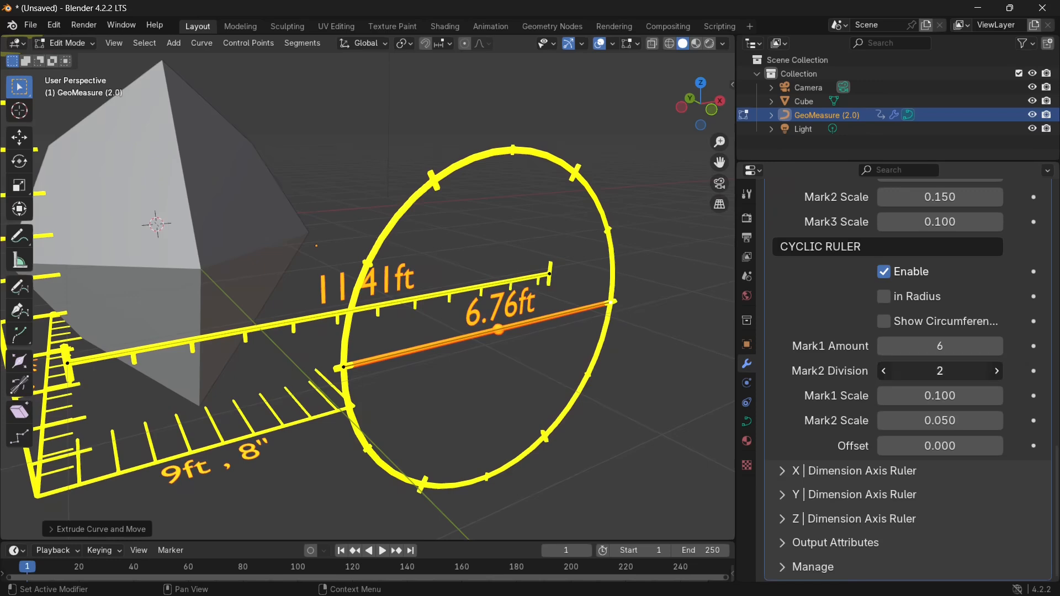
click(995, 370)
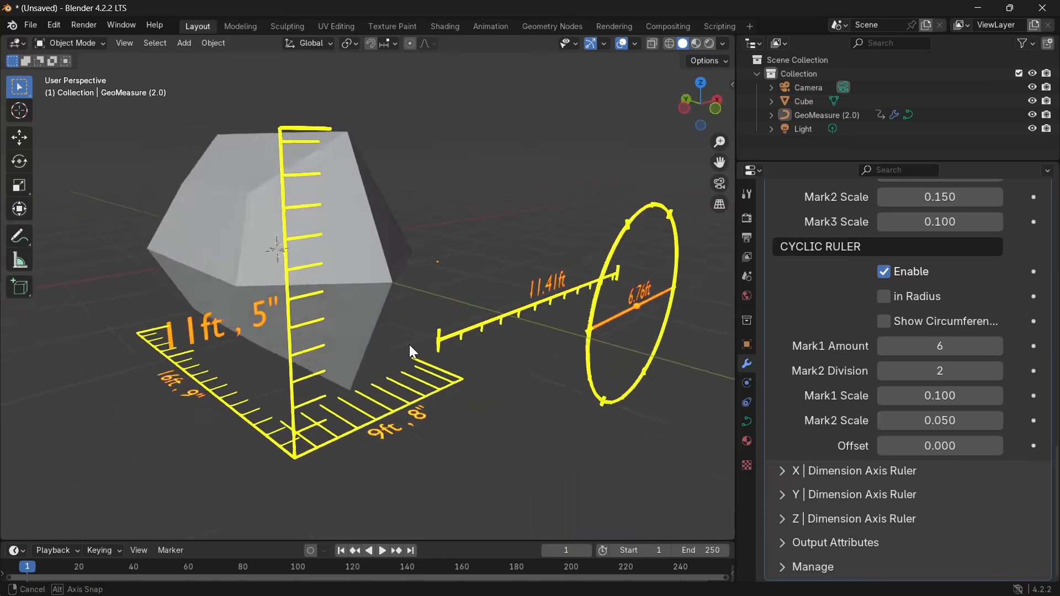
Step: Orbit the viewport to review the cube rulers, the 11.41ft line and the 6.76ft circle
drag(413, 351, 443, 365)
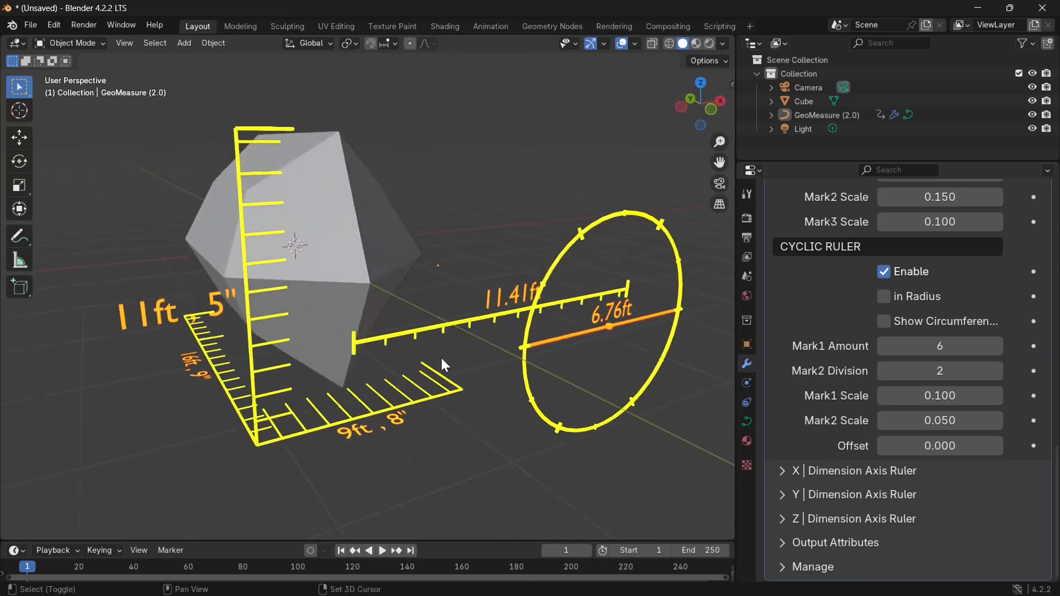
drag(443, 365, 487, 355)
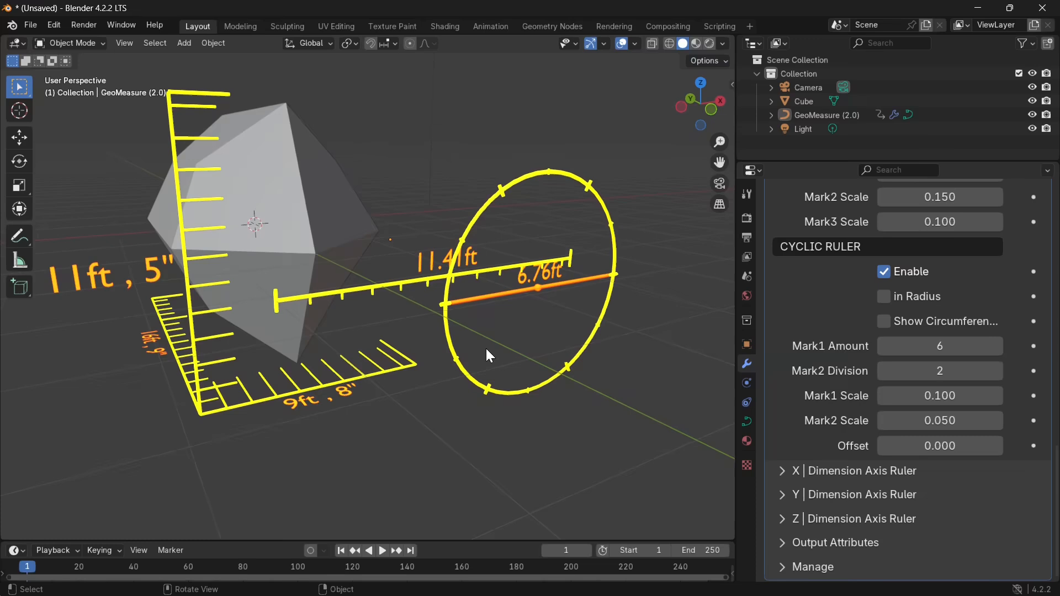
mouse_move(488, 356)
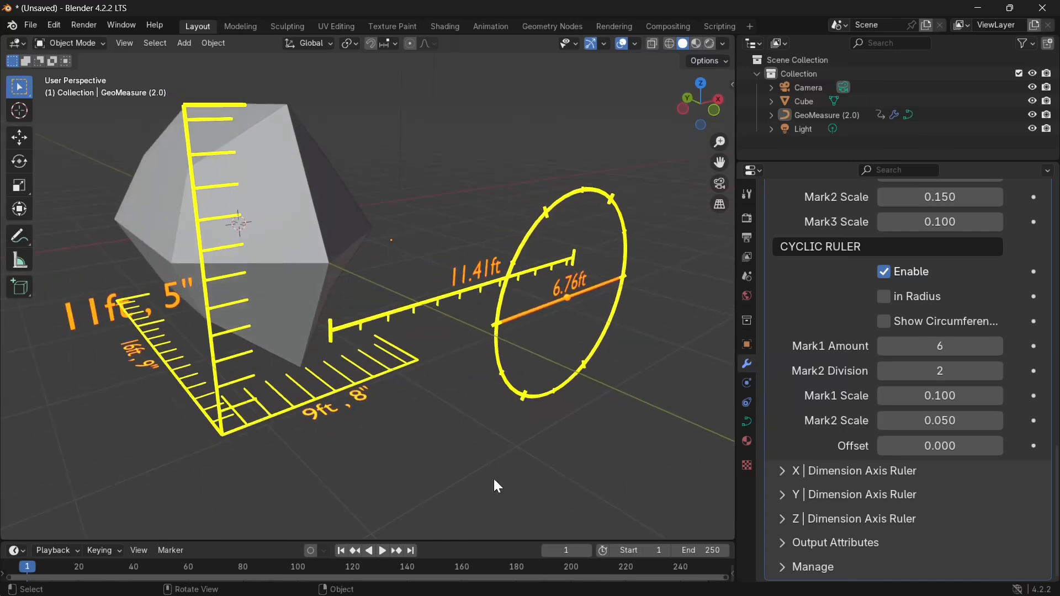
mouse_move(519, 433)
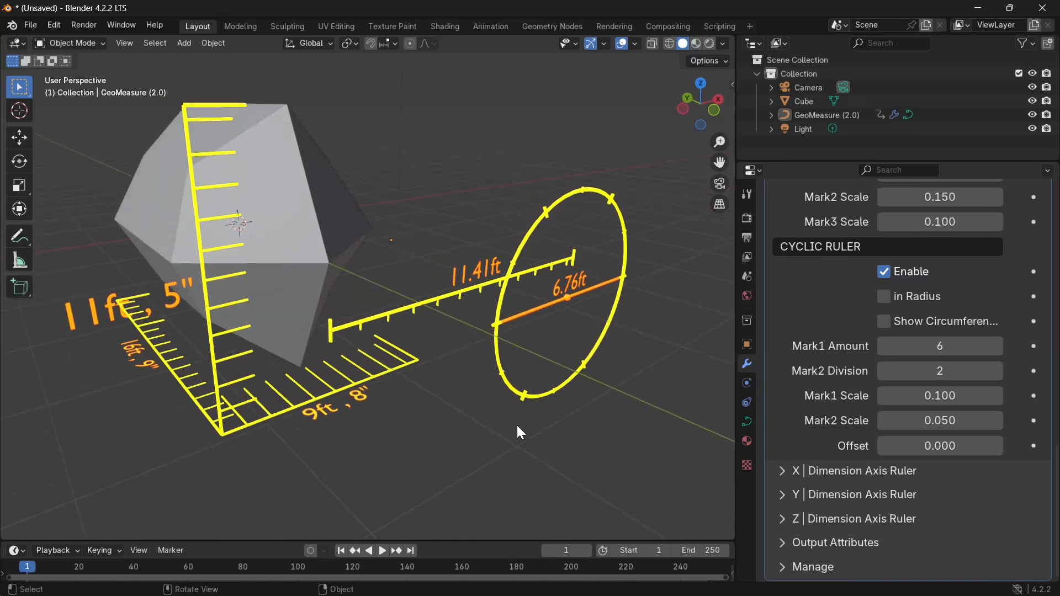